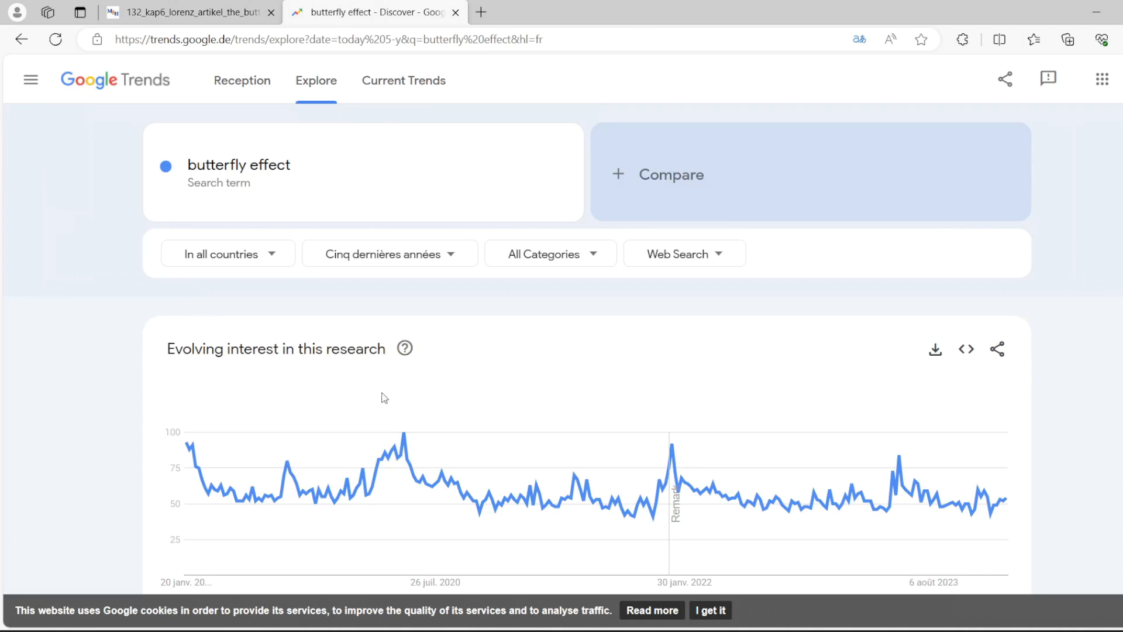
Step: Run the import cell, then scroll to the cell defining sigma = 10, beta = 8/3, rho = 28
scroll(down, 3)
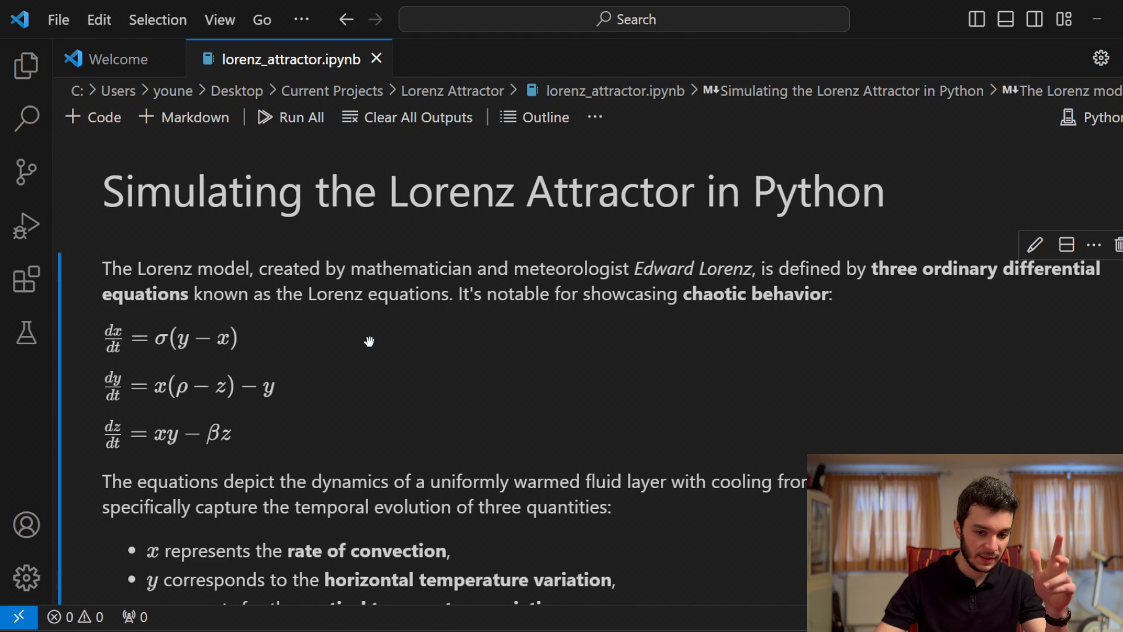
mouse_move(385, 370)
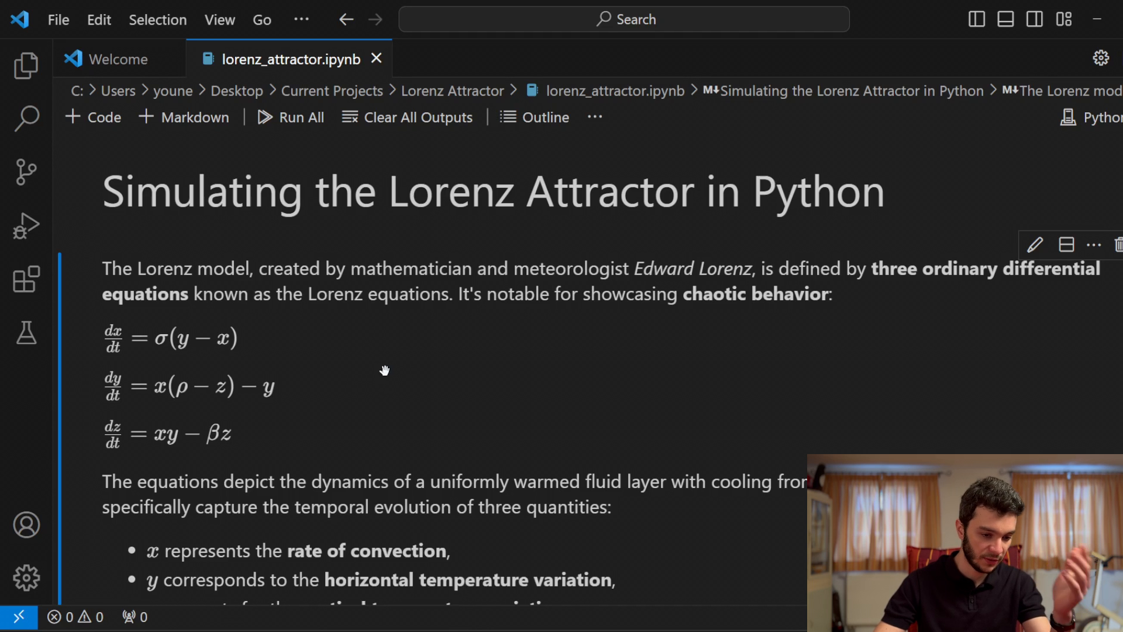
mouse_move(118, 326)
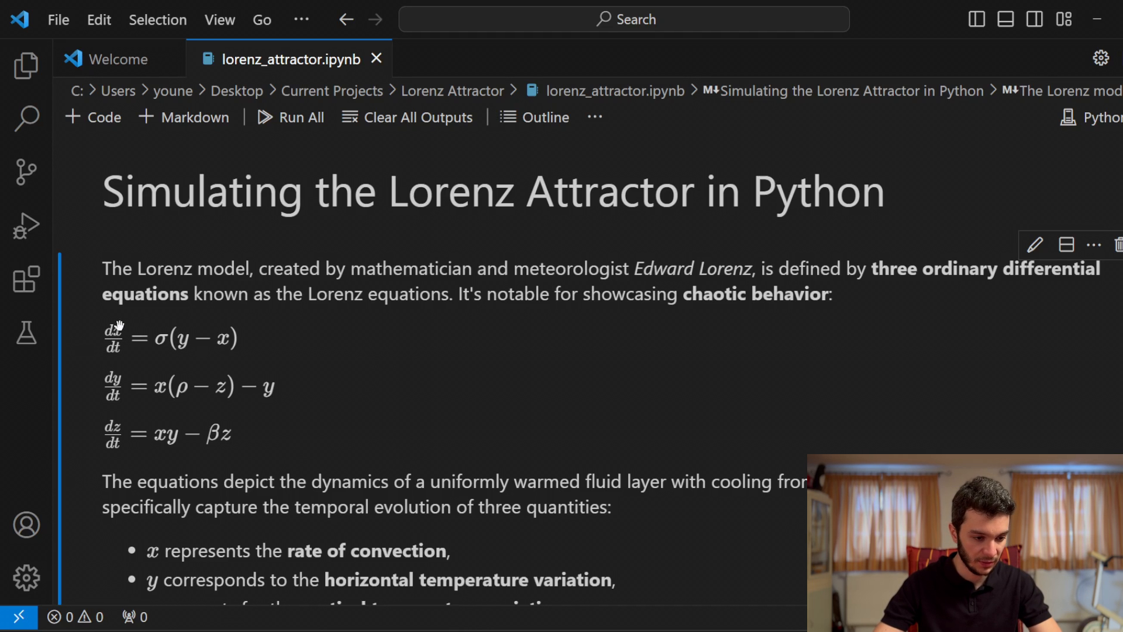
mouse_move(98, 431)
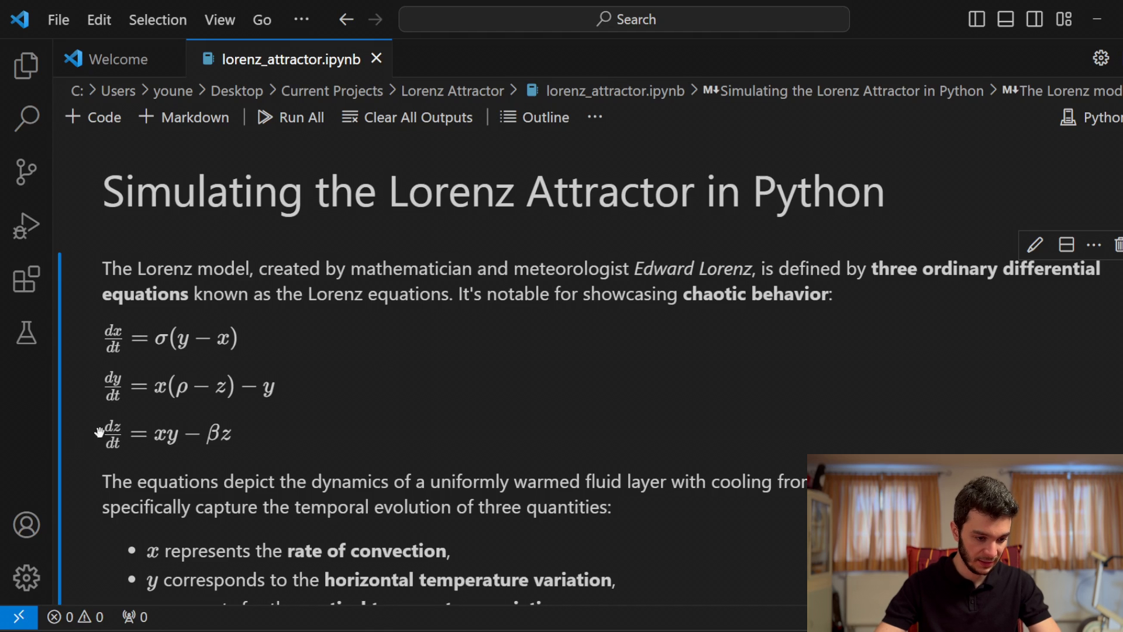
scroll(down, 3)
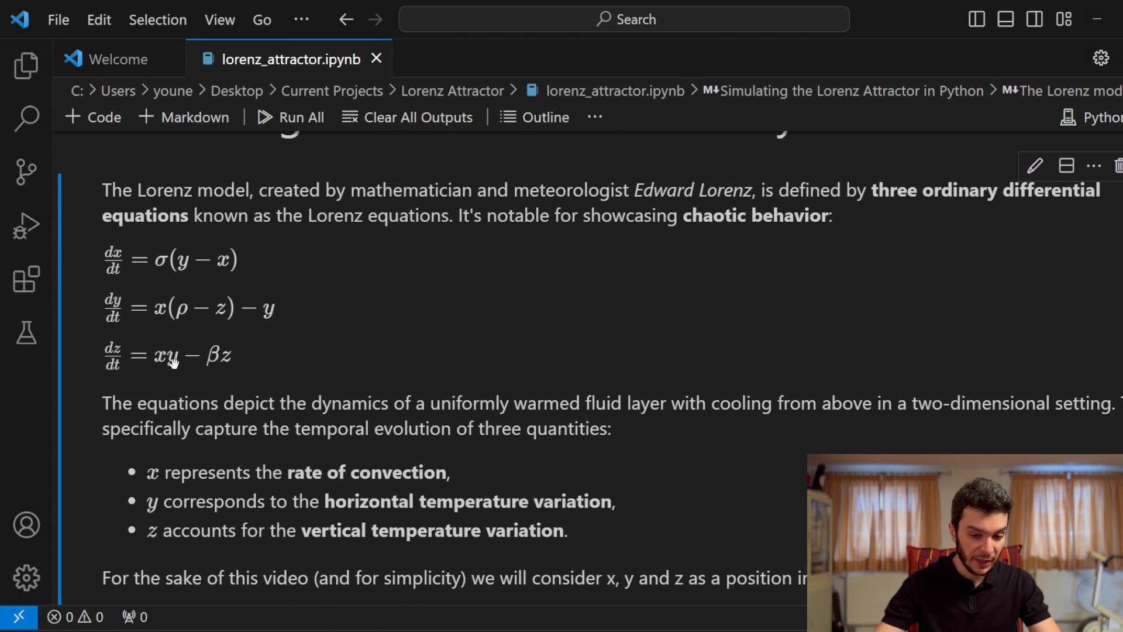
mouse_move(151, 530)
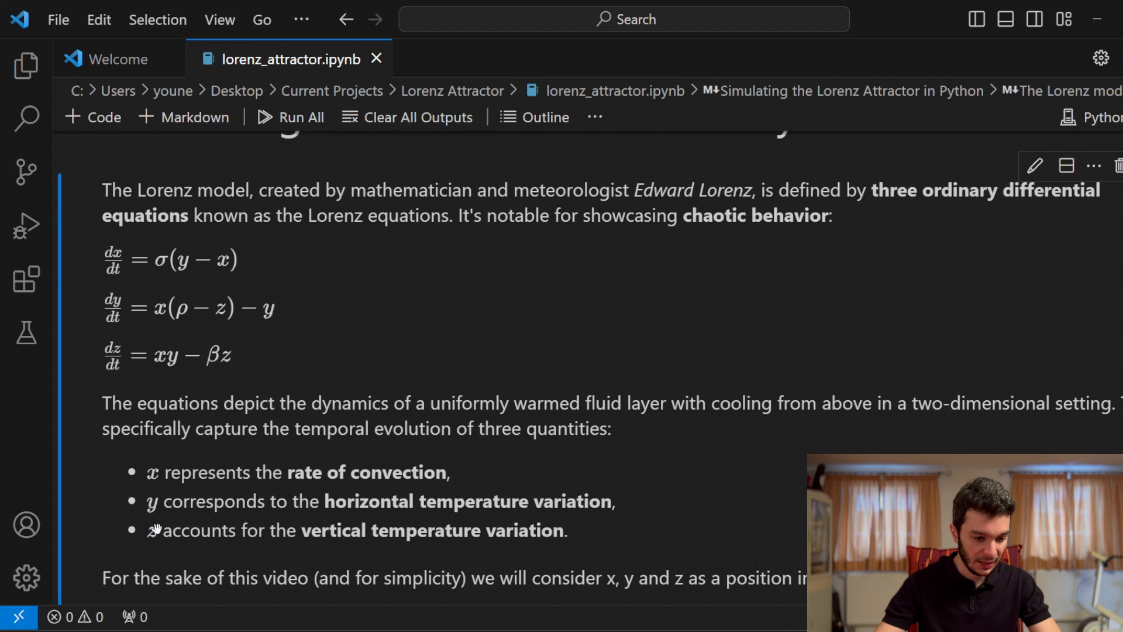
mouse_move(417, 480)
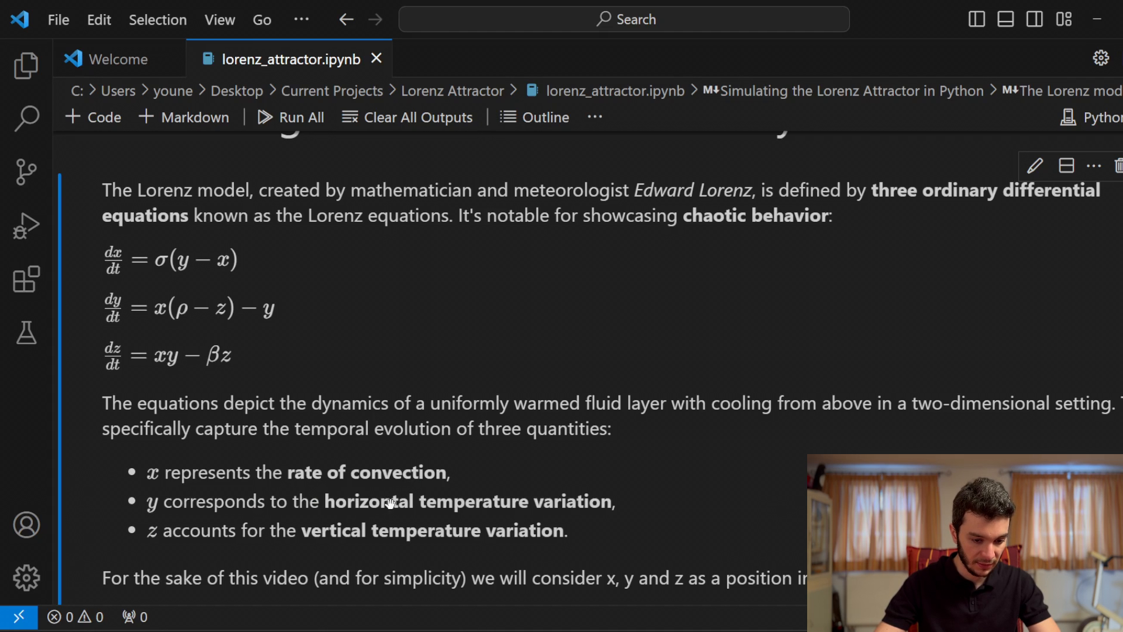
mouse_move(329, 361)
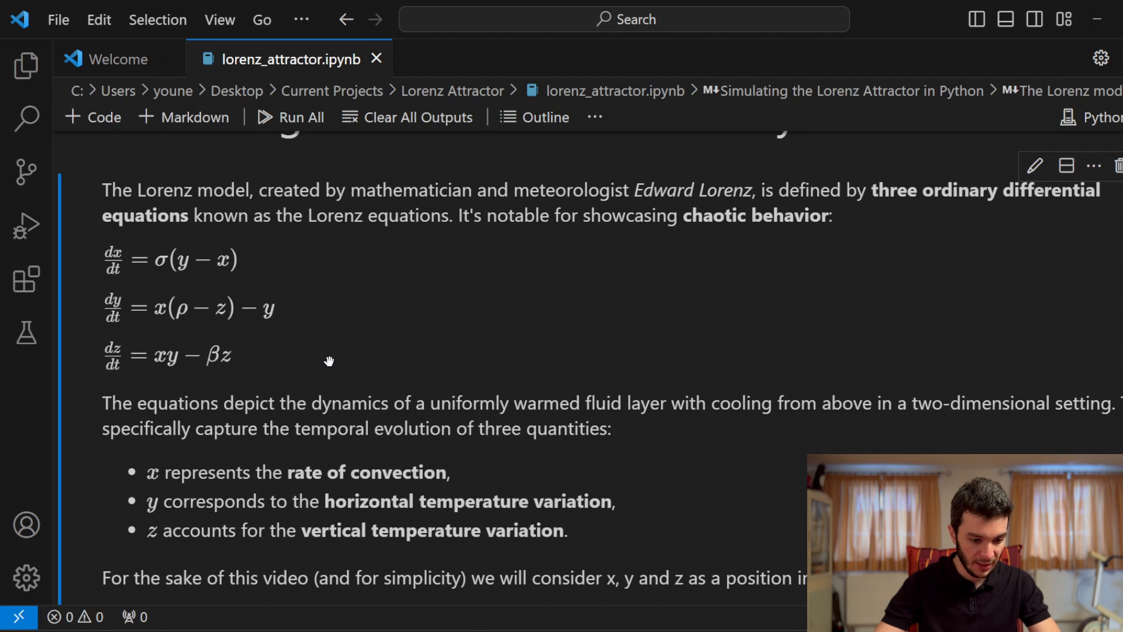
mouse_move(312, 277)
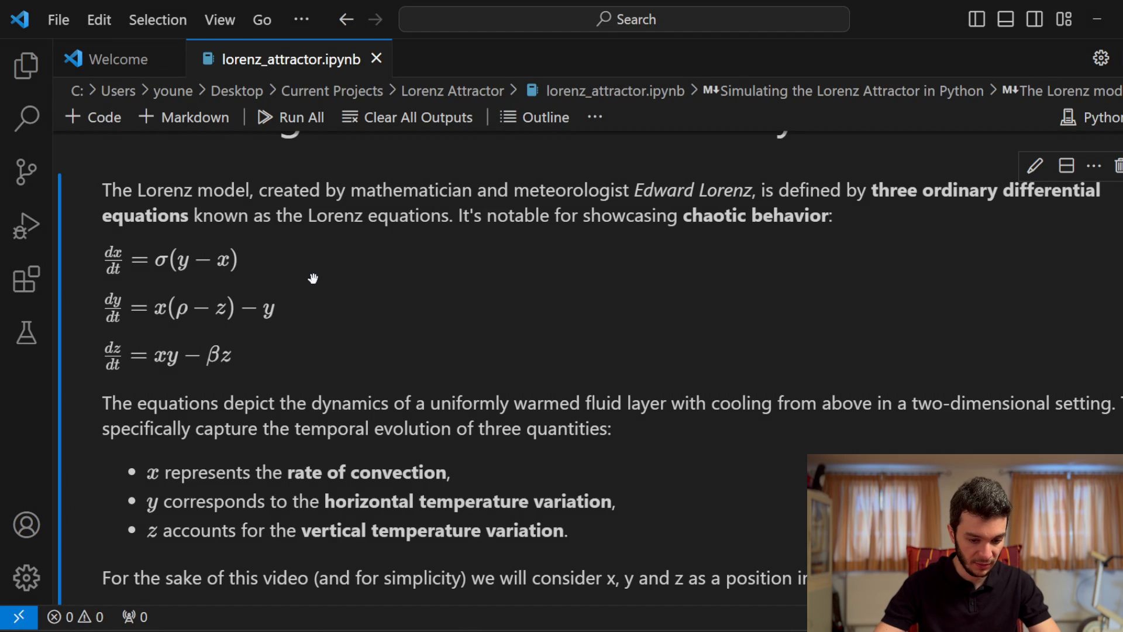
scroll(down, 3)
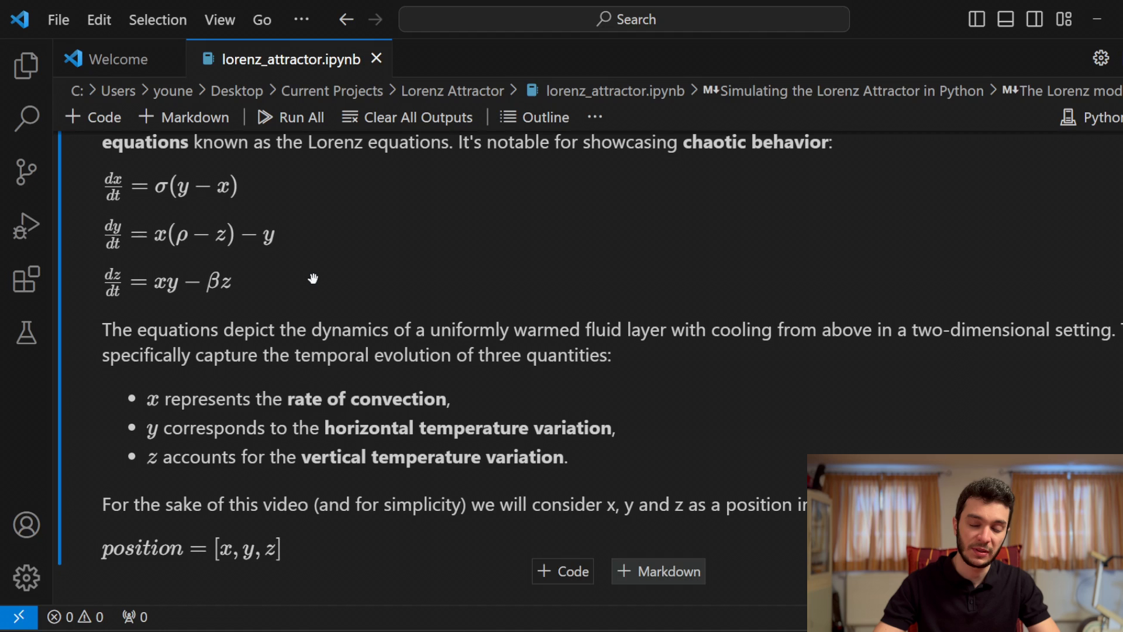
mouse_move(285, 374)
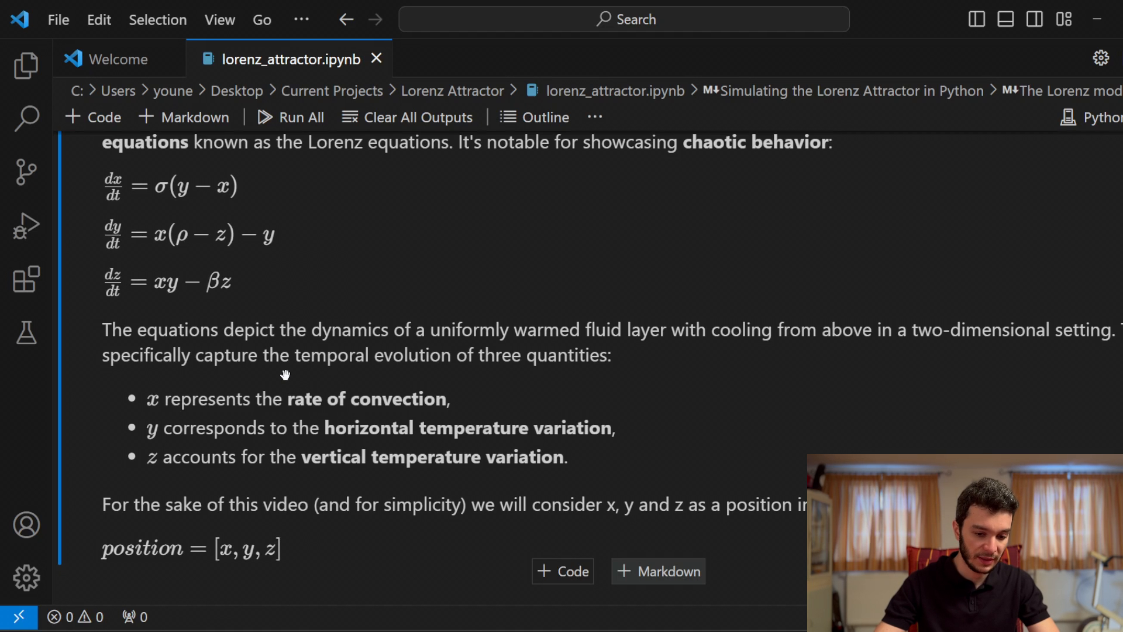
mouse_move(288, 383)
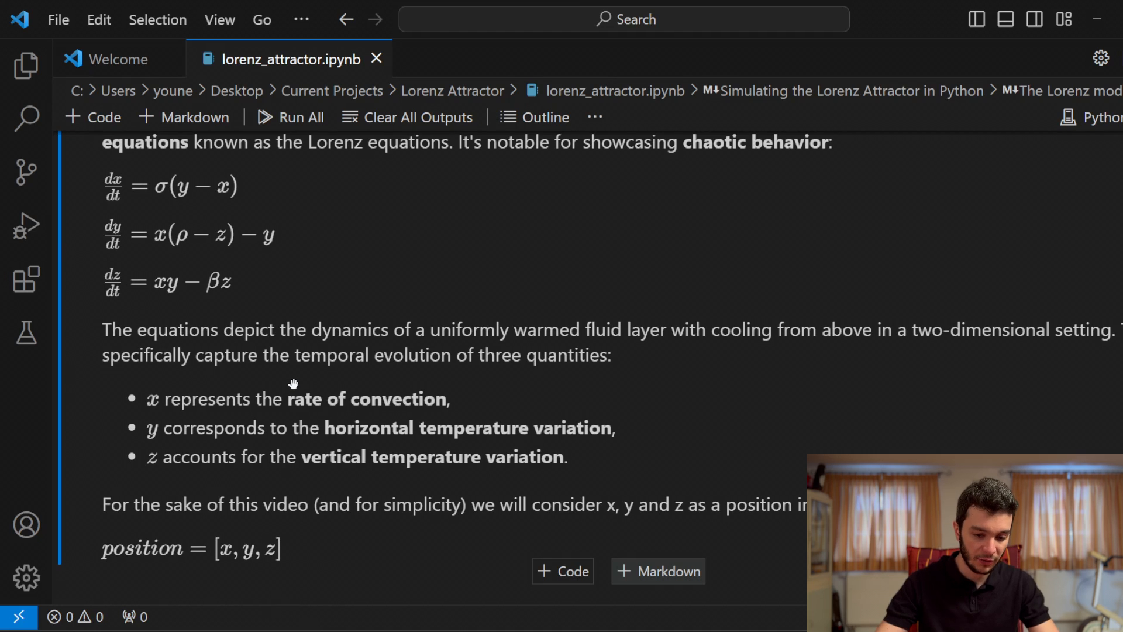
scroll(down, 3)
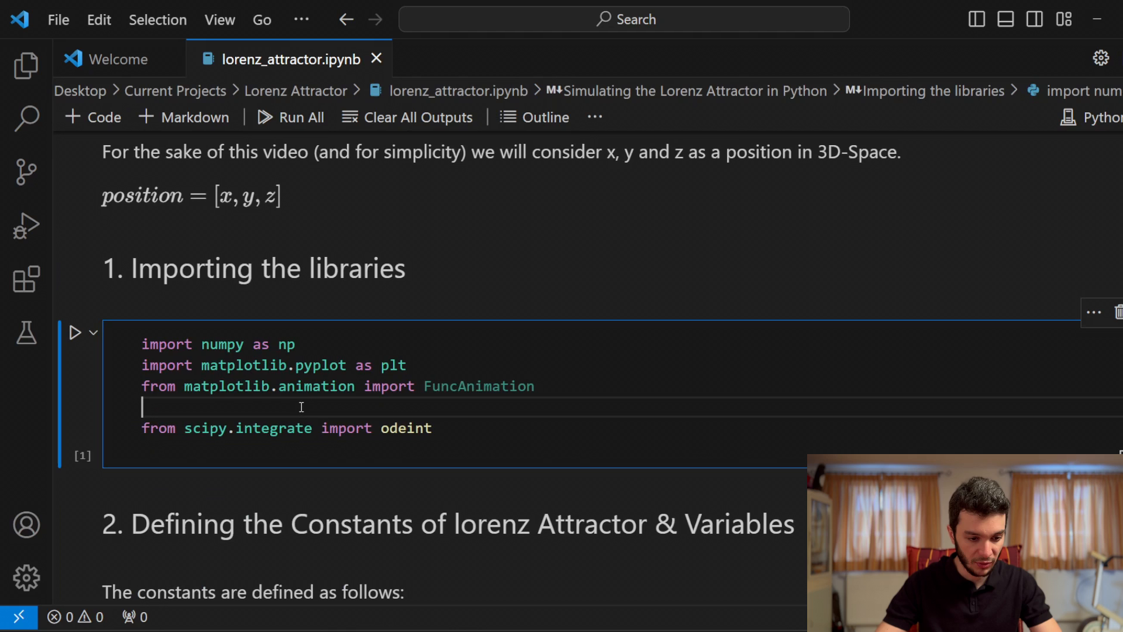
double_click(218, 344)
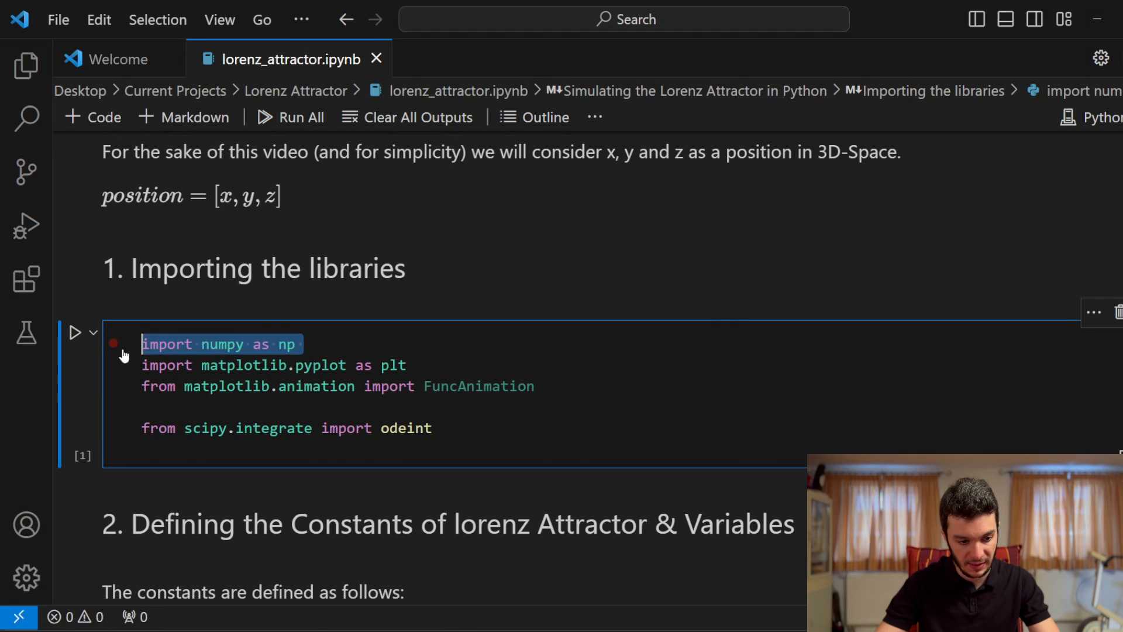
click(75, 331)
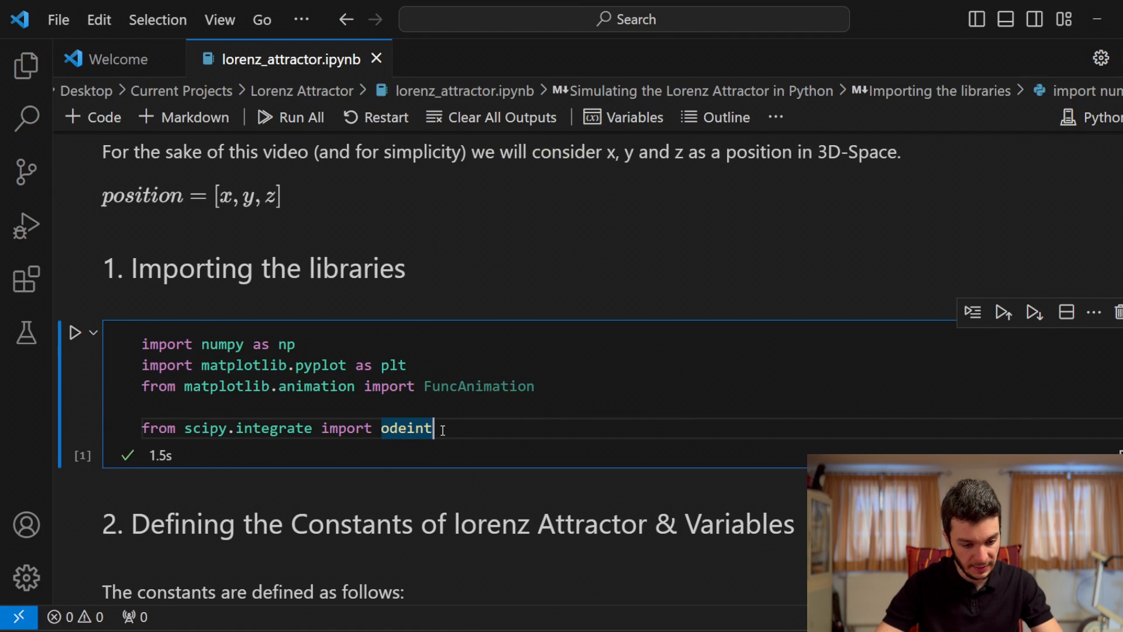
scroll(down, 3)
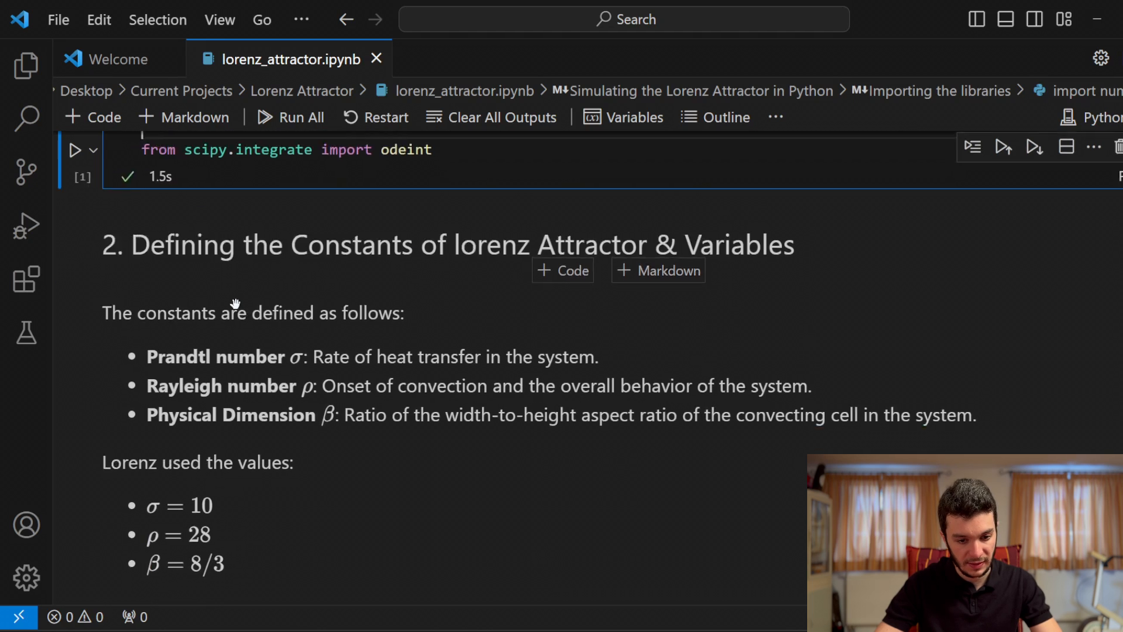
scroll(down, 3)
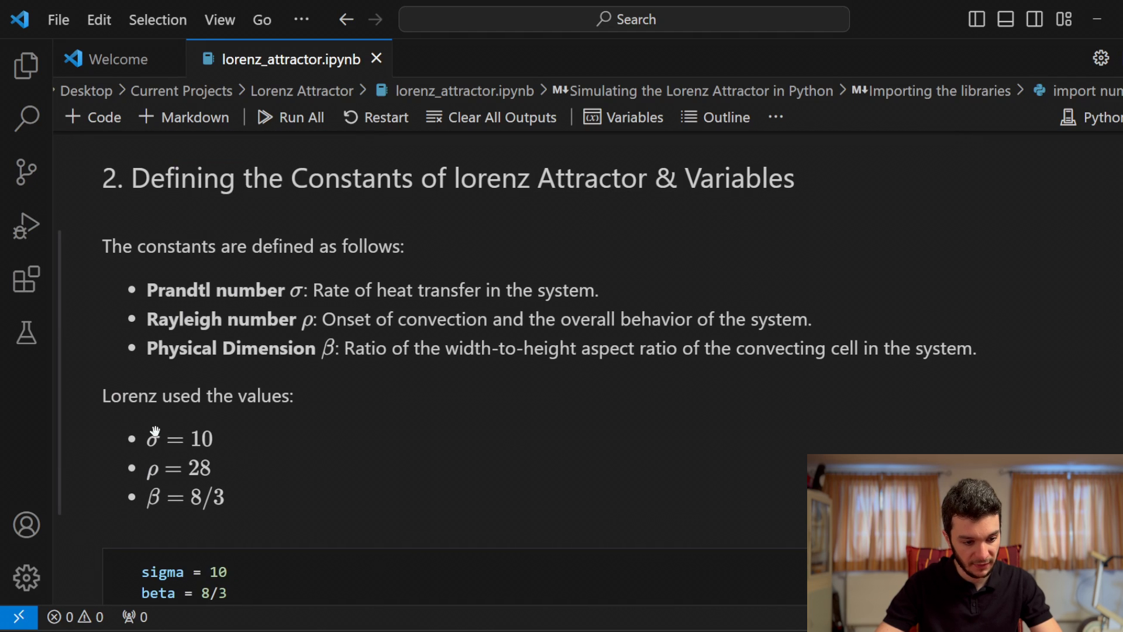
mouse_move(249, 344)
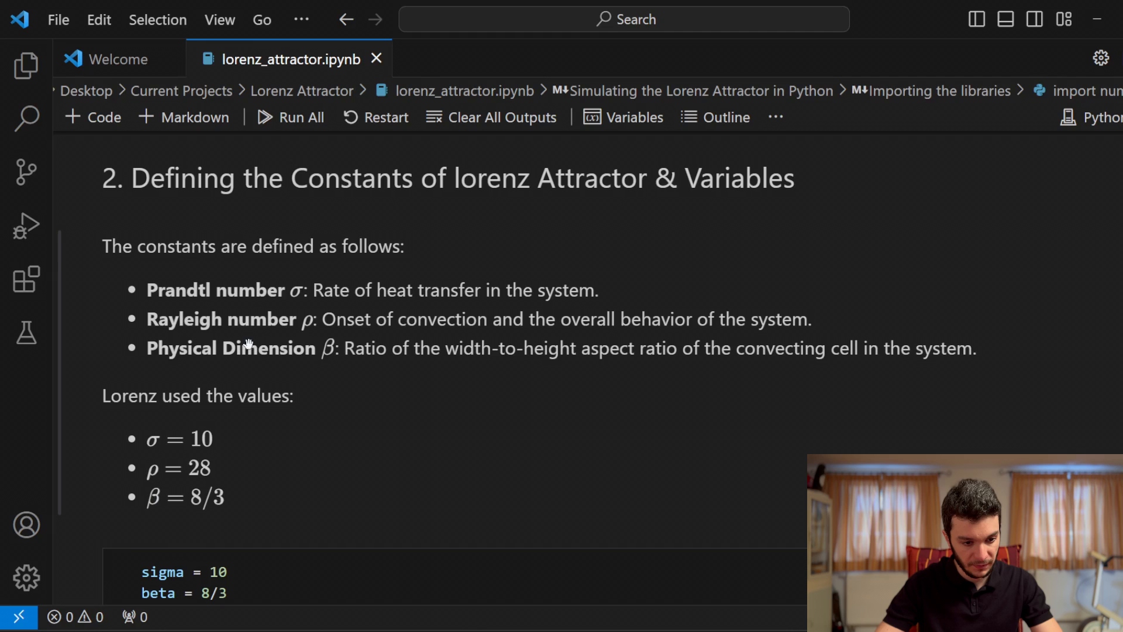
mouse_move(229, 290)
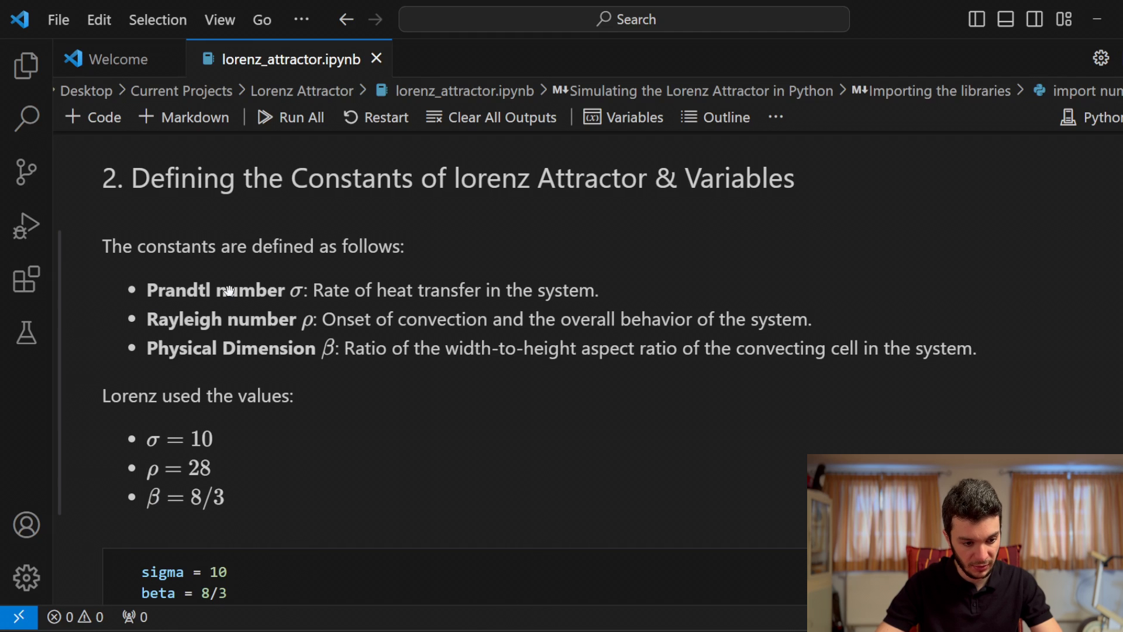
mouse_move(265, 342)
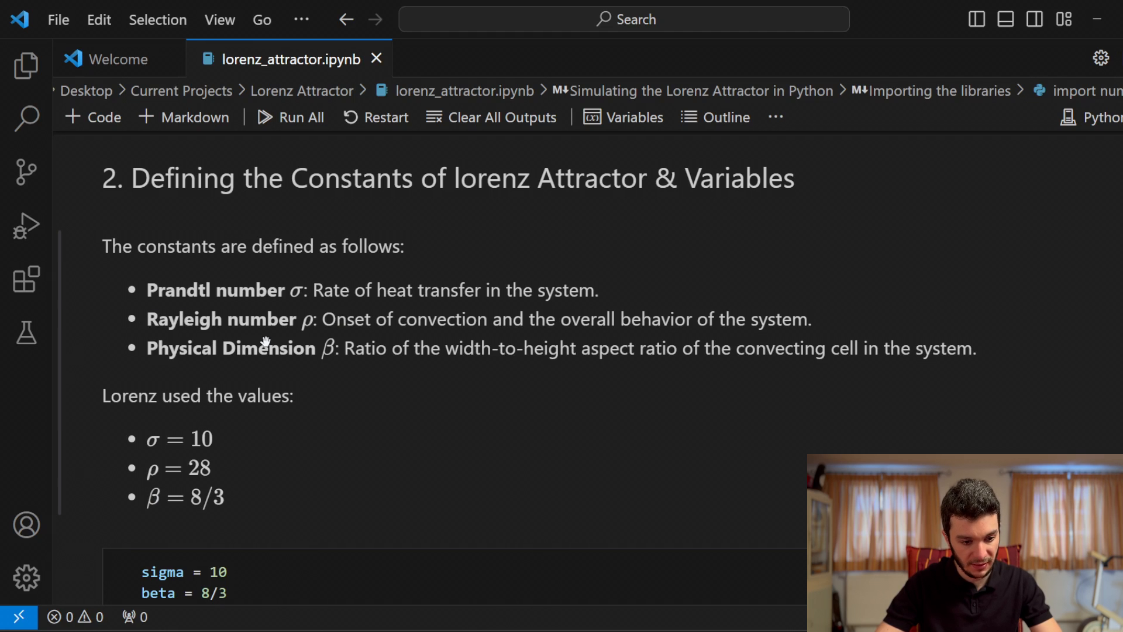
scroll(down, 3)
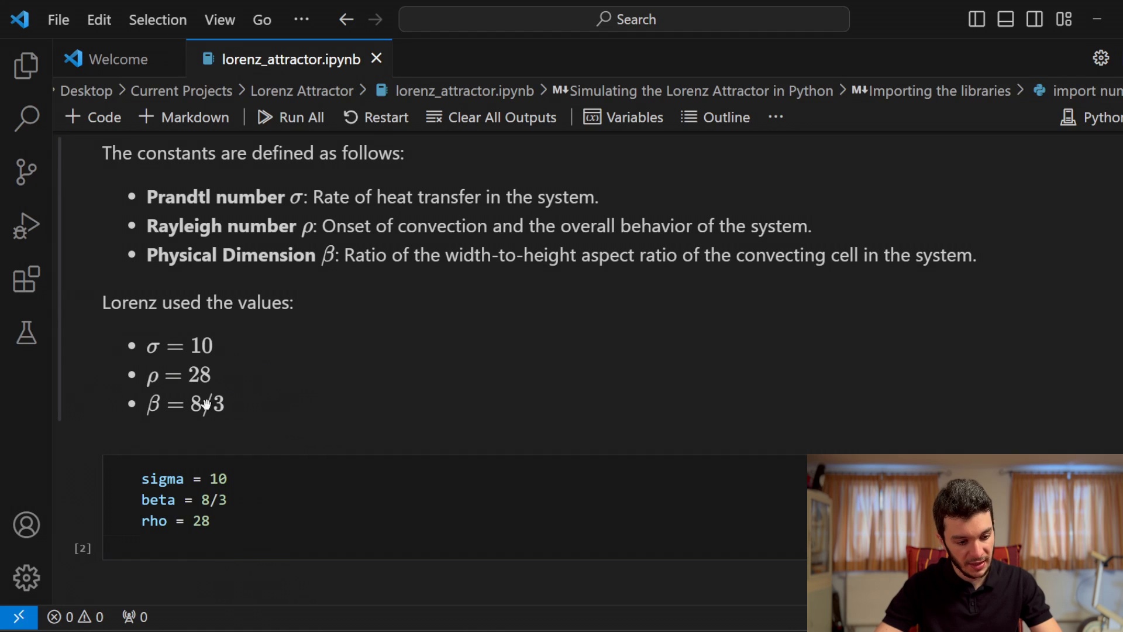
mouse_move(178, 344)
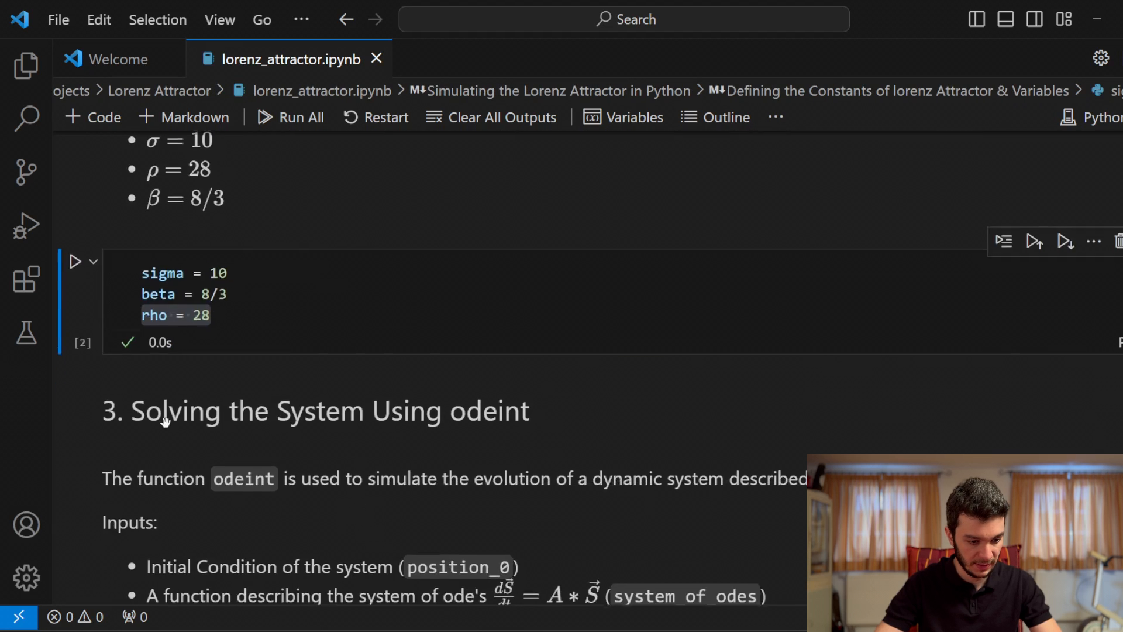
scroll(down, 3)
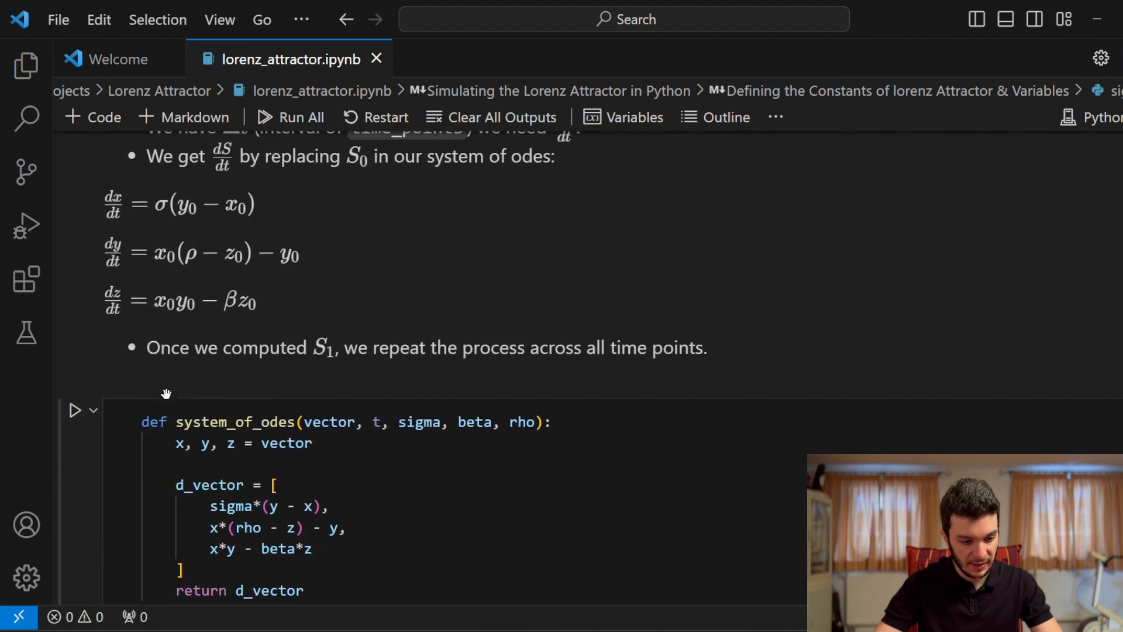
scroll(down, 3)
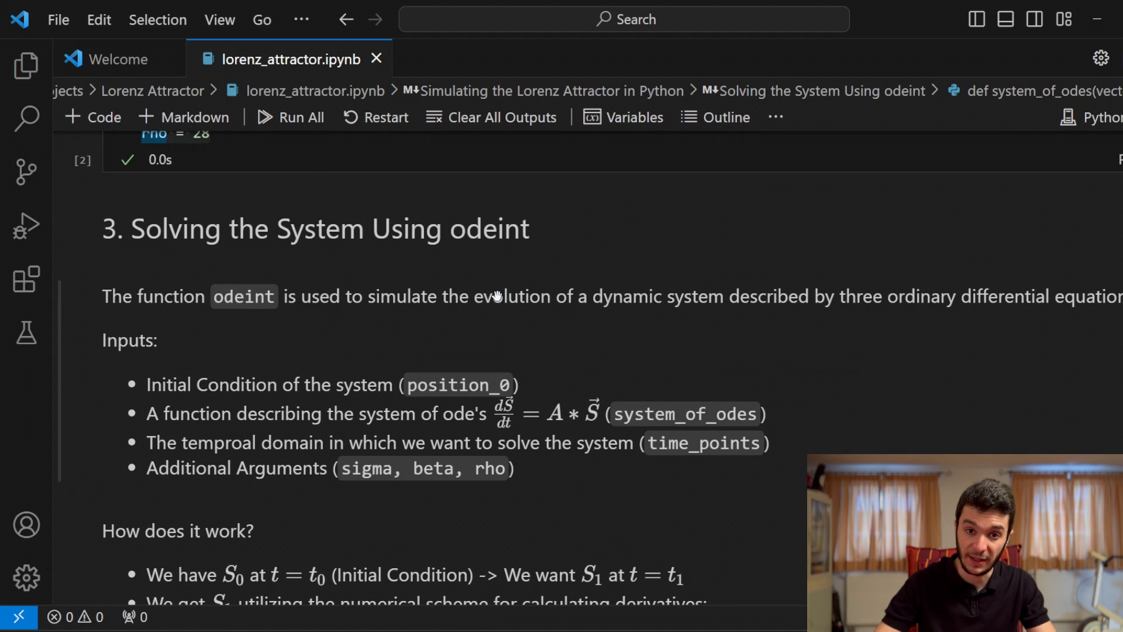
mouse_move(934, 279)
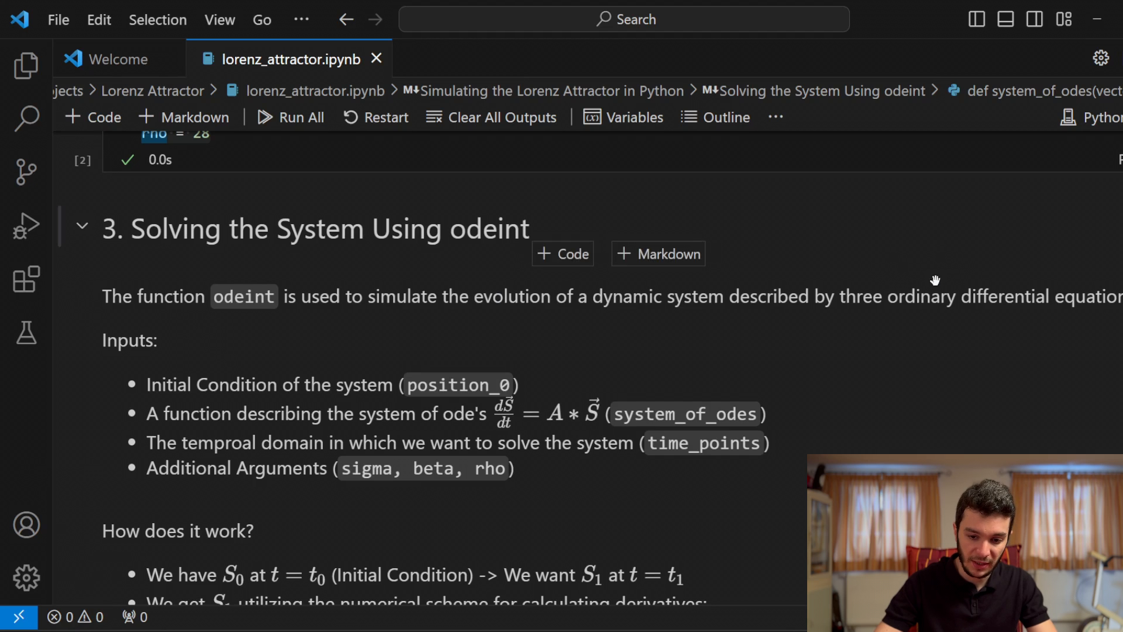
scroll(up, 3)
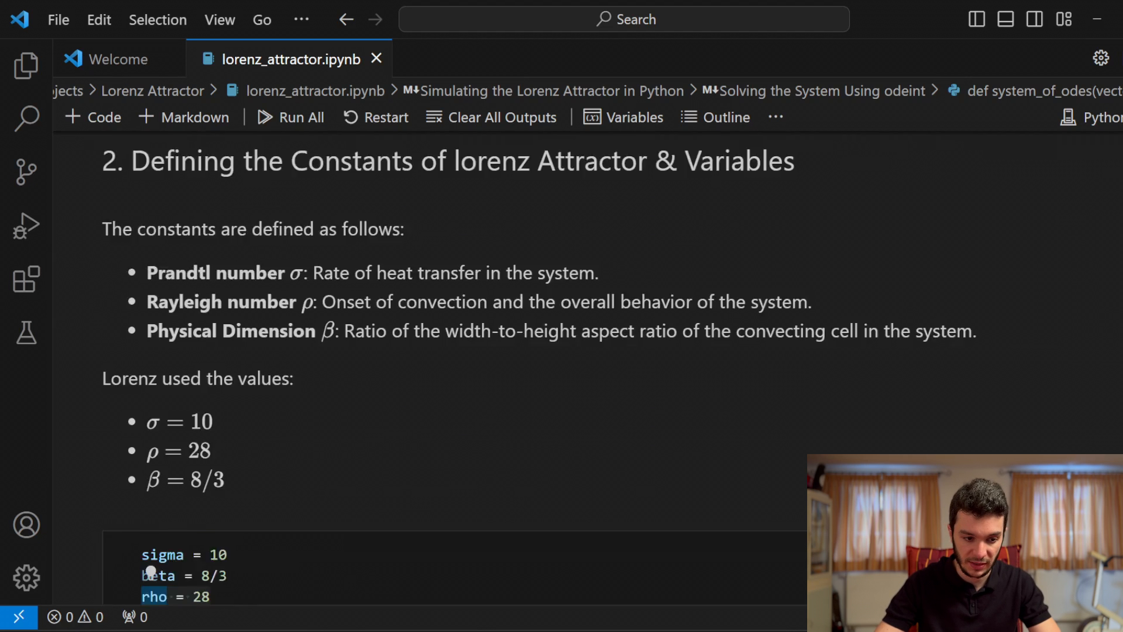
scroll(up, 3)
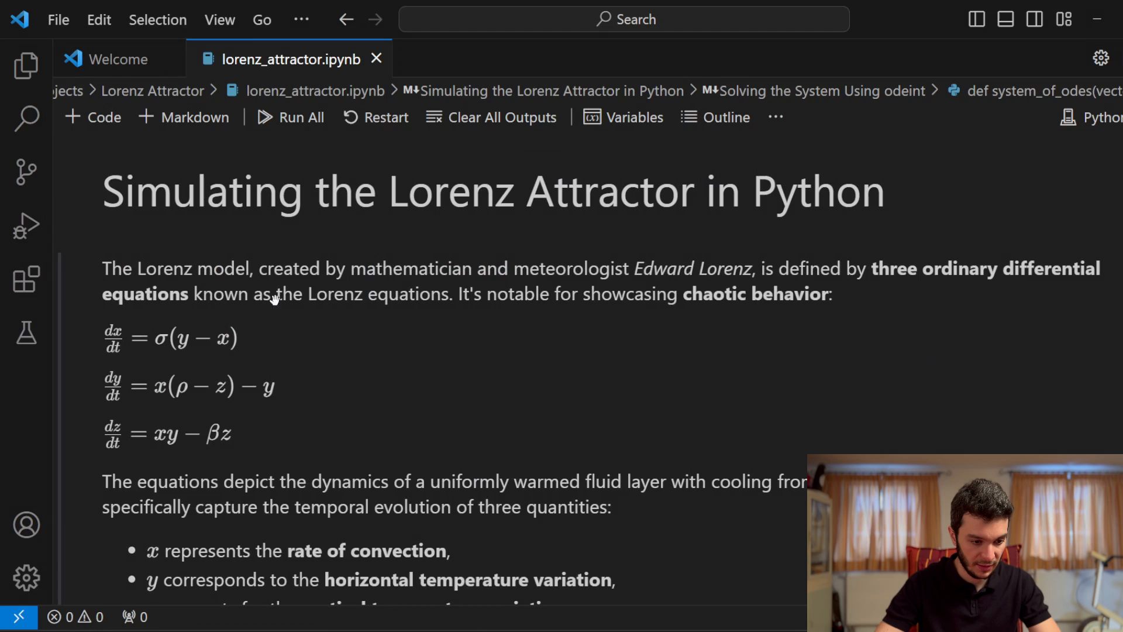
mouse_move(153, 323)
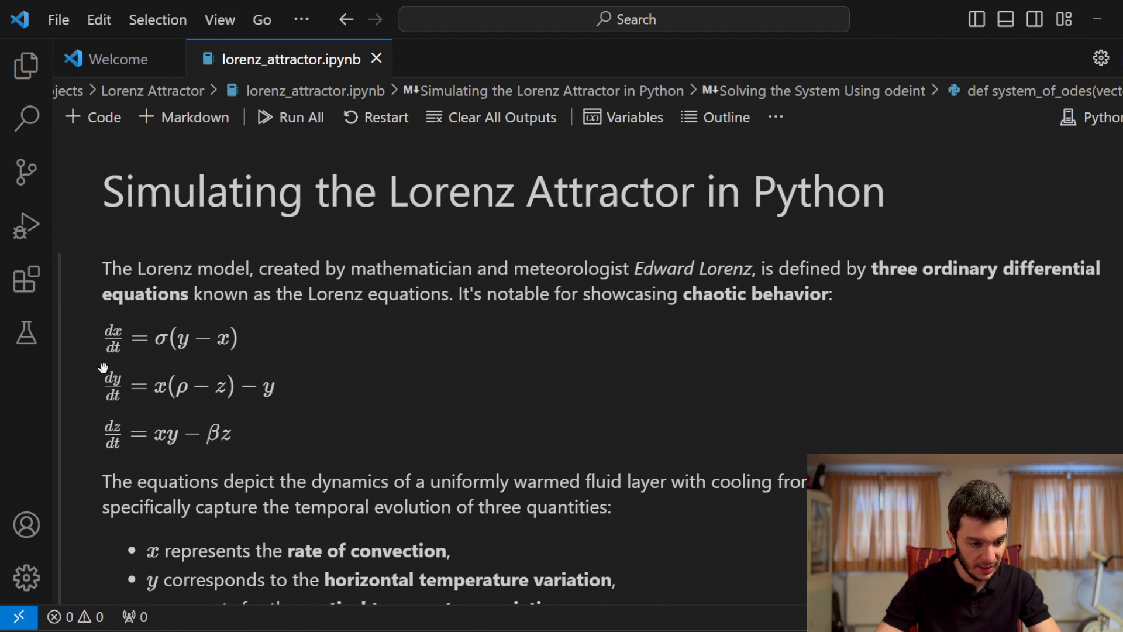
mouse_move(210, 337)
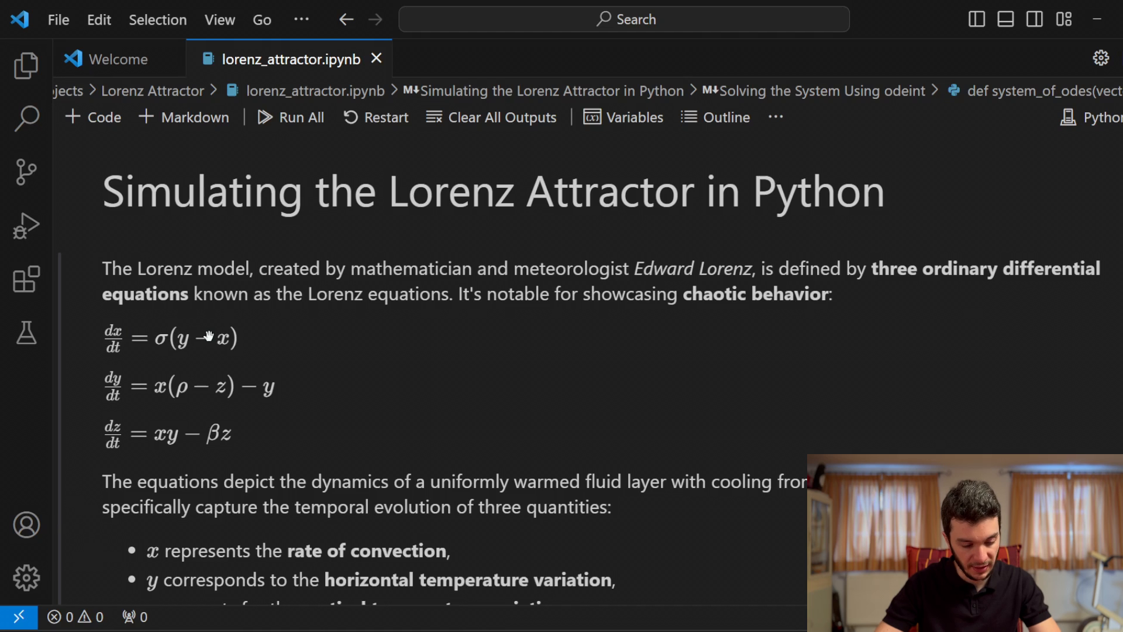
mouse_move(159, 345)
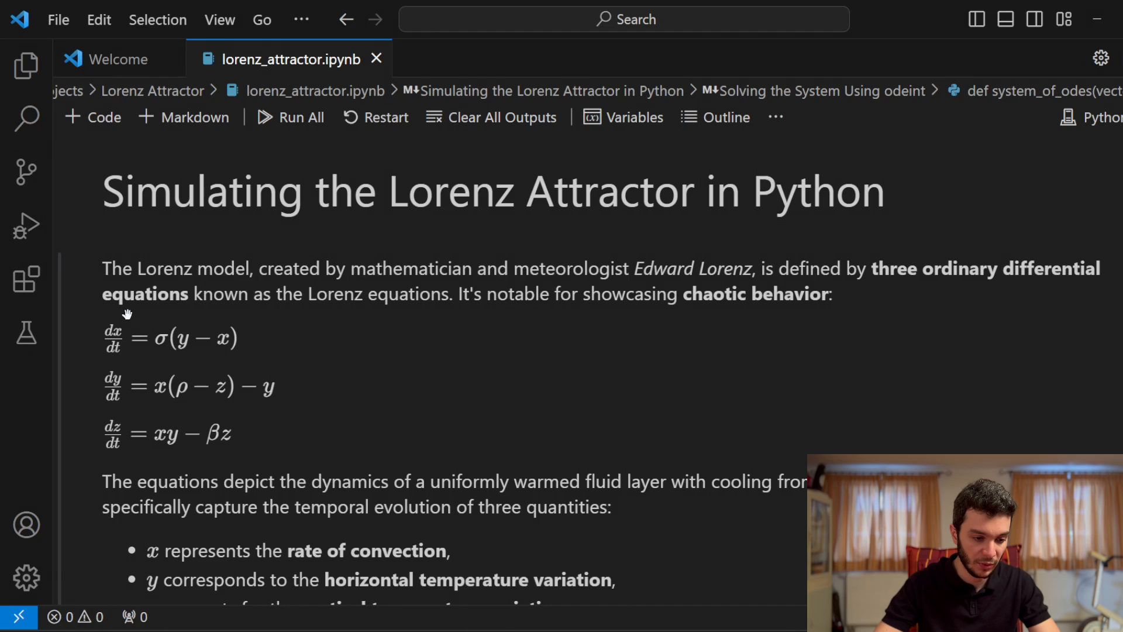
mouse_move(108, 379)
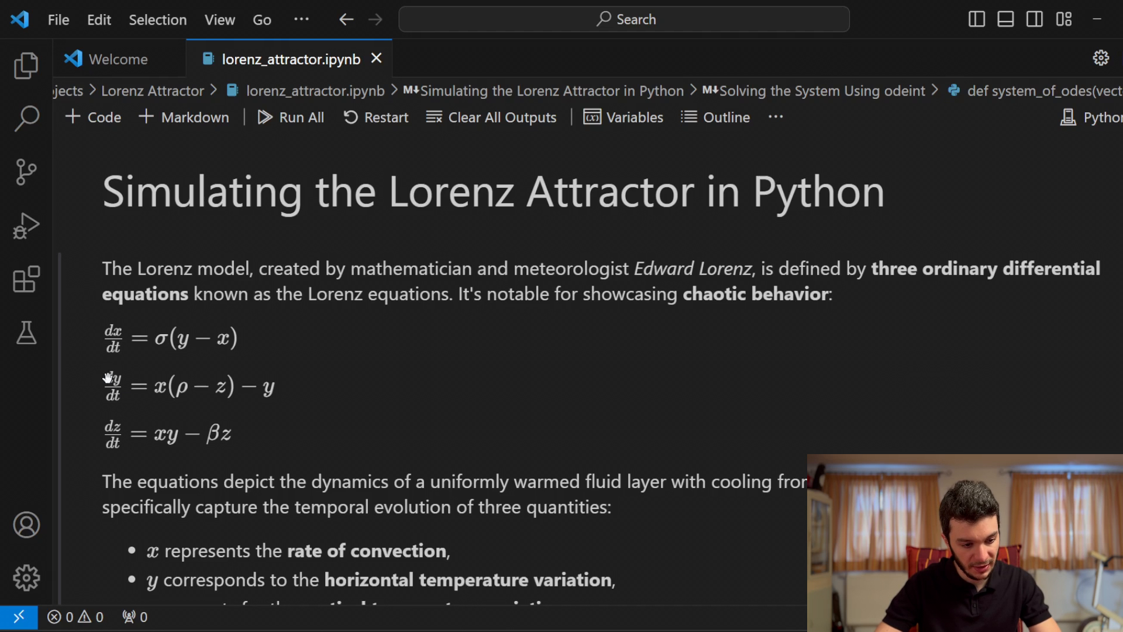
mouse_move(247, 392)
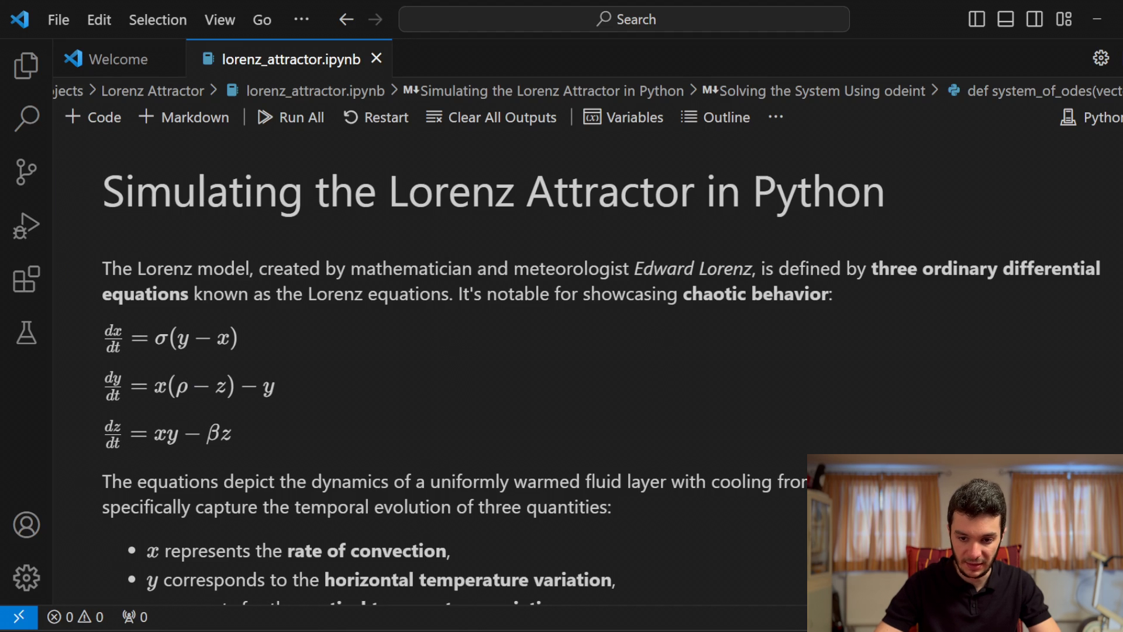
scroll(down, 3)
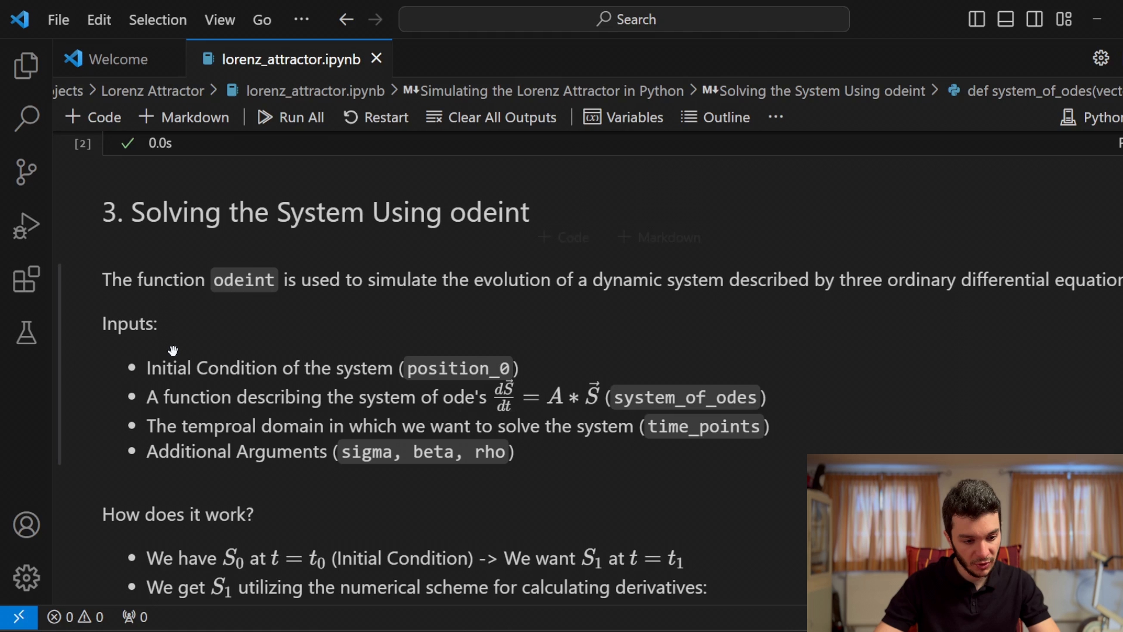
mouse_move(332, 393)
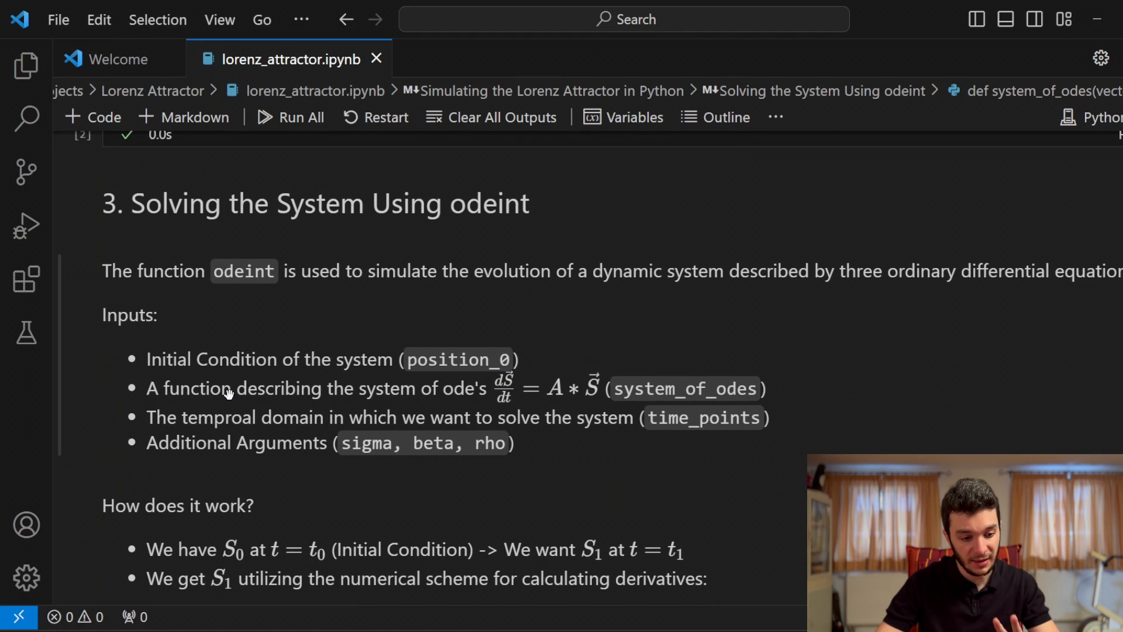
mouse_move(441, 387)
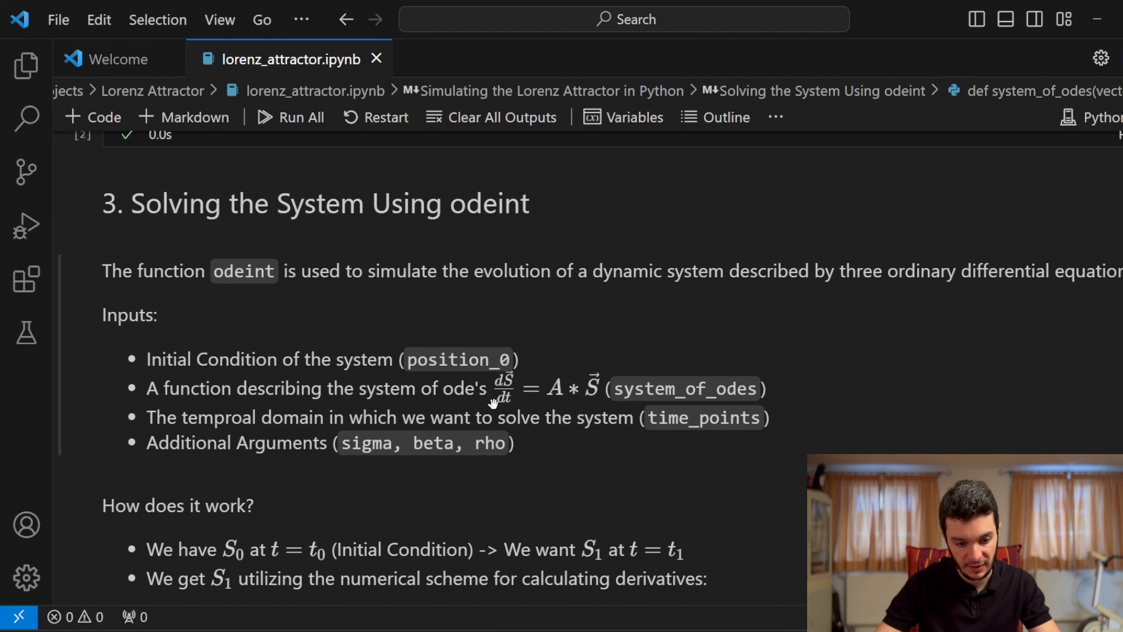
mouse_move(598, 405)
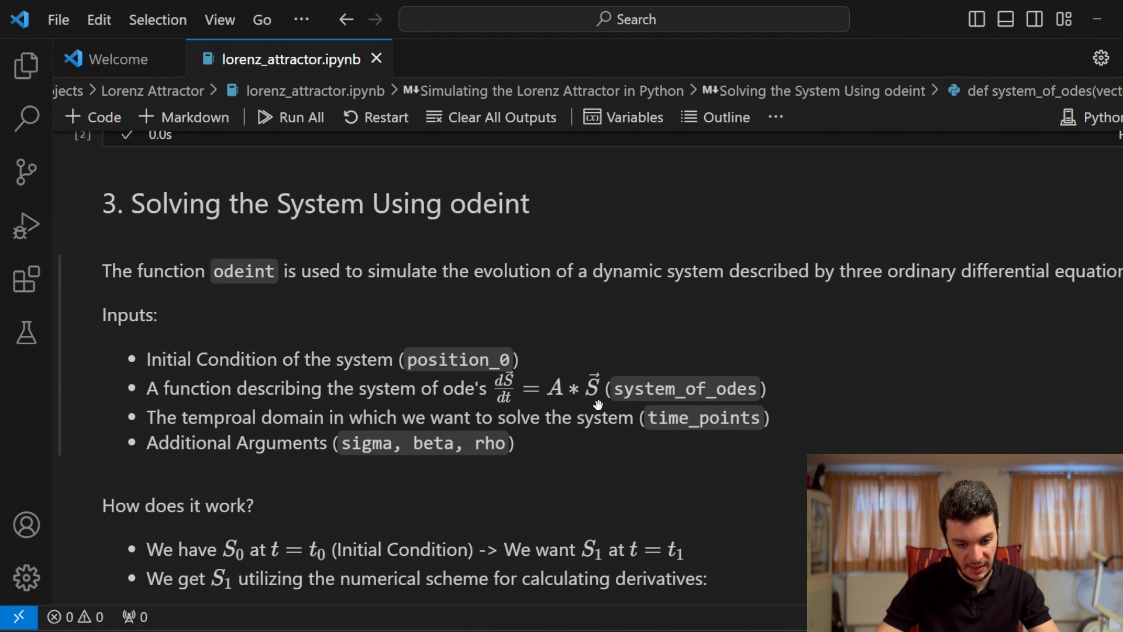
mouse_move(598, 394)
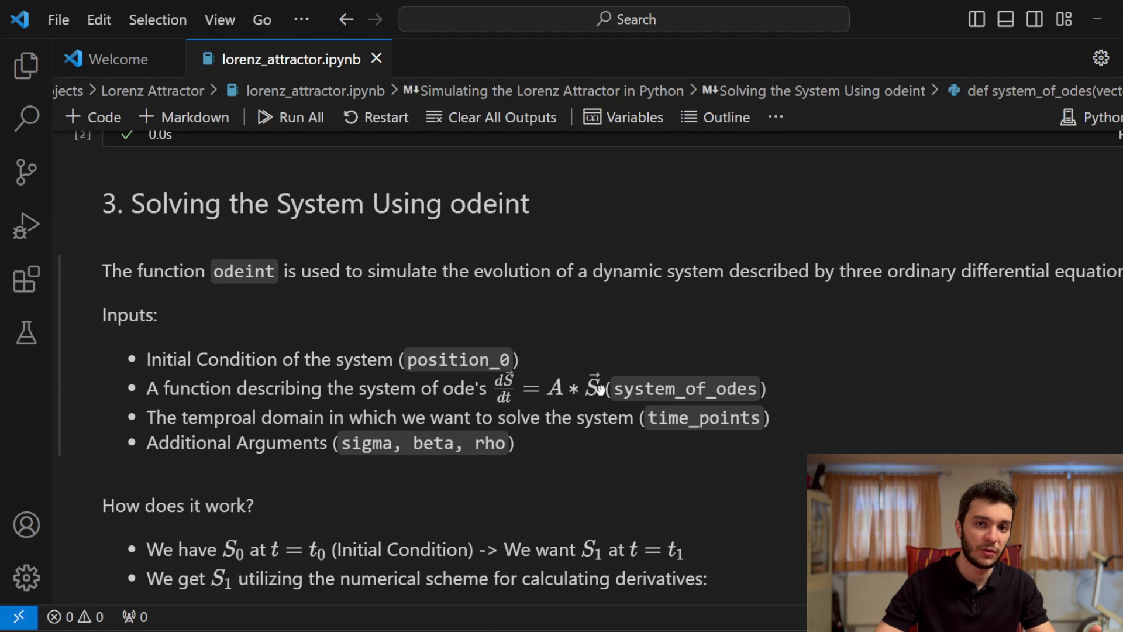
mouse_move(147, 419)
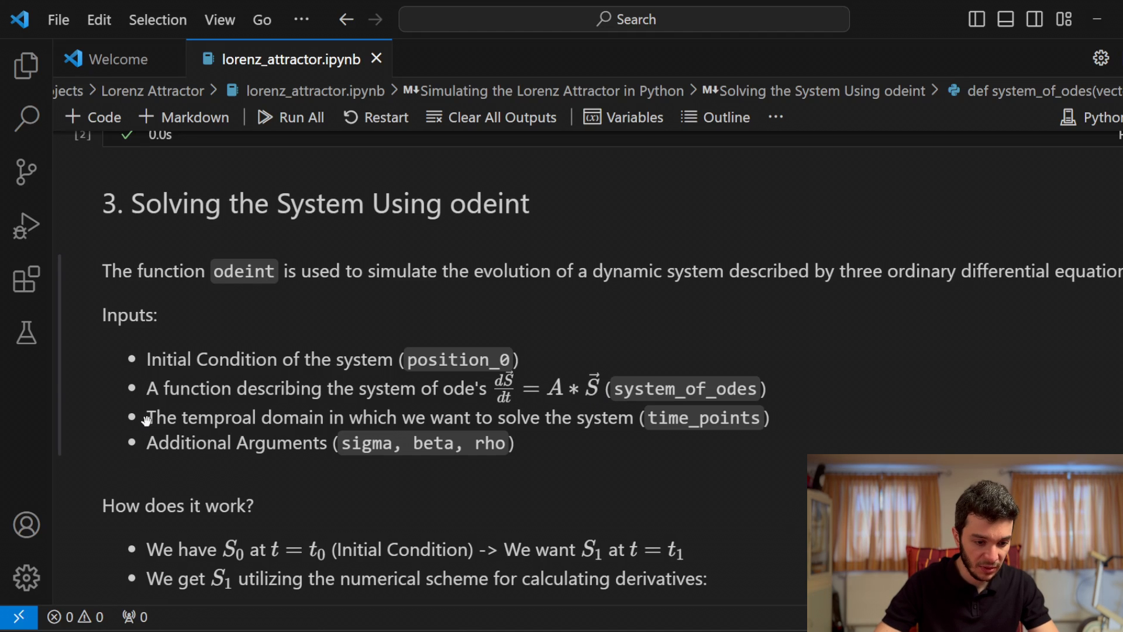
mouse_move(606, 428)
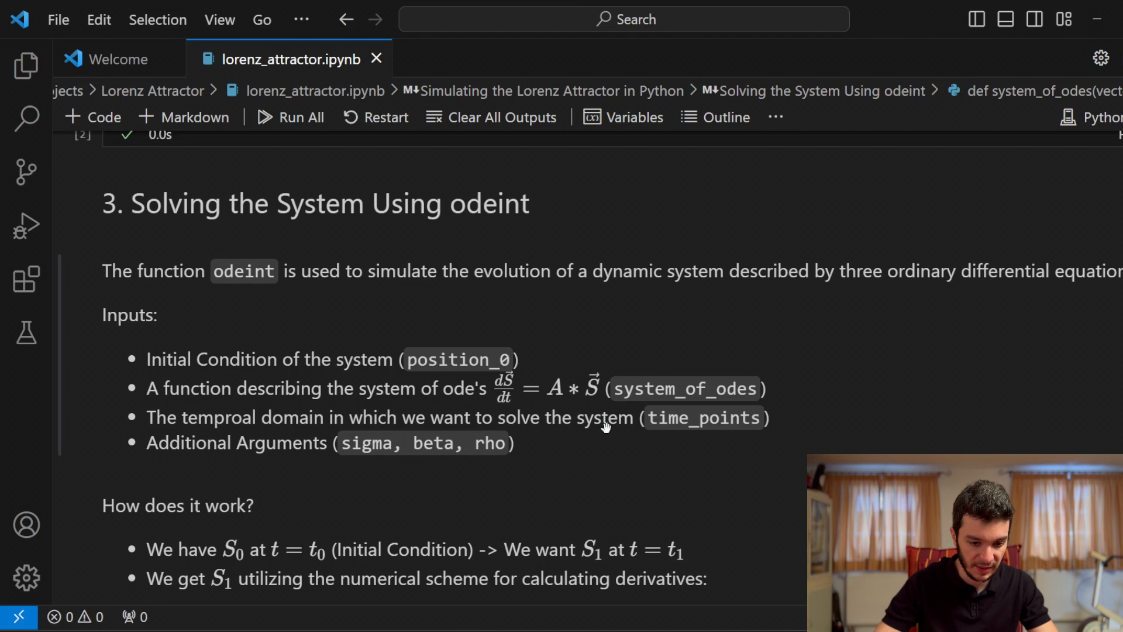
scroll(down, 3)
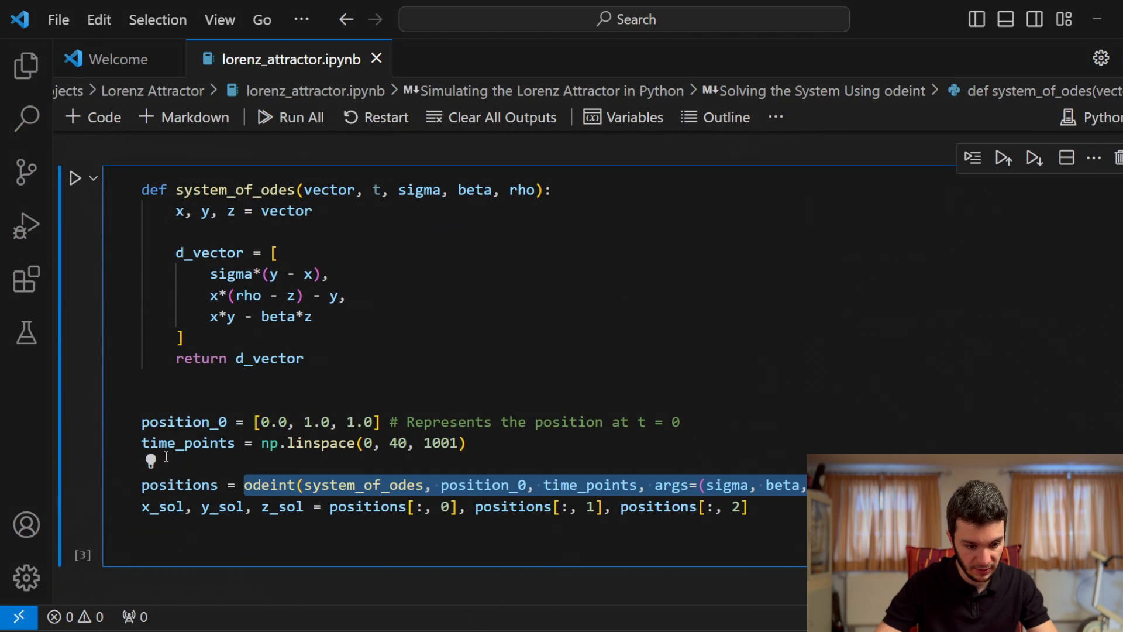
scroll(up, 3)
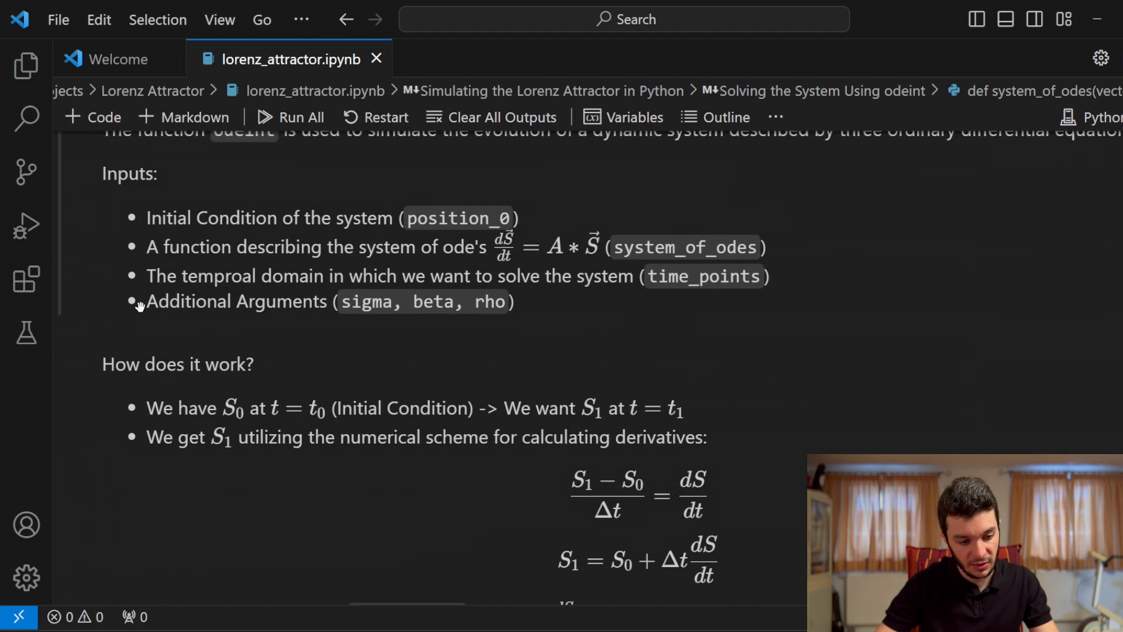
mouse_move(351, 301)
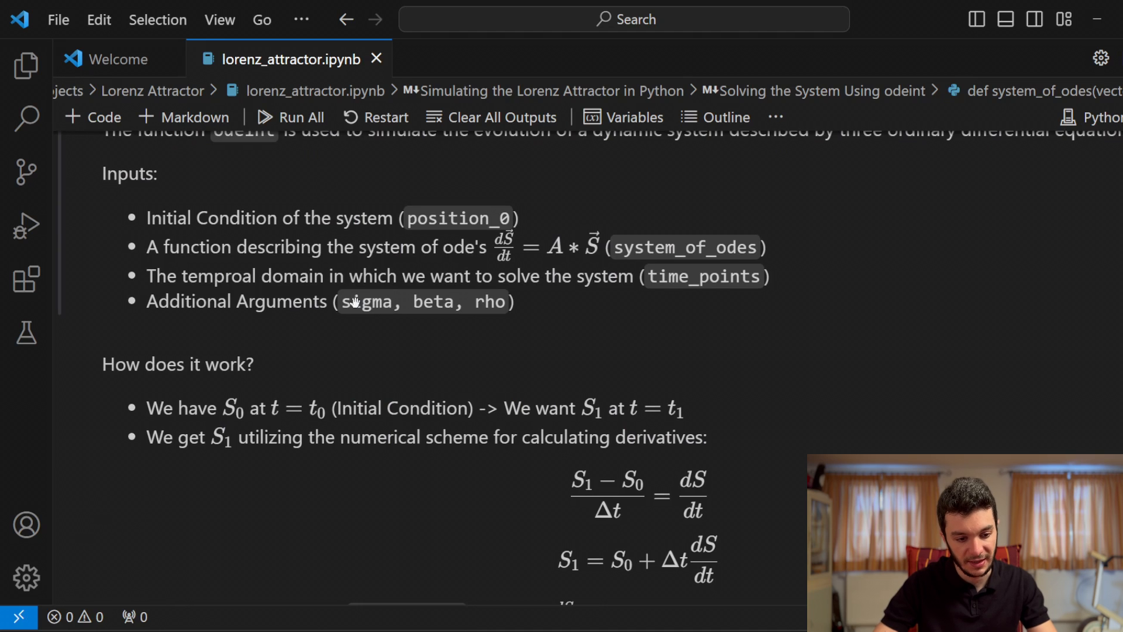
scroll(down, 3)
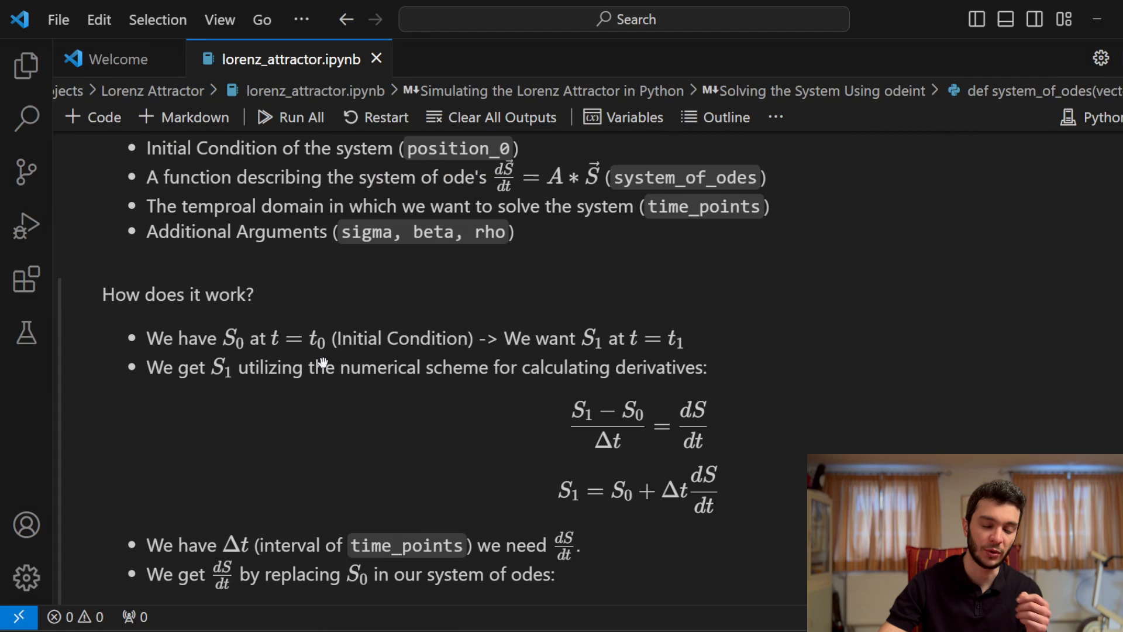
scroll(down, 3)
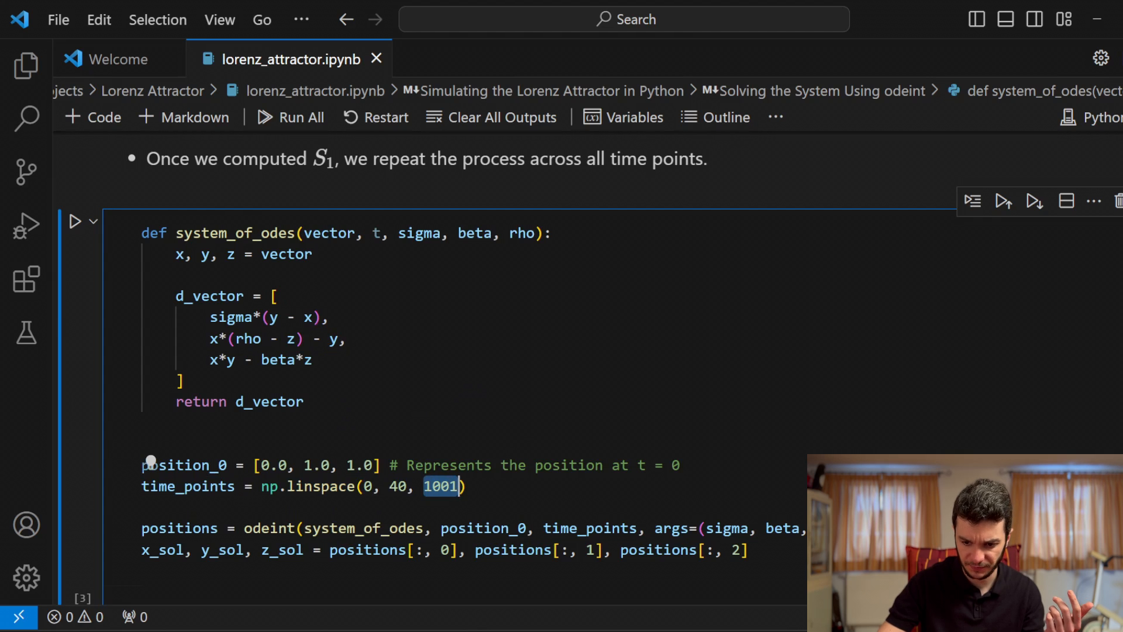
scroll(up, 3)
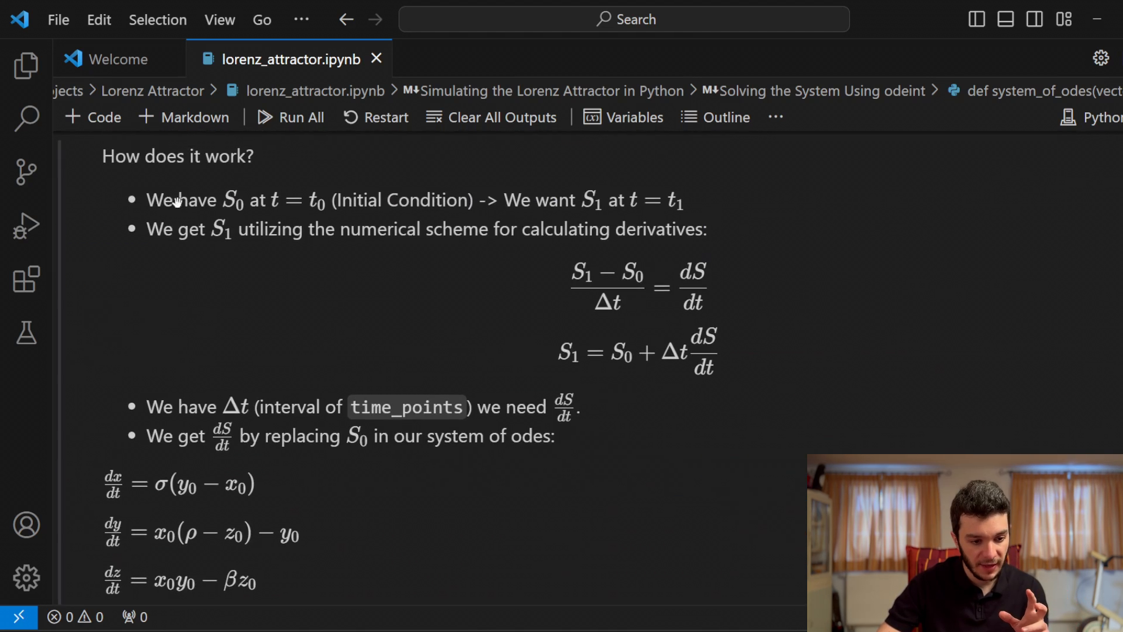
scroll(up, 3)
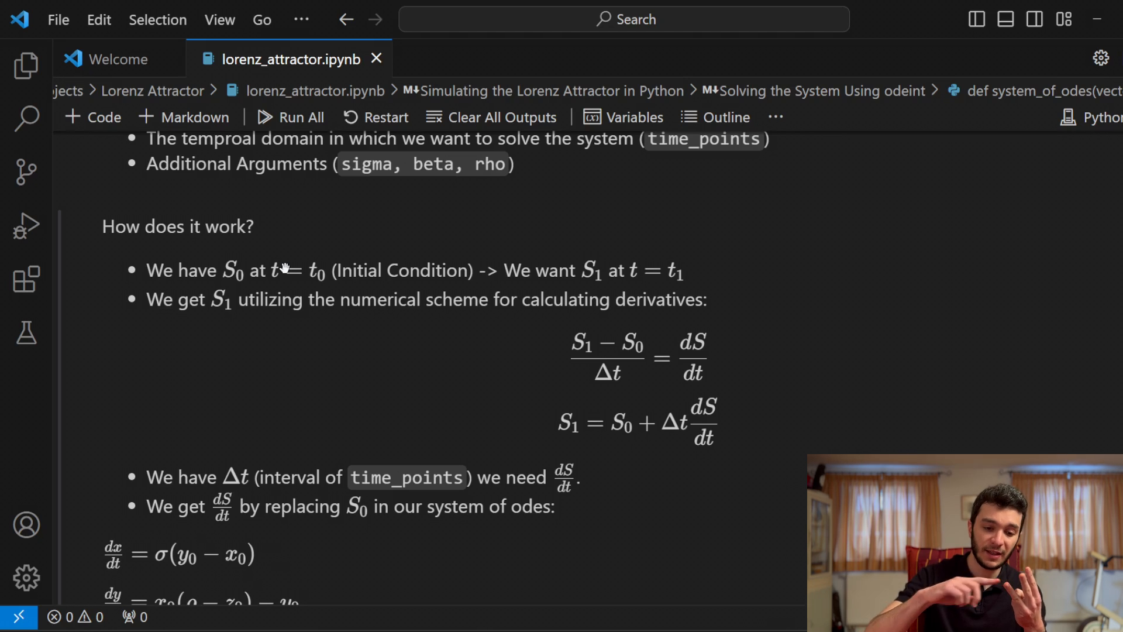
mouse_move(174, 276)
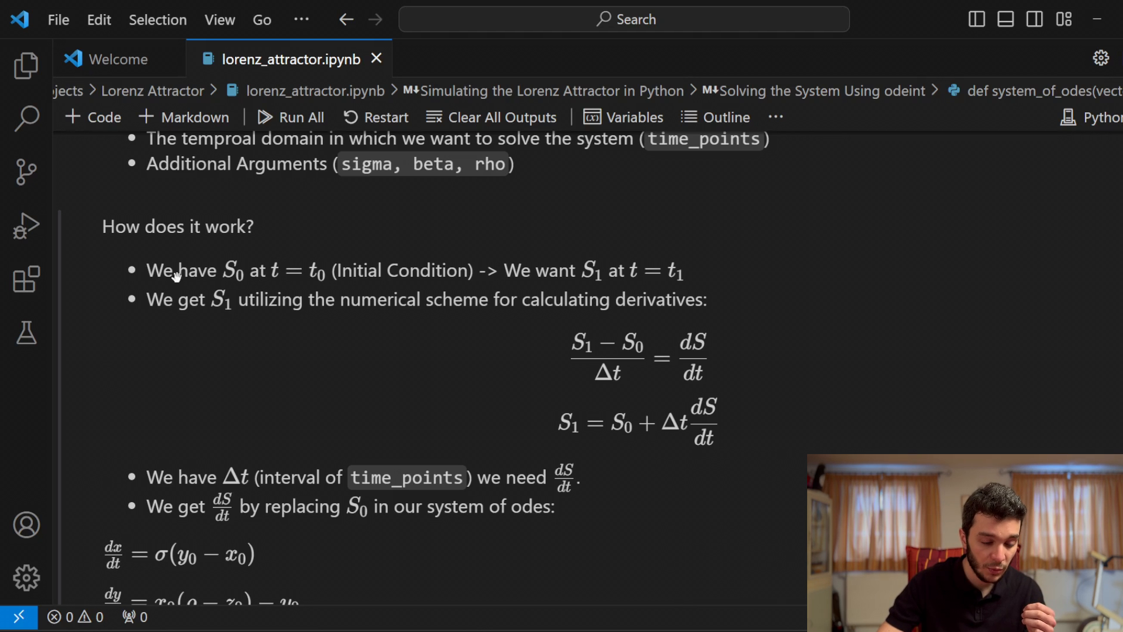
mouse_move(403, 315)
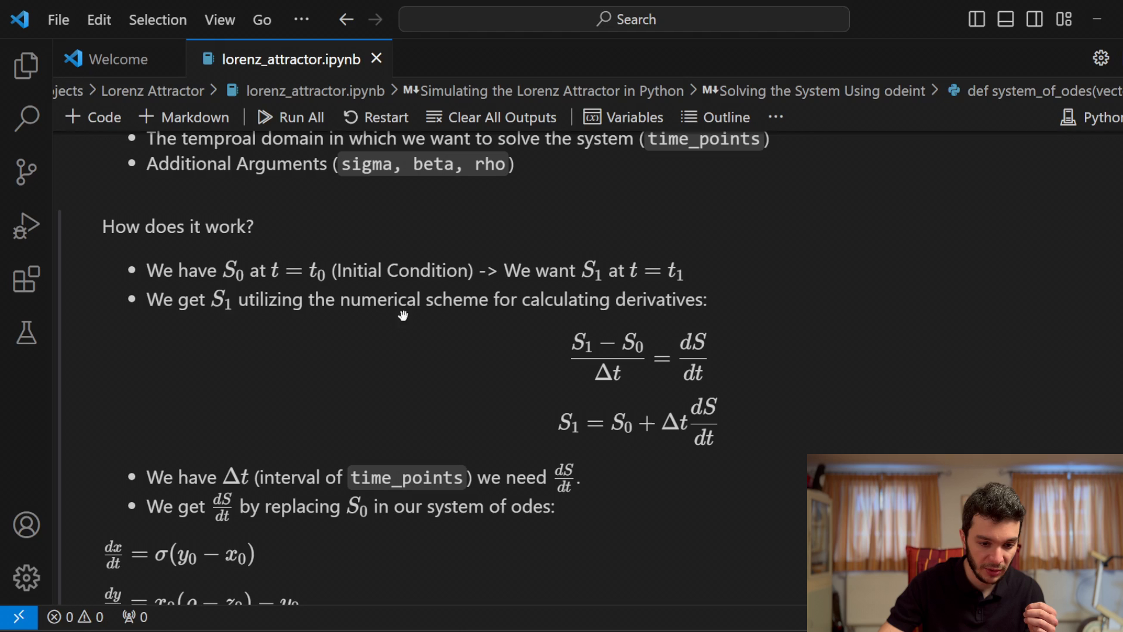
mouse_move(594, 323)
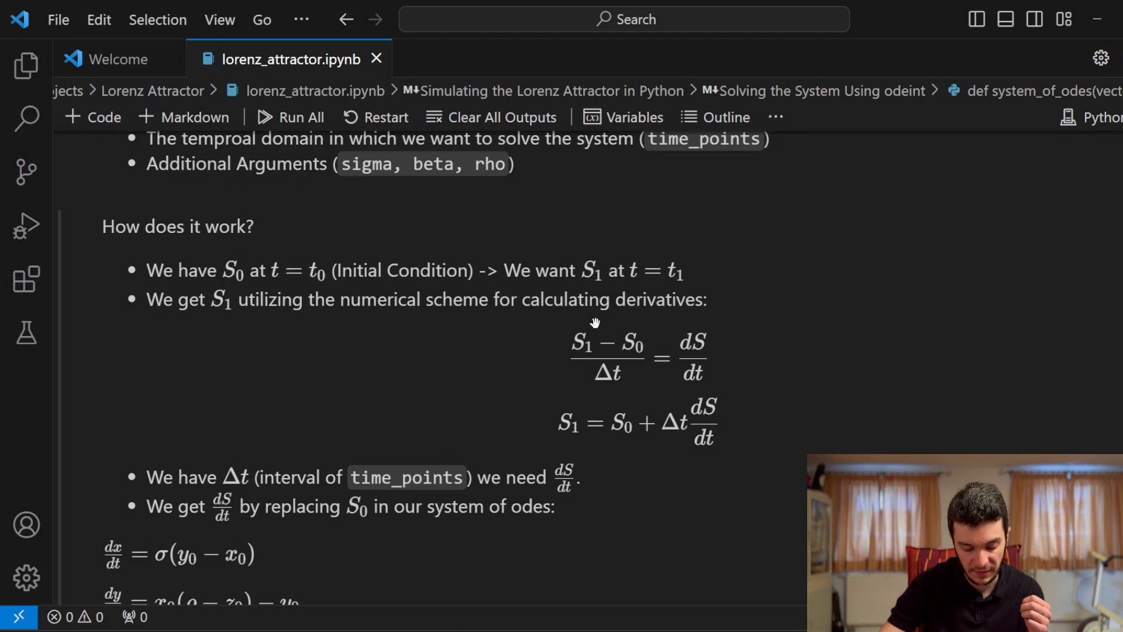
mouse_move(661, 327)
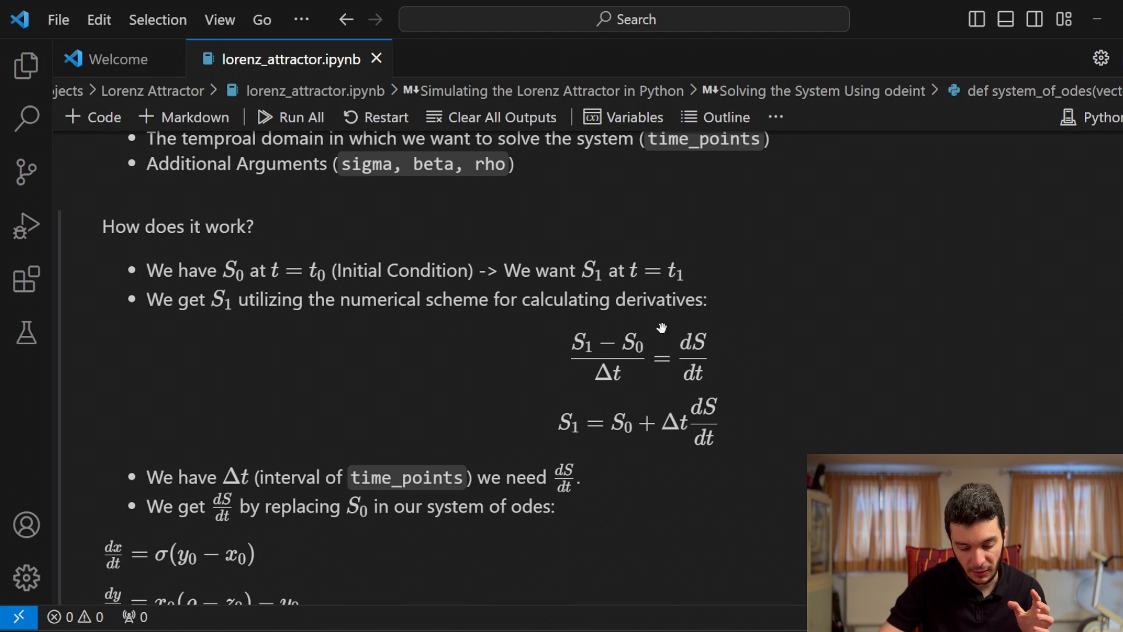
mouse_move(569, 347)
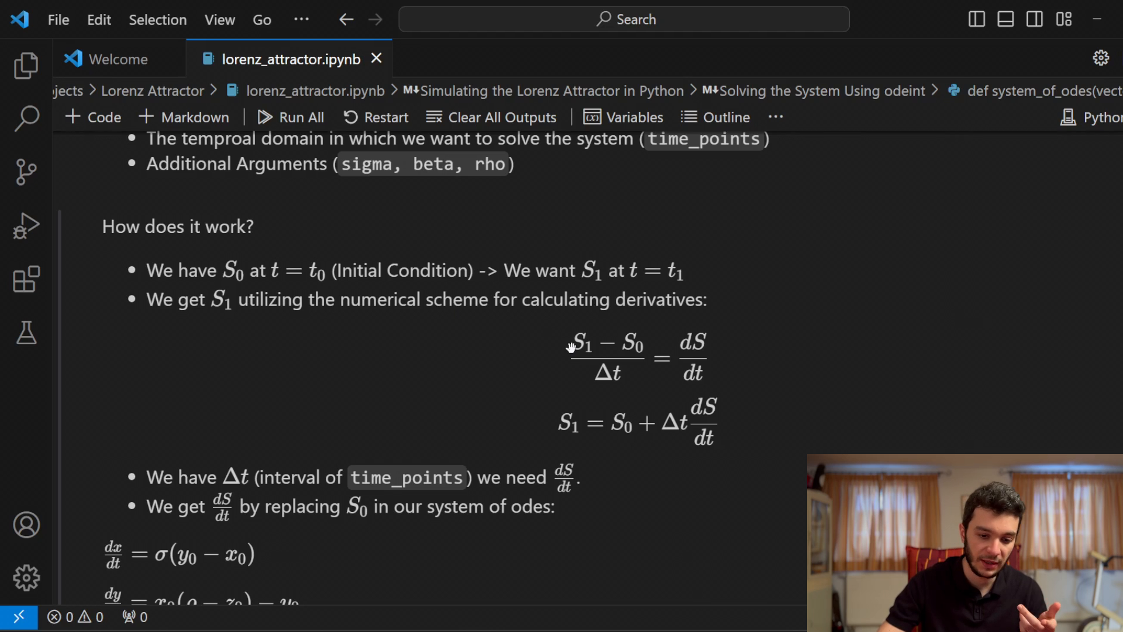
mouse_move(692, 350)
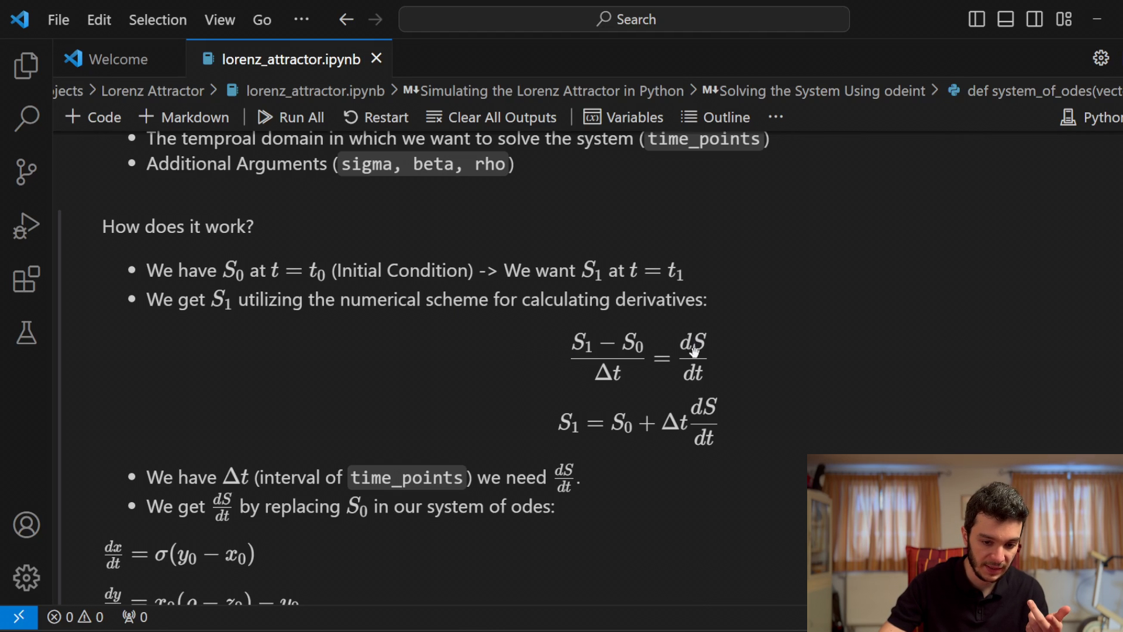
mouse_move(575, 344)
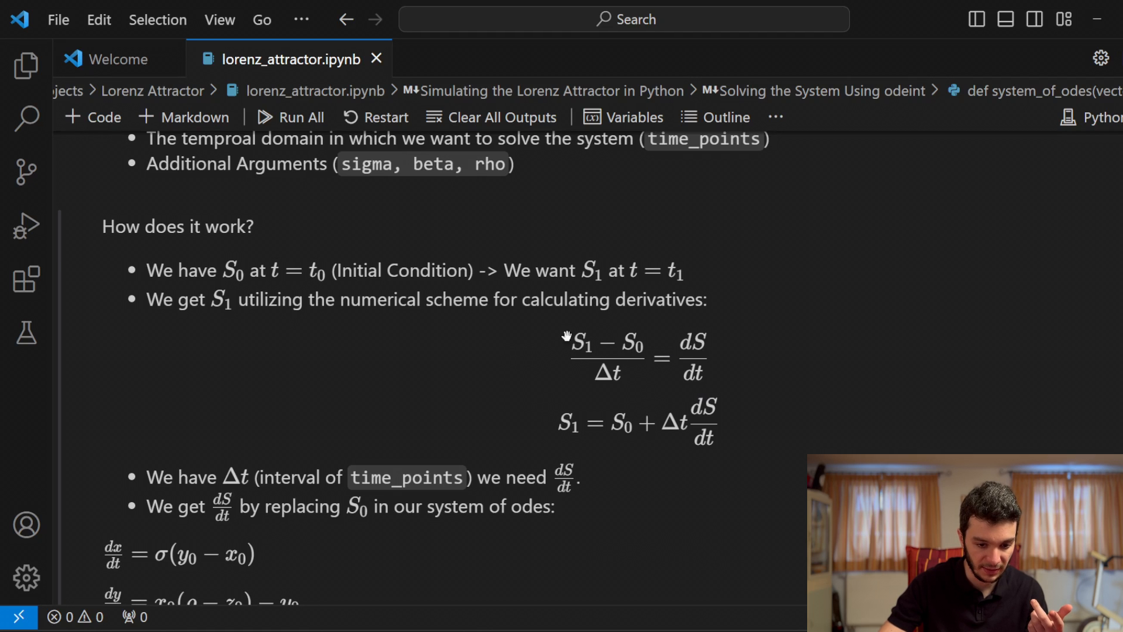
mouse_move(672, 378)
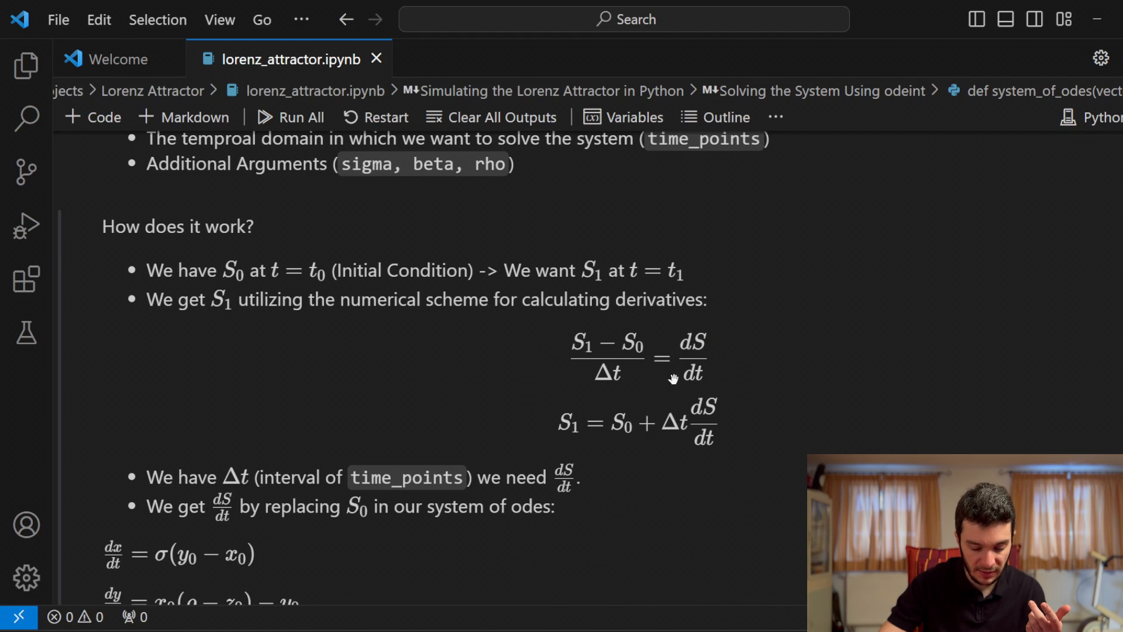
mouse_move(658, 342)
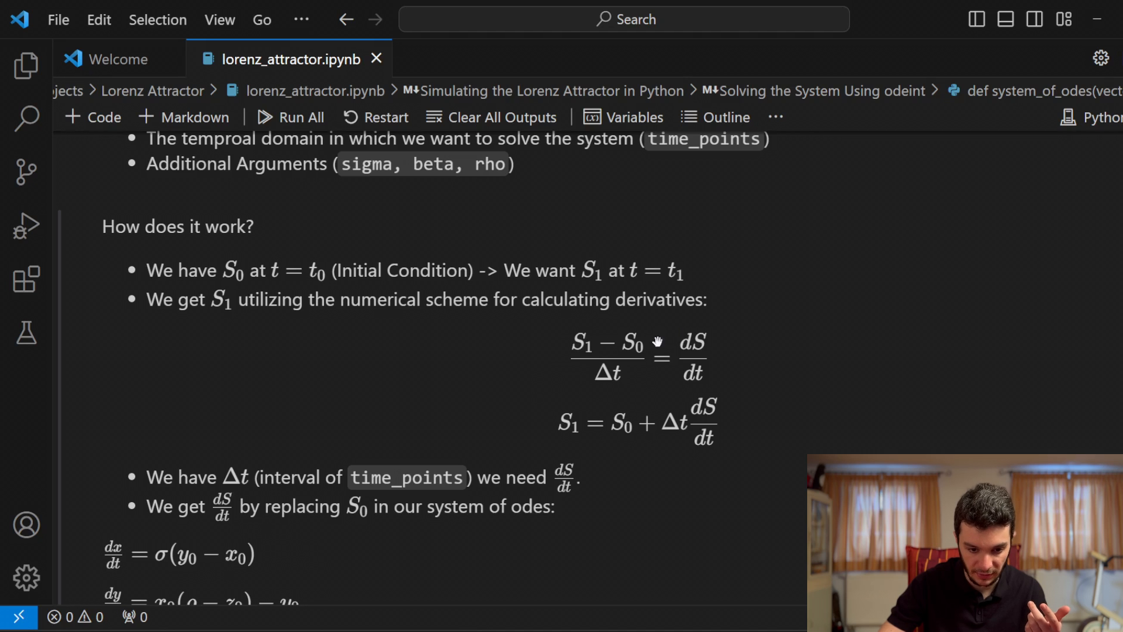
mouse_move(566, 414)
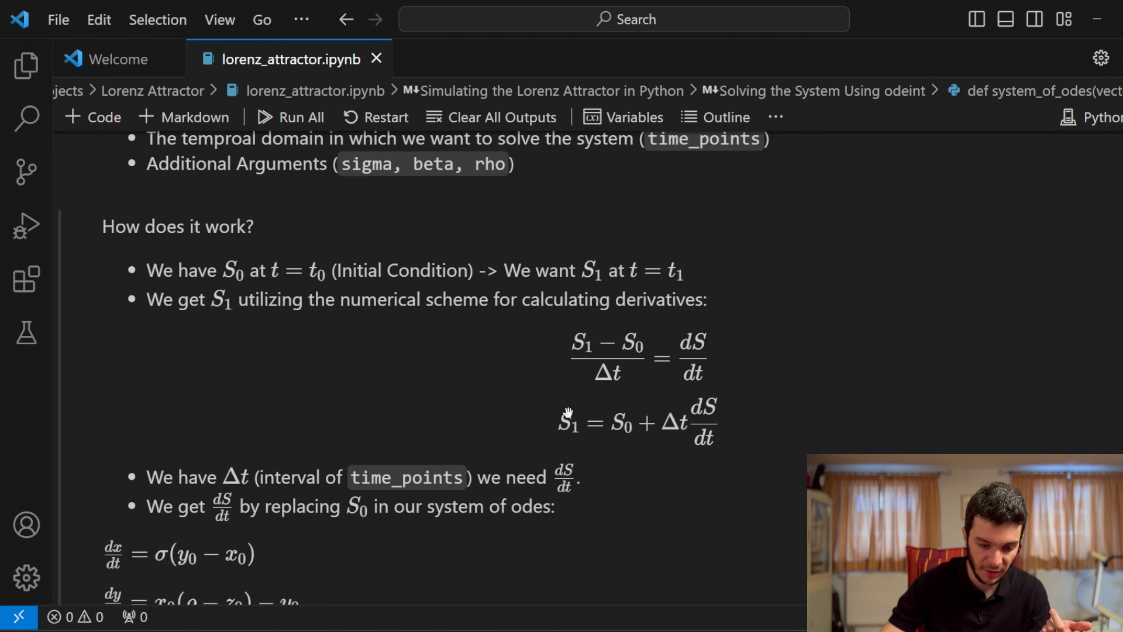
mouse_move(673, 428)
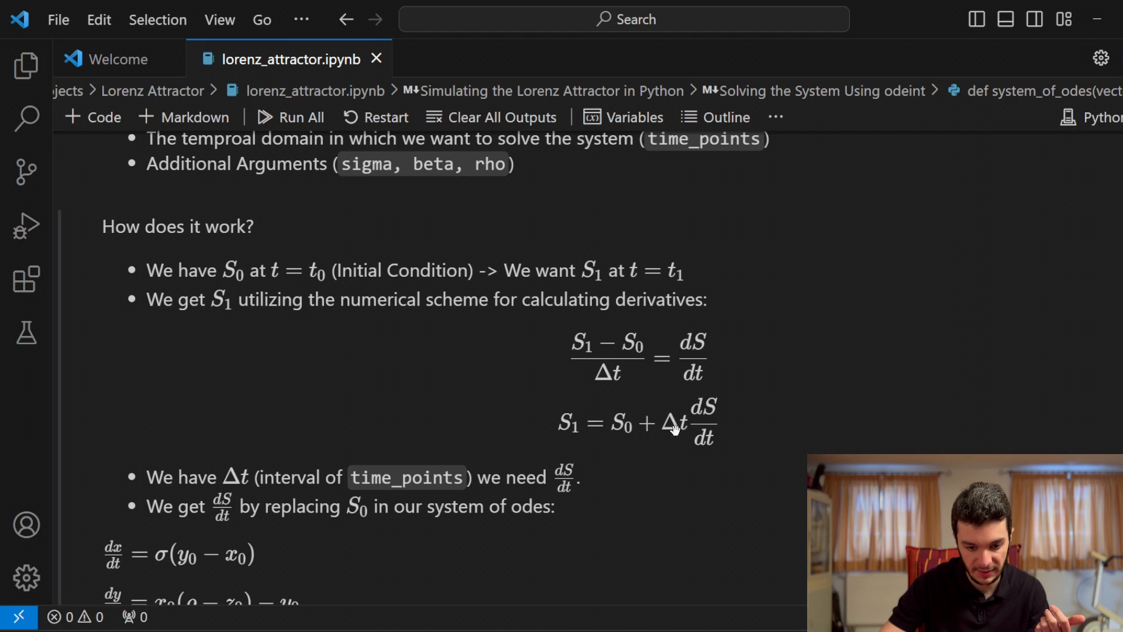
mouse_move(750, 399)
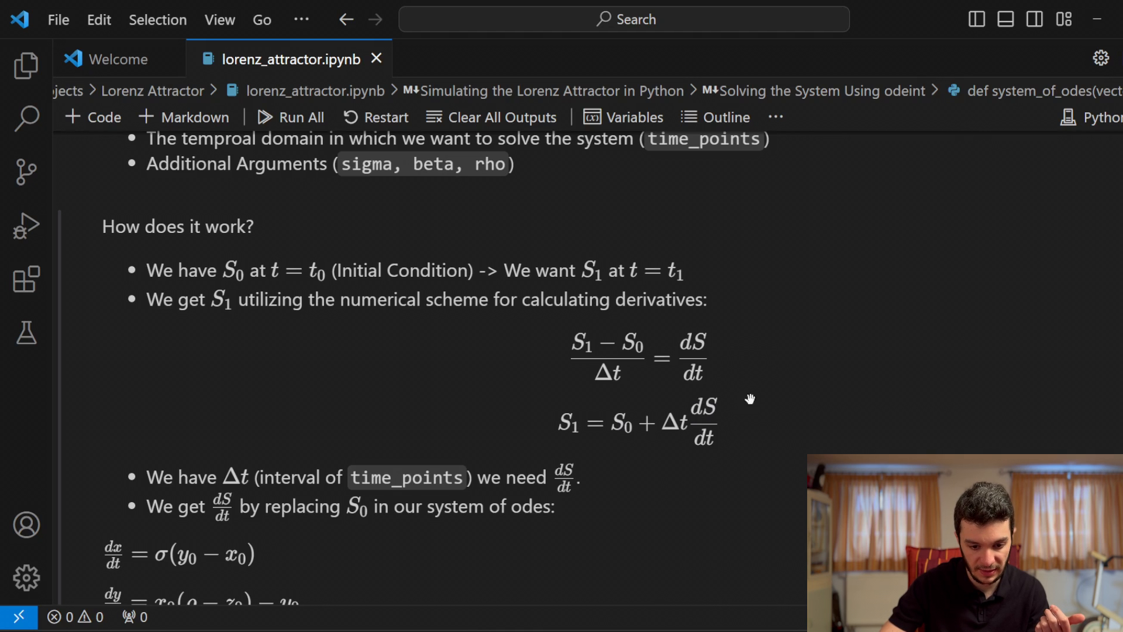
scroll(down, 3)
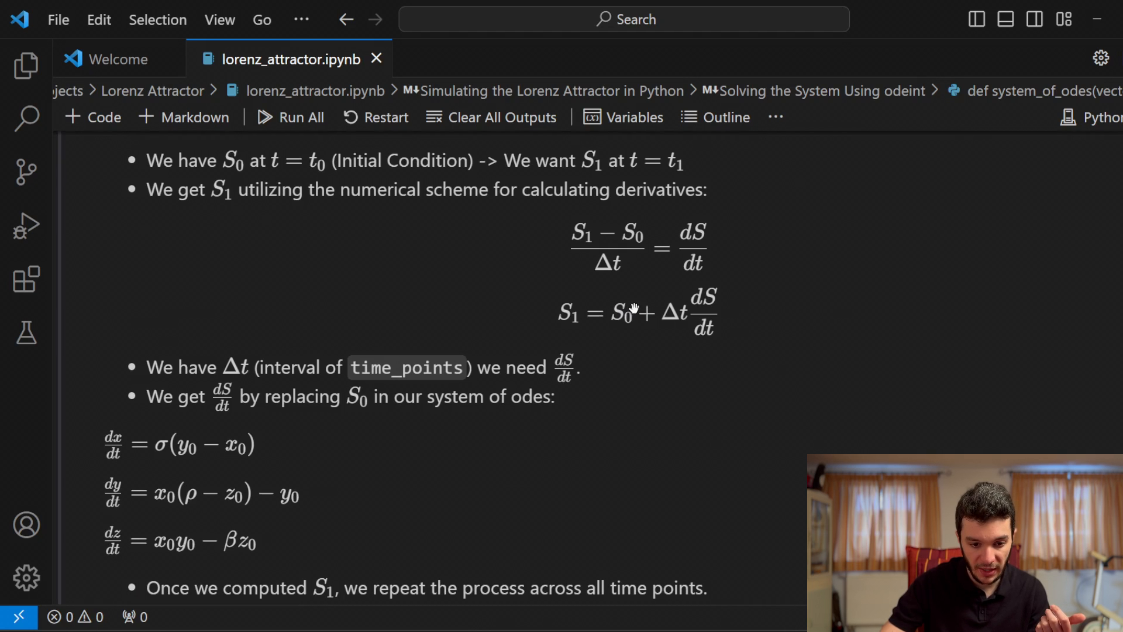
scroll(up, 3)
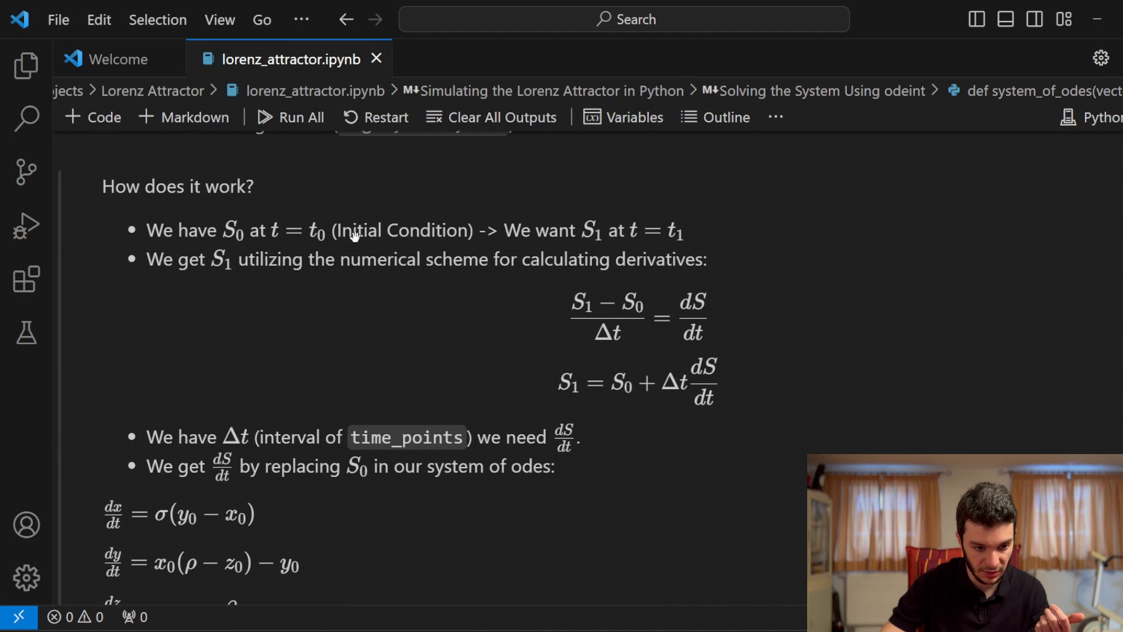
mouse_move(727, 380)
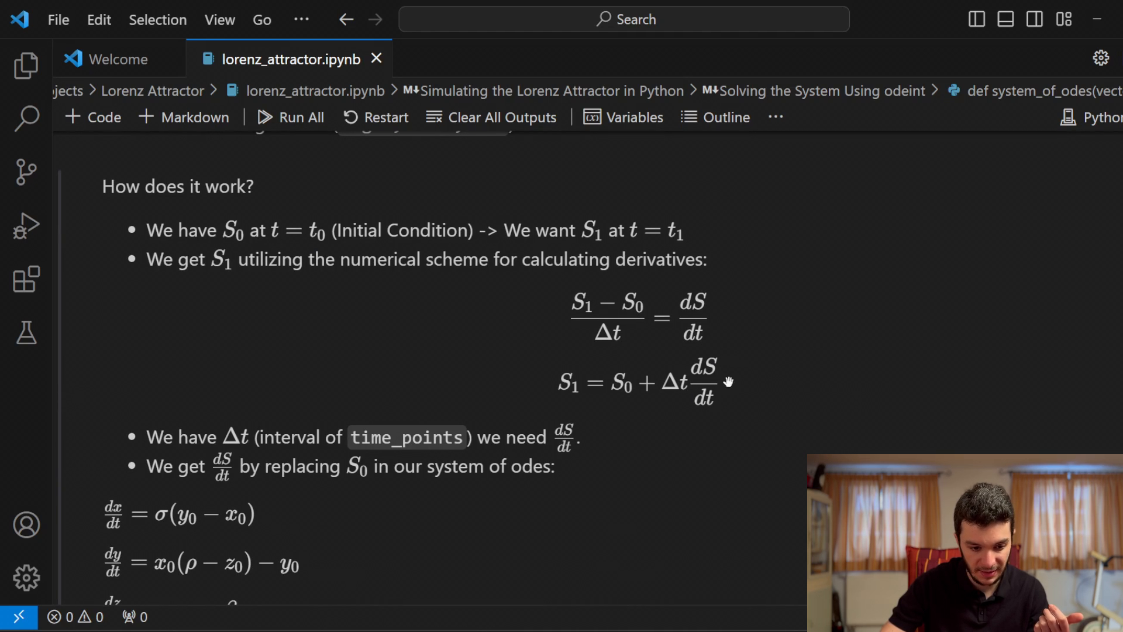
mouse_move(350, 442)
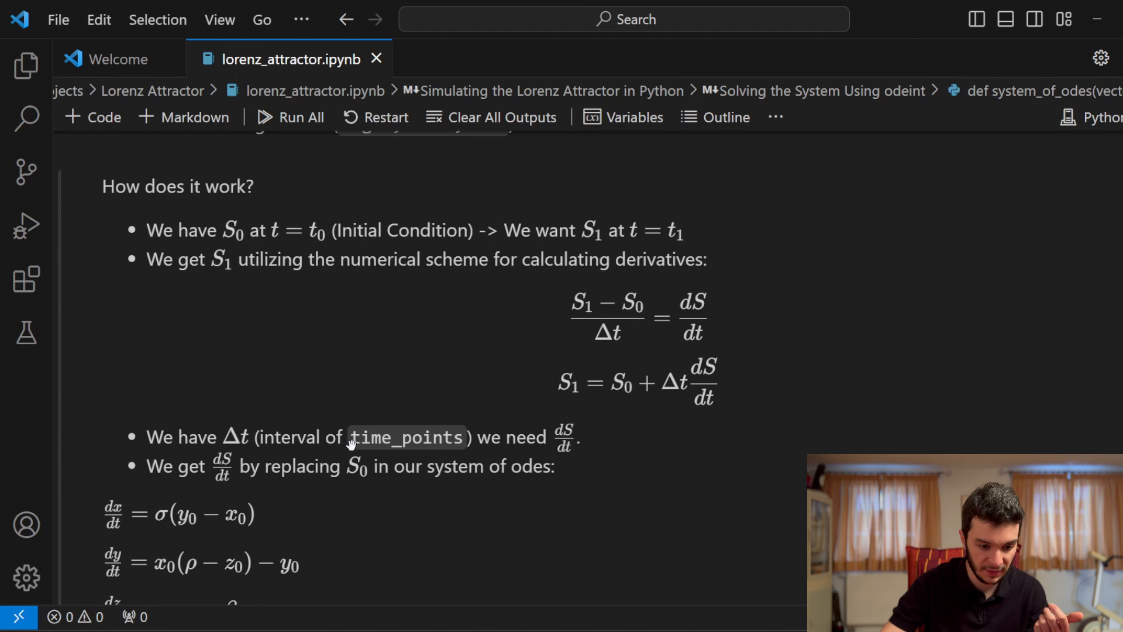
mouse_move(654, 379)
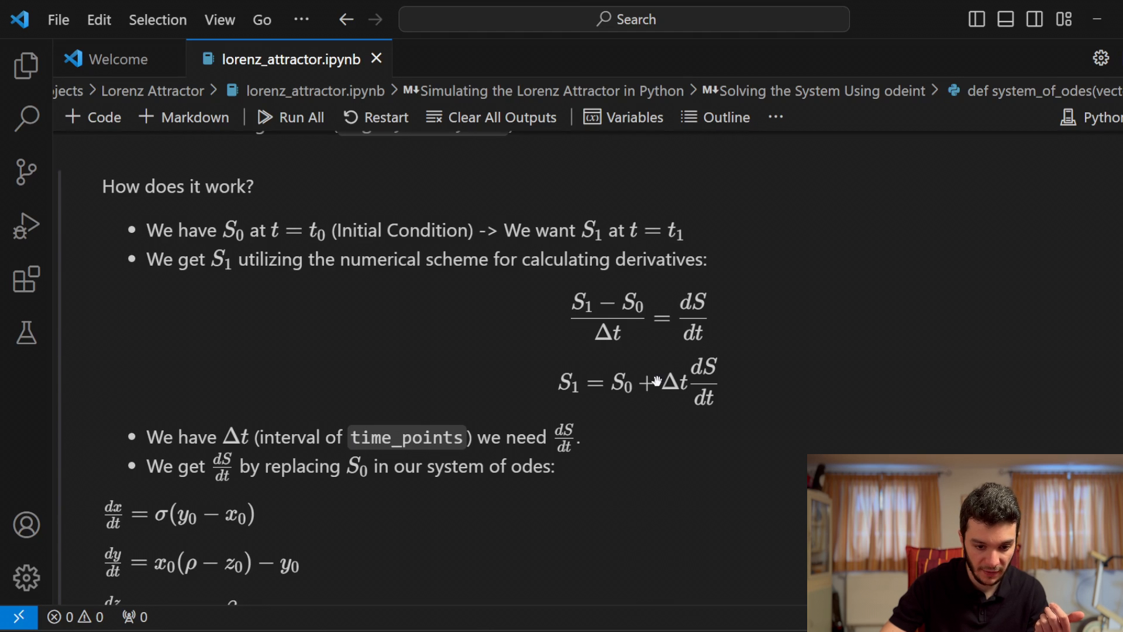
mouse_move(660, 390)
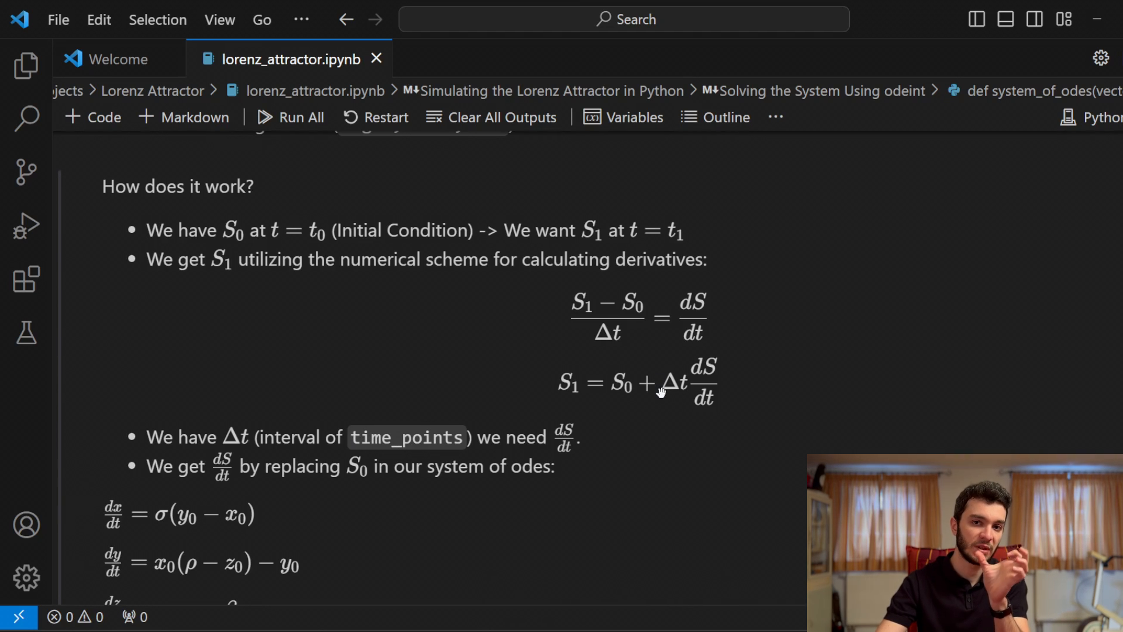
scroll(down, 3)
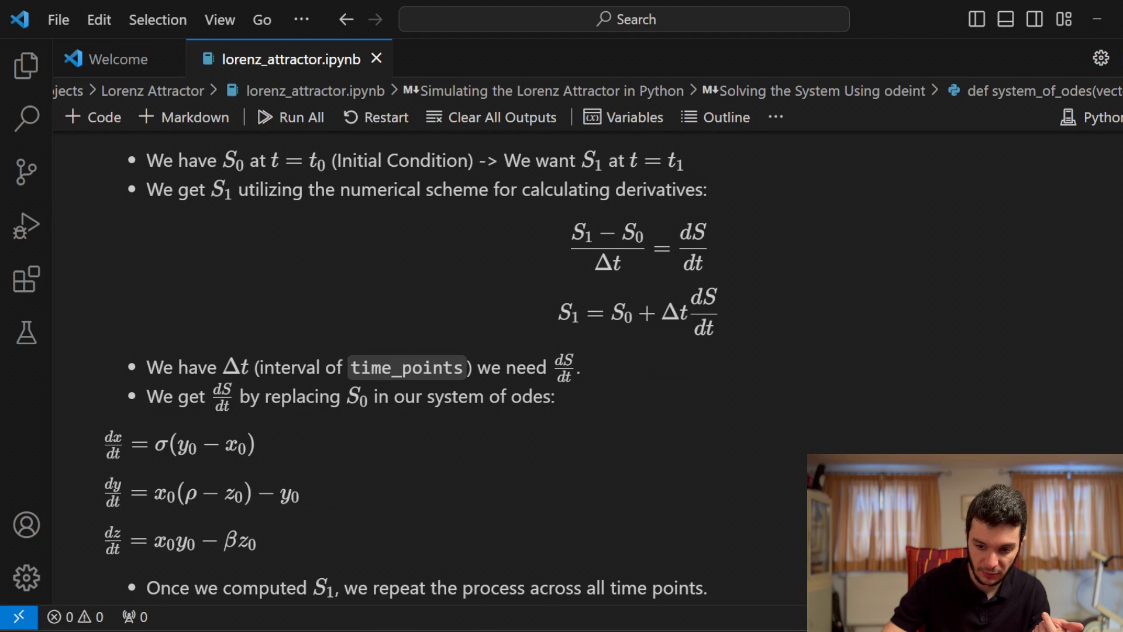
scroll(up, 3)
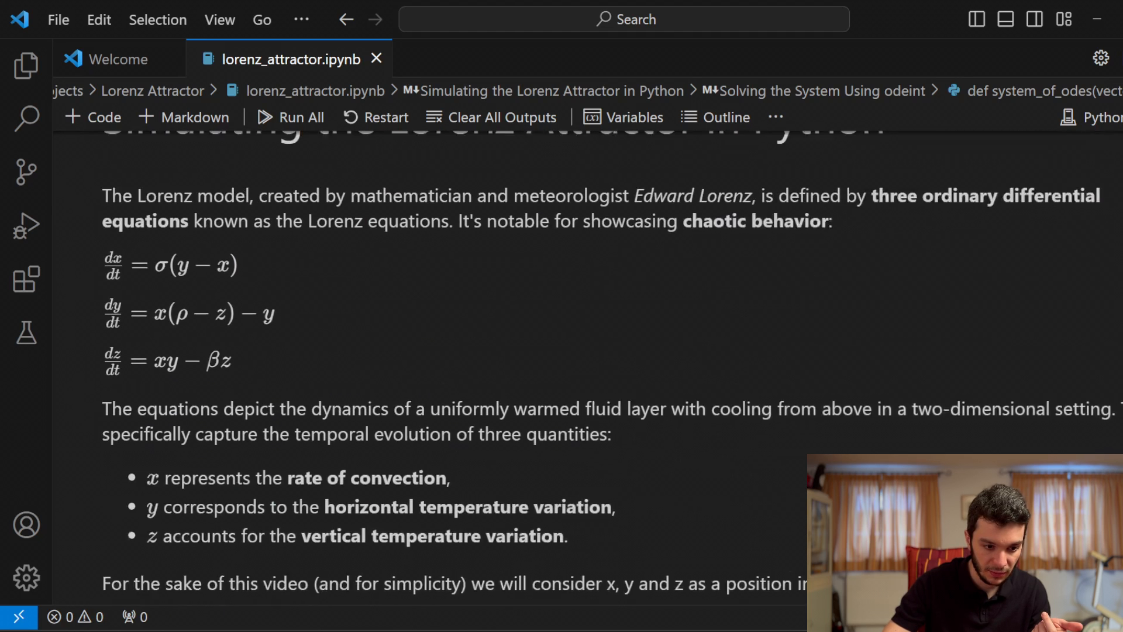
scroll(up, 3)
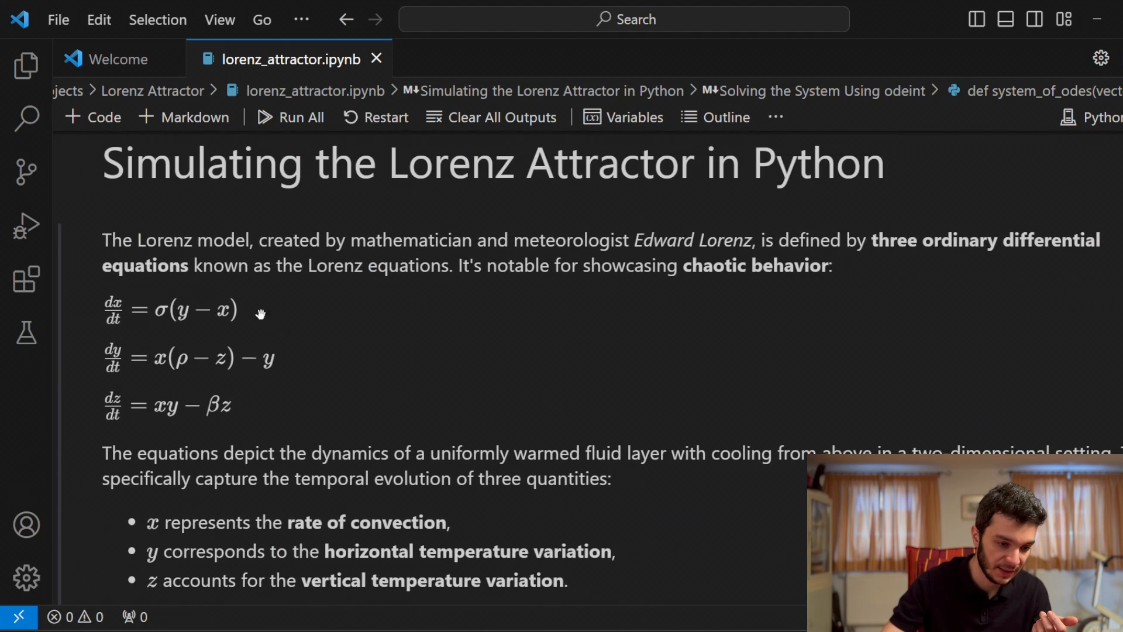
mouse_move(223, 365)
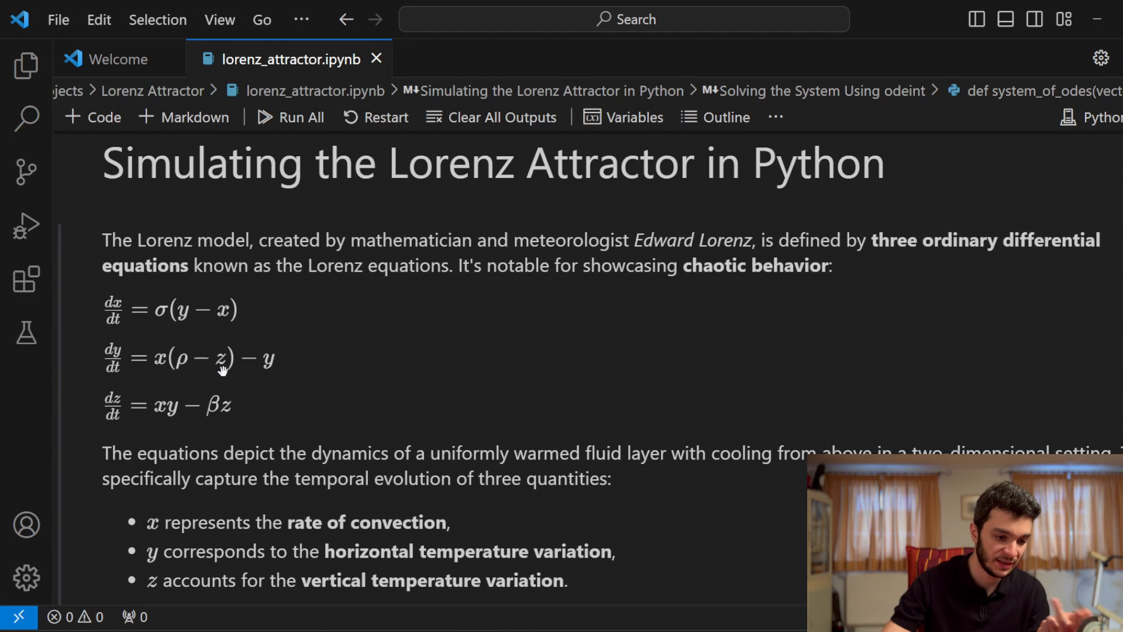
mouse_move(104, 335)
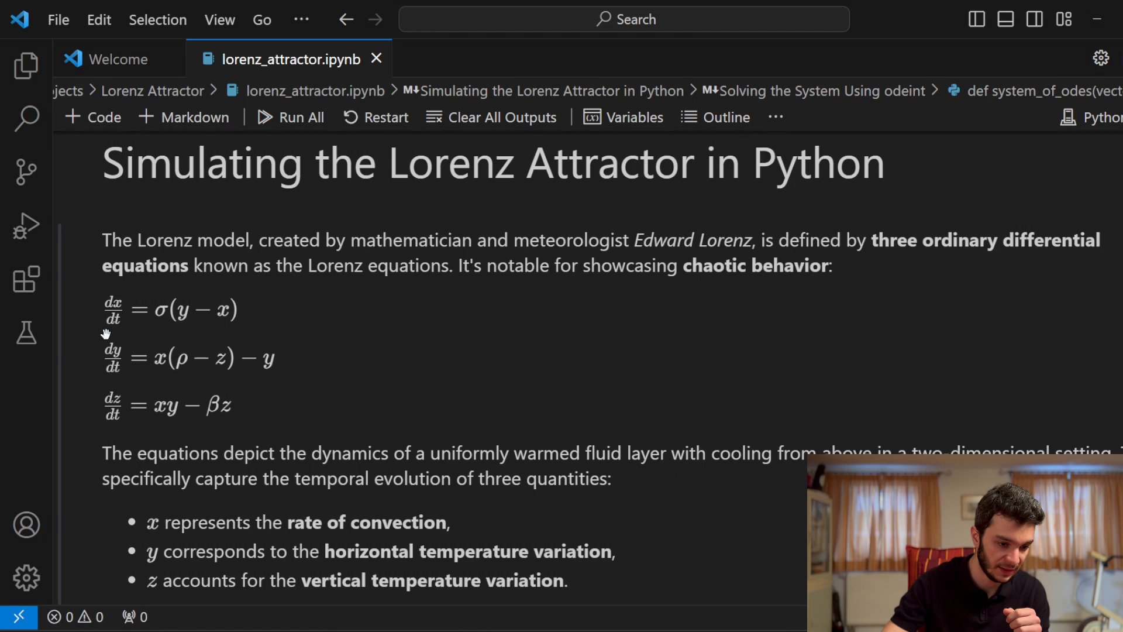
mouse_move(106, 416)
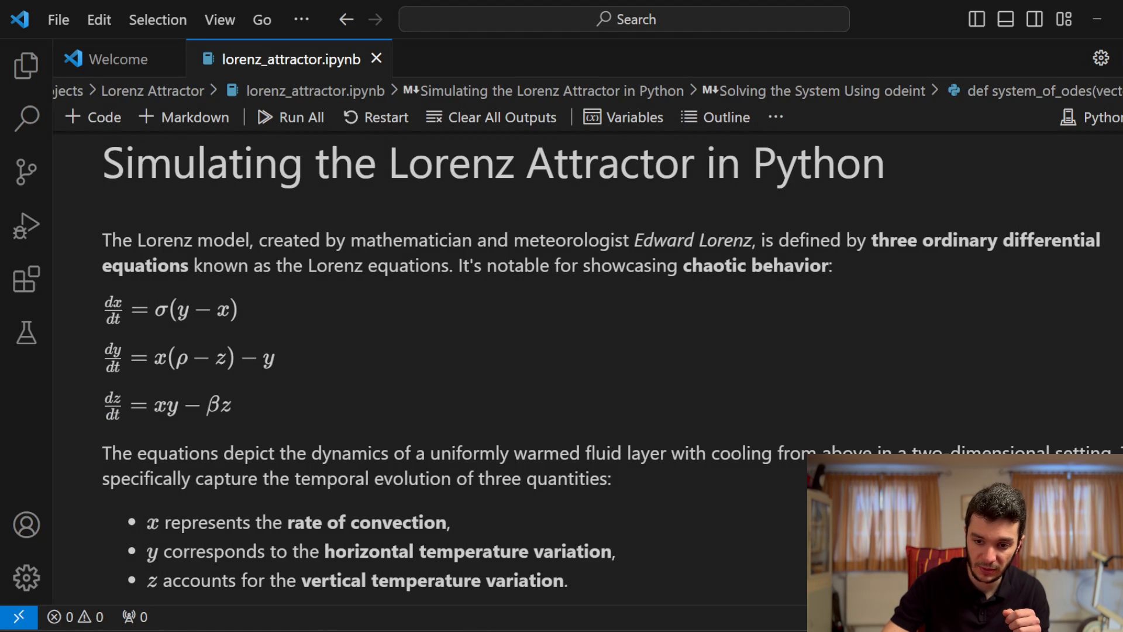
scroll(down, 3)
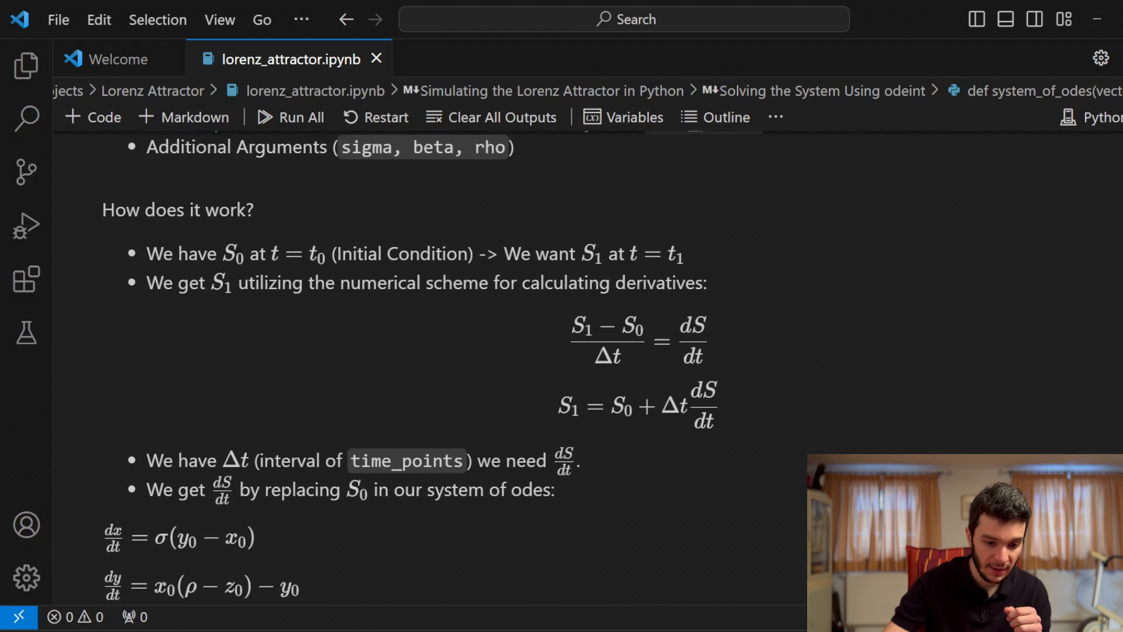
scroll(down, 3)
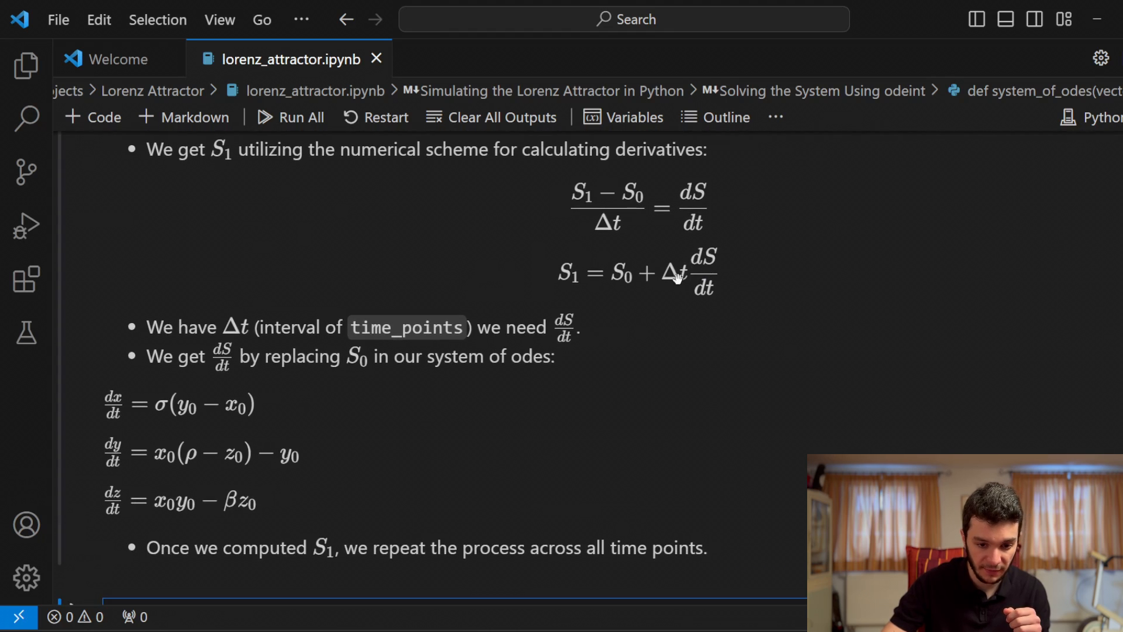
mouse_move(618, 267)
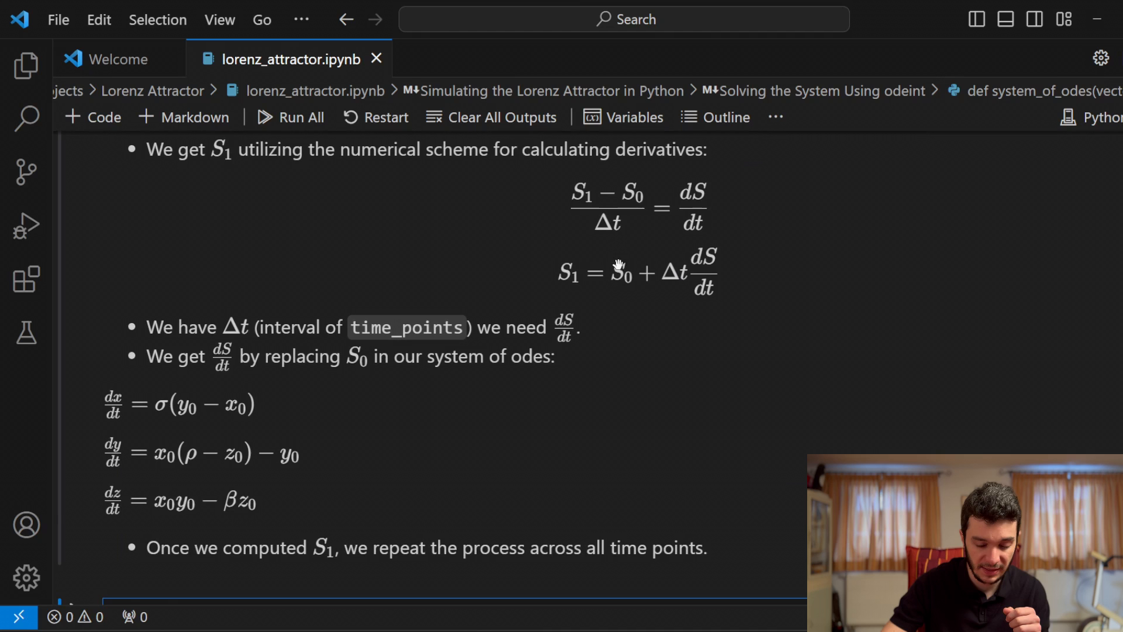
mouse_move(581, 265)
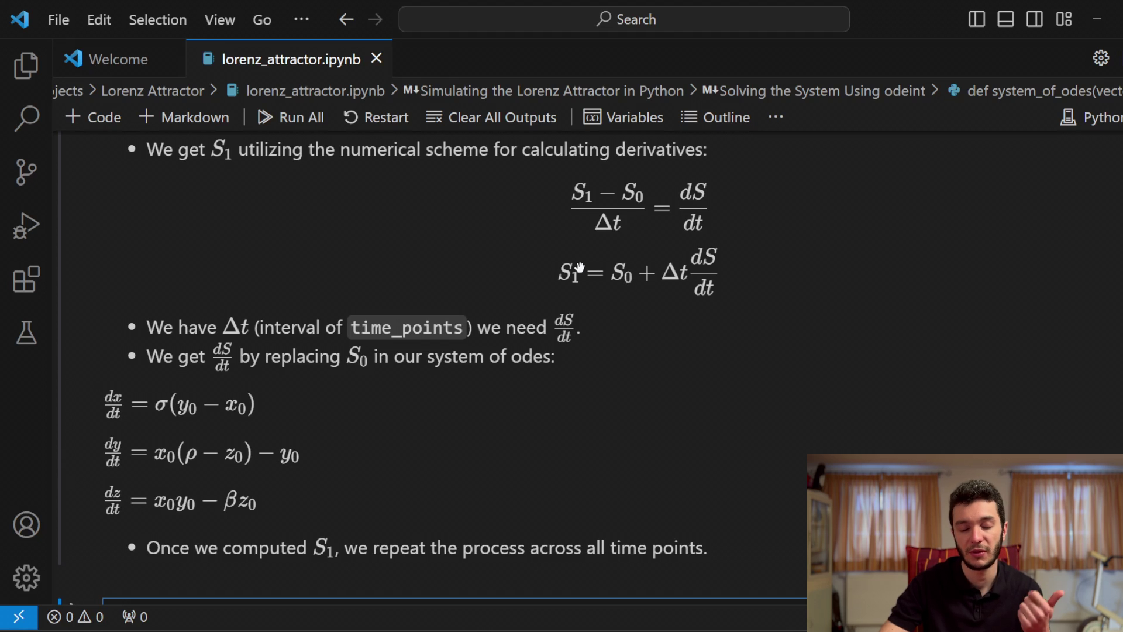
mouse_move(578, 267)
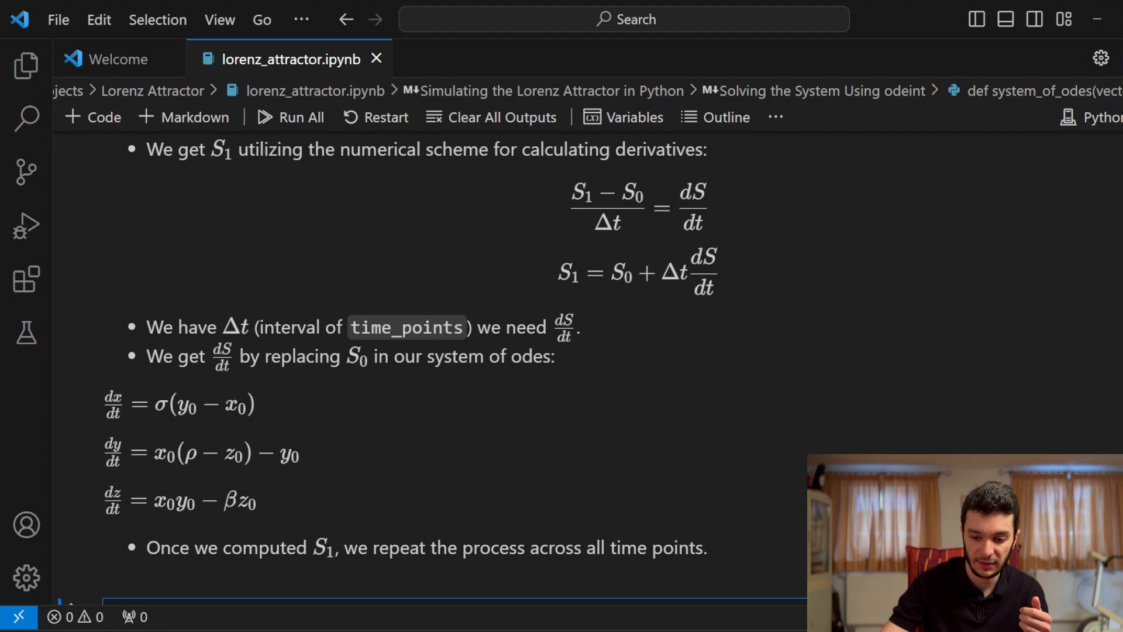
scroll(down, 3)
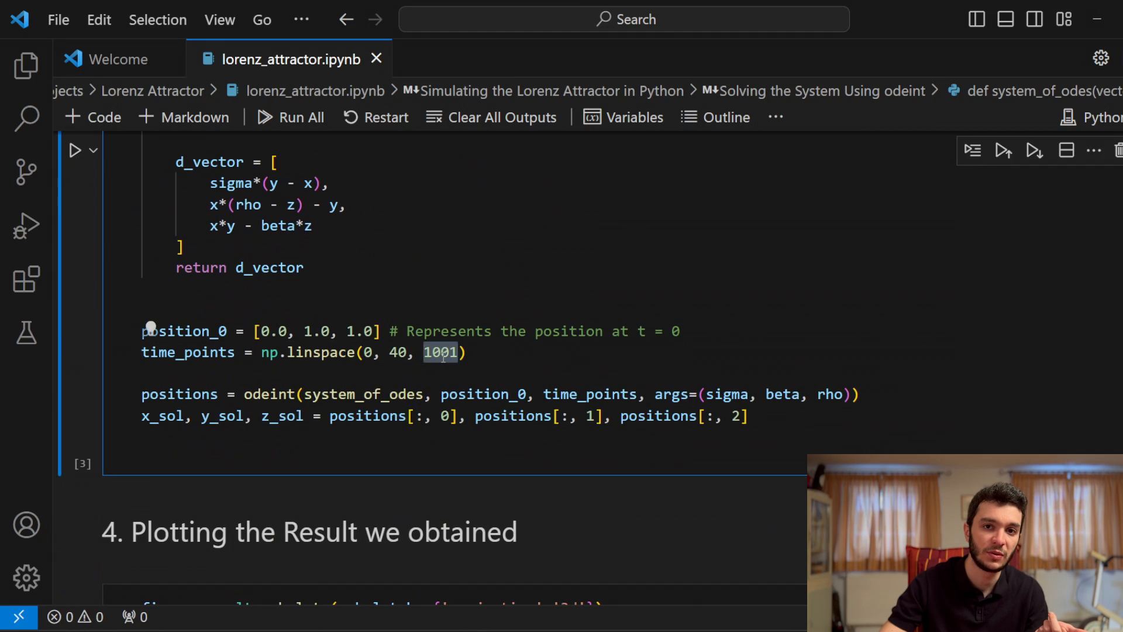
scroll(up, 3)
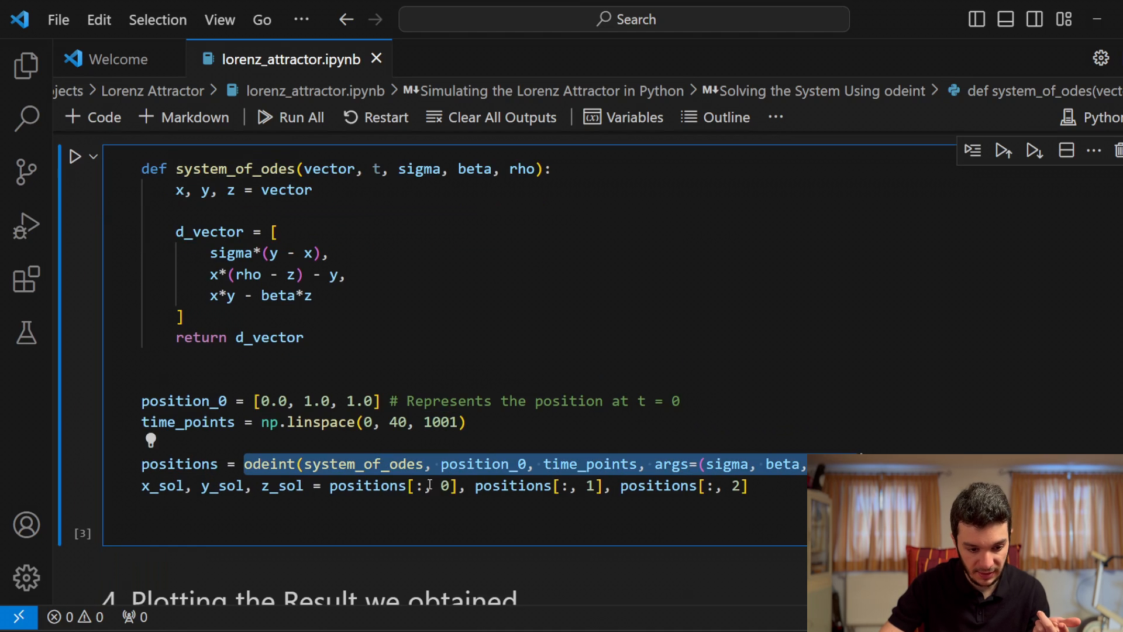
scroll(up, 3)
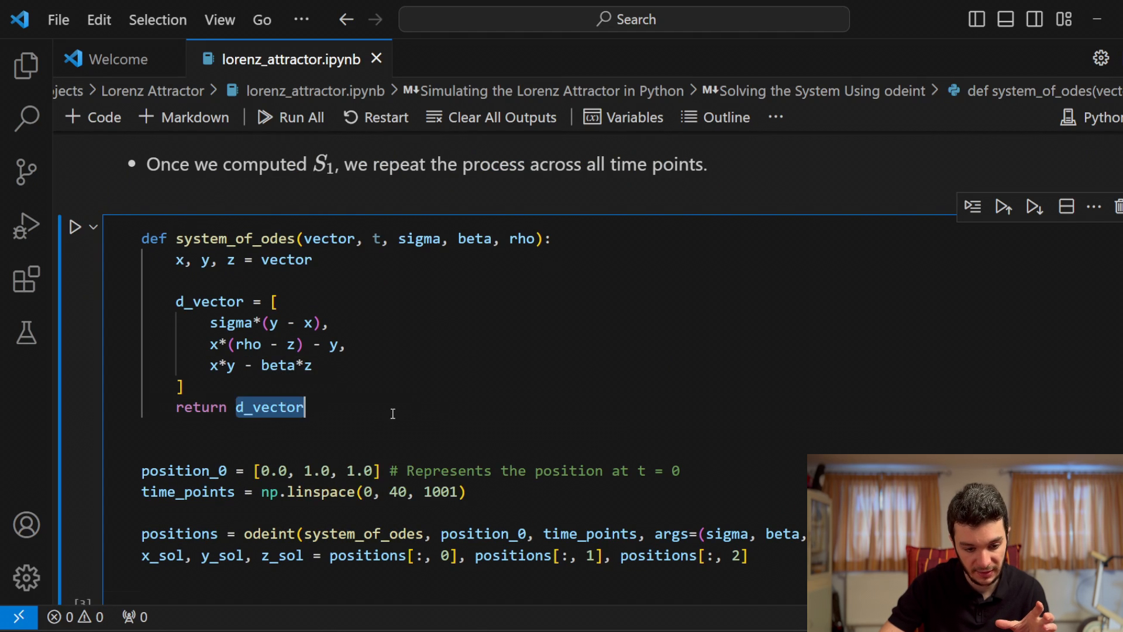
scroll(up, 3)
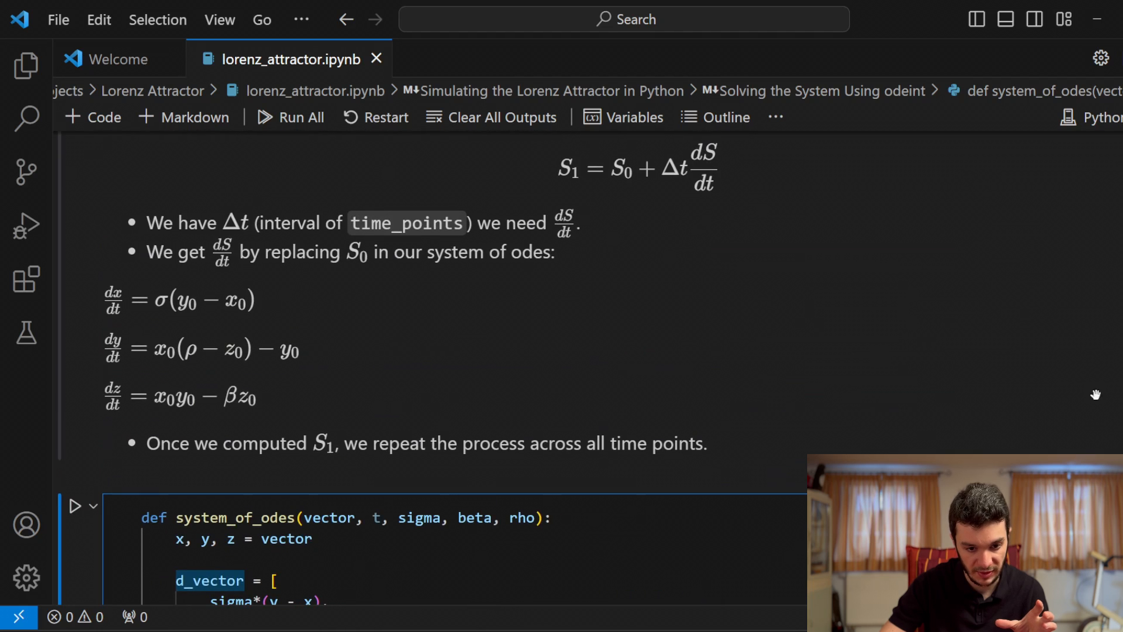
mouse_move(686, 187)
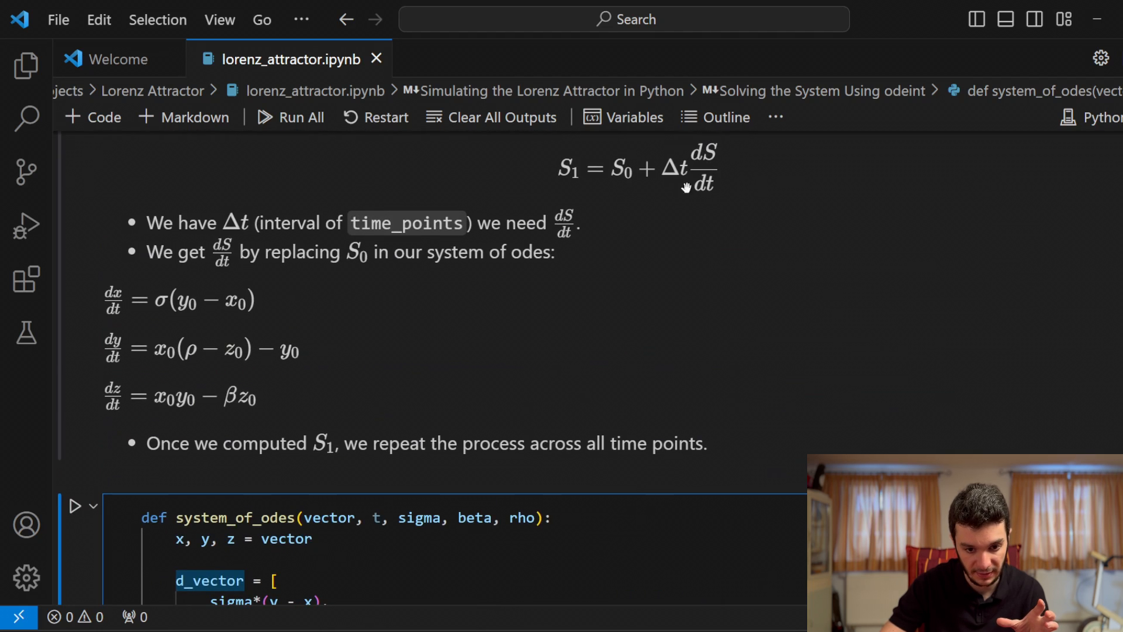
scroll(down, 3)
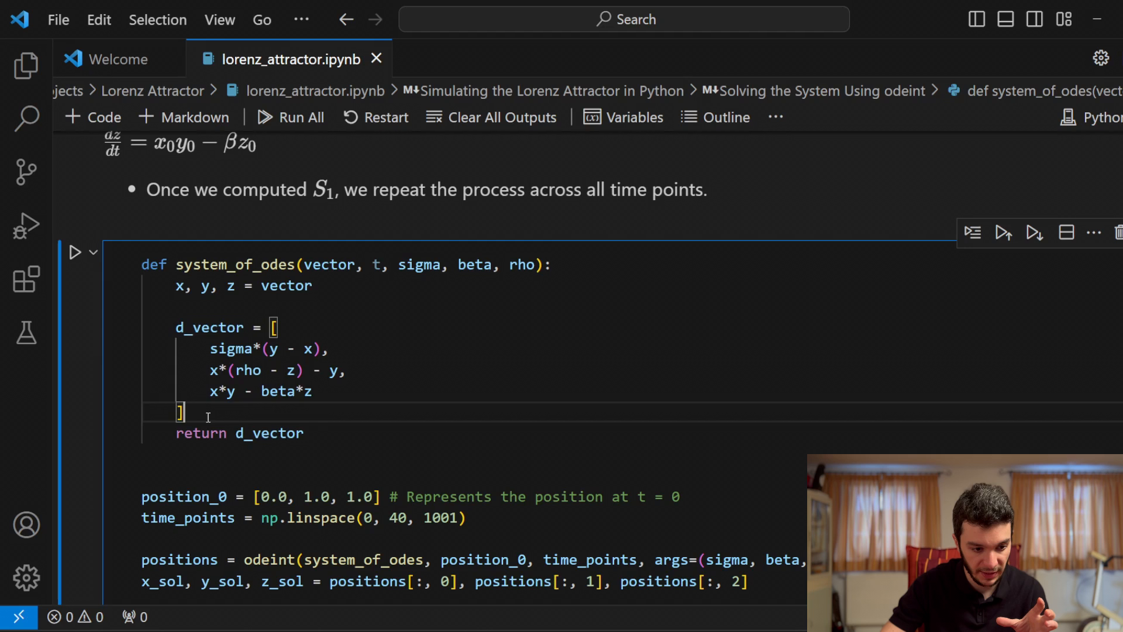
mouse_move(230, 348)
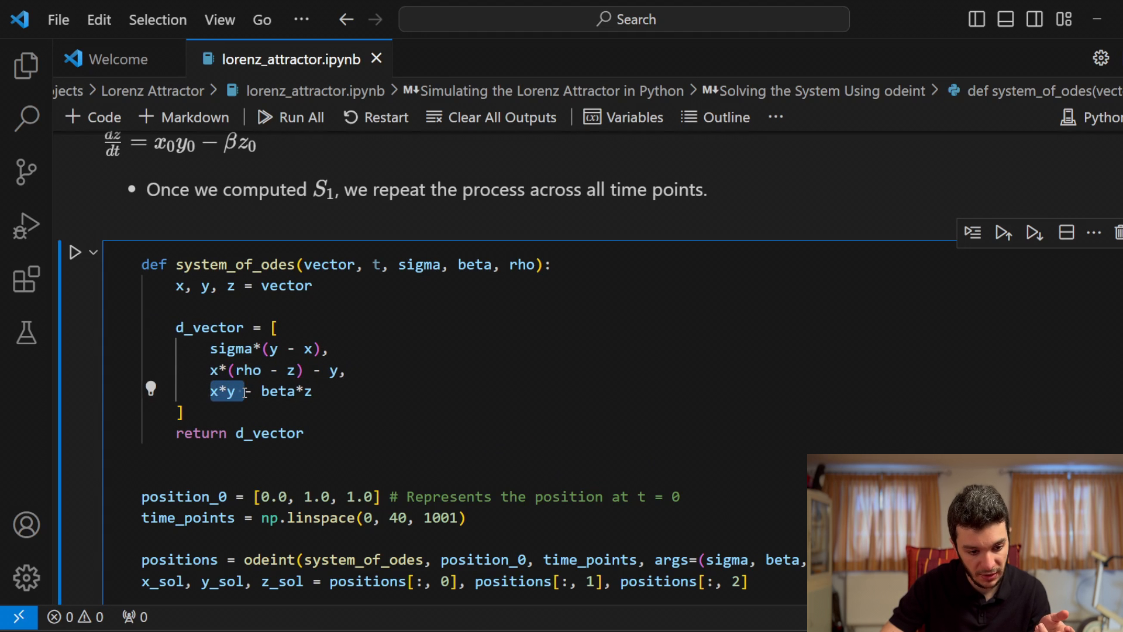
scroll(up, 3)
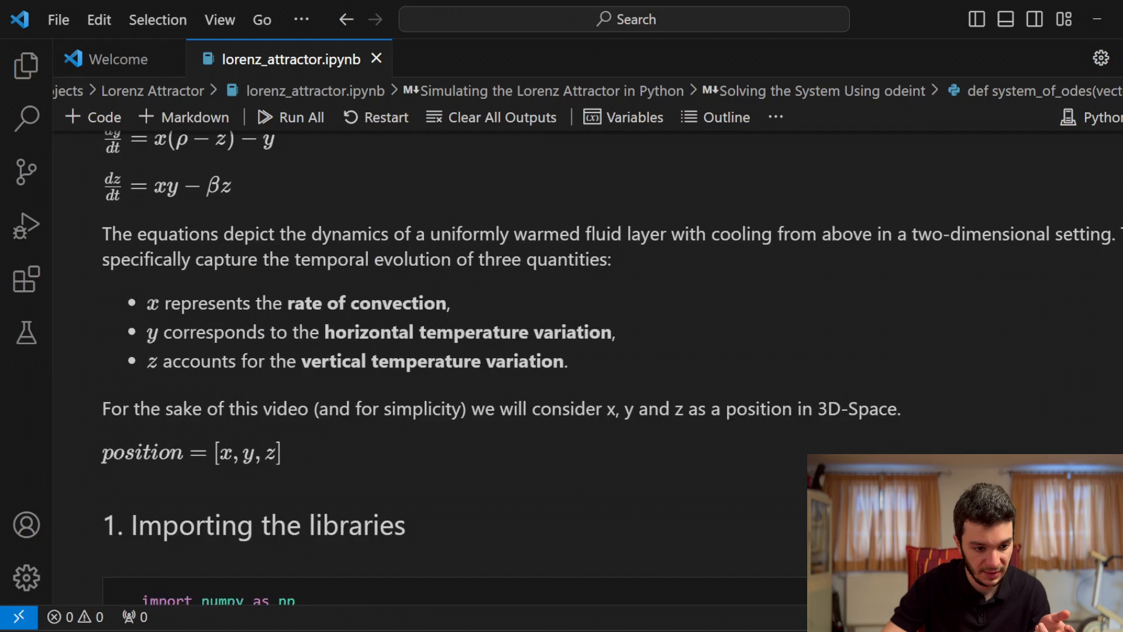
scroll(up, 3)
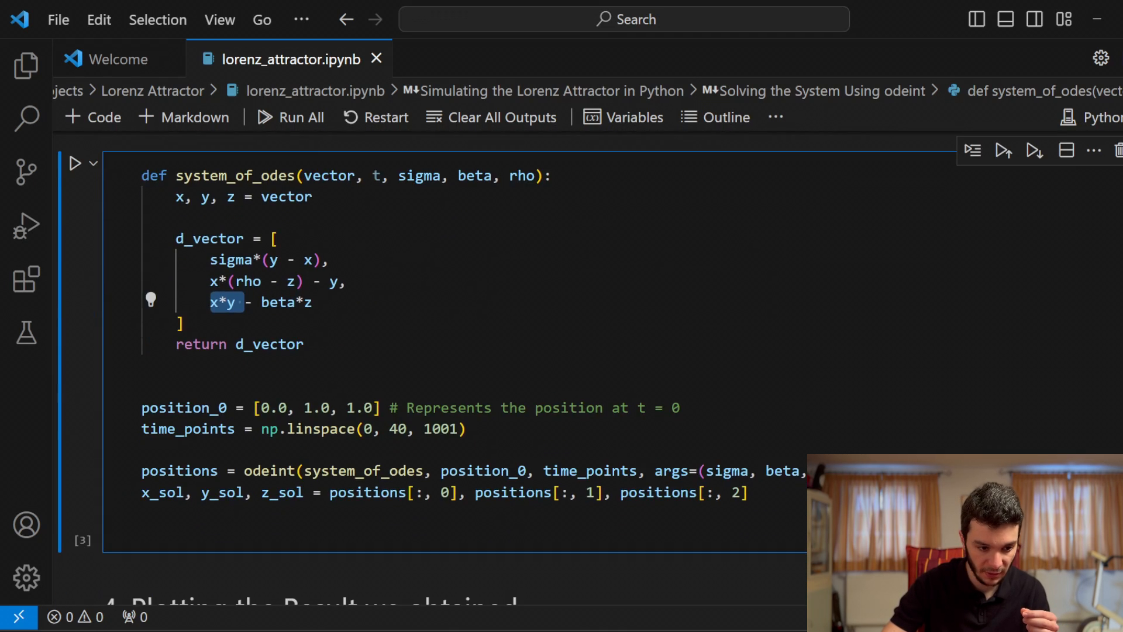
double_click(179, 470)
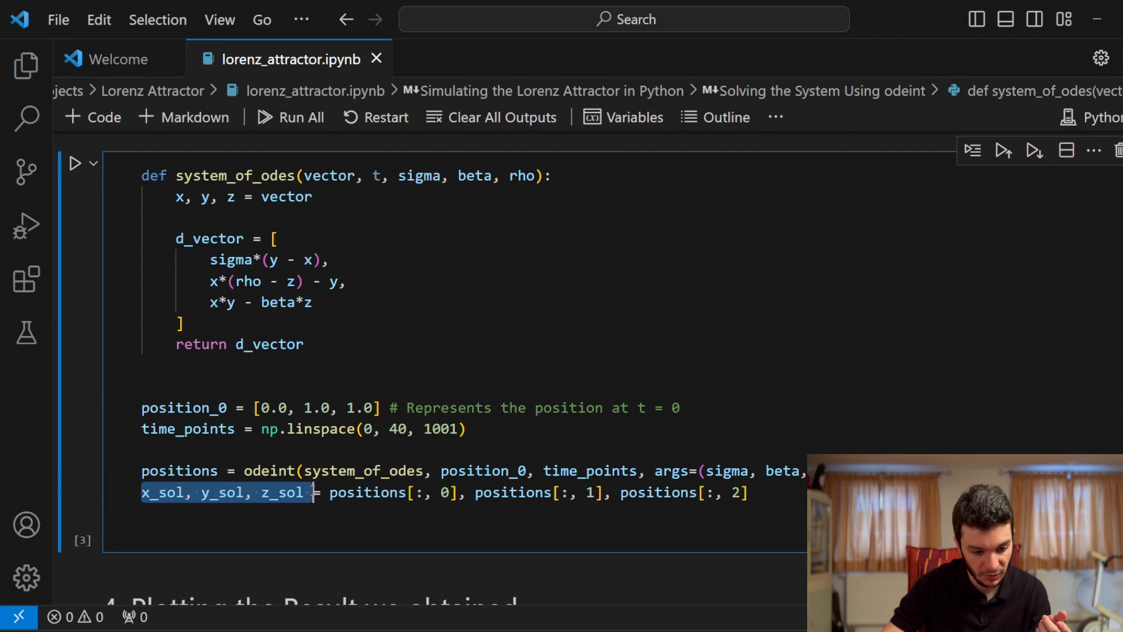
scroll(up, 3)
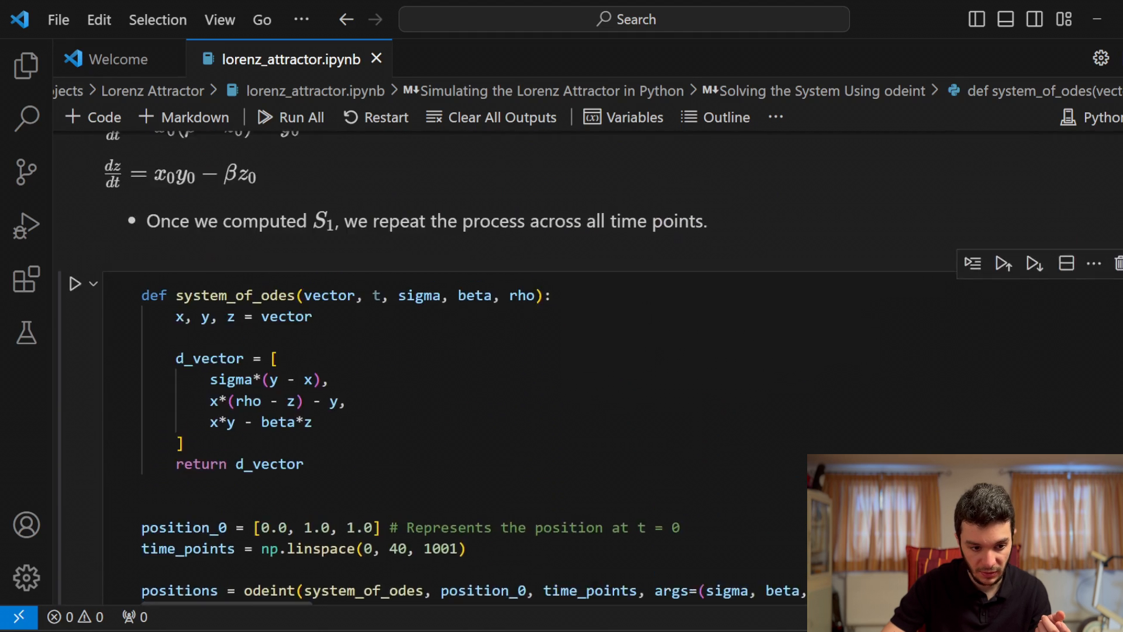
scroll(down, 3)
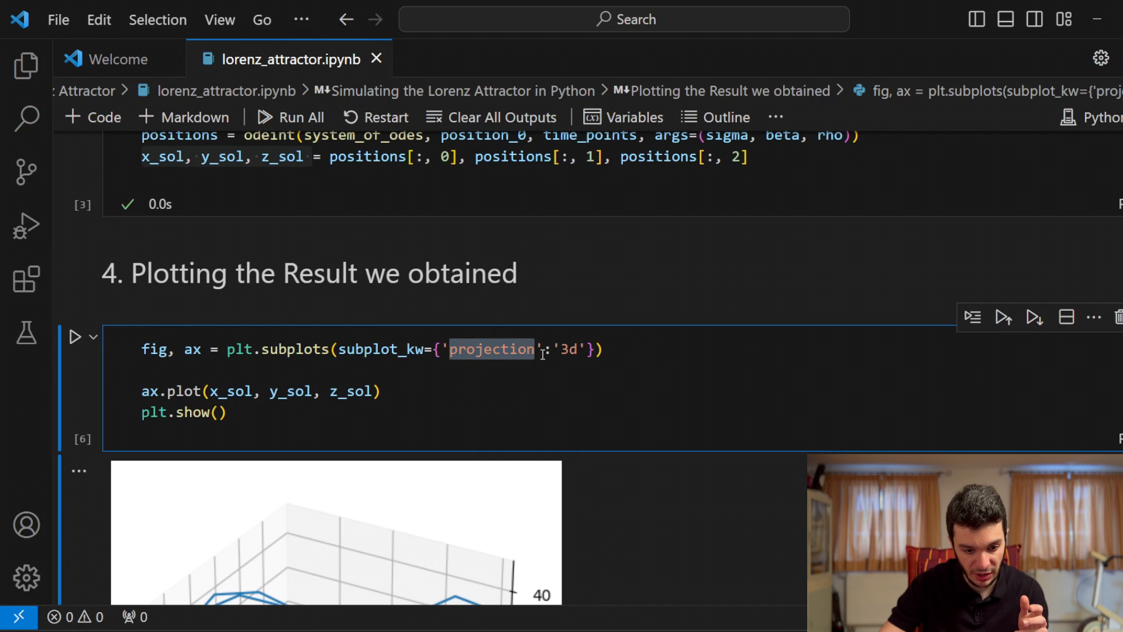
Step: Bring up the lorenz_attractor.py script window from the taskbar
double_click(568, 349)
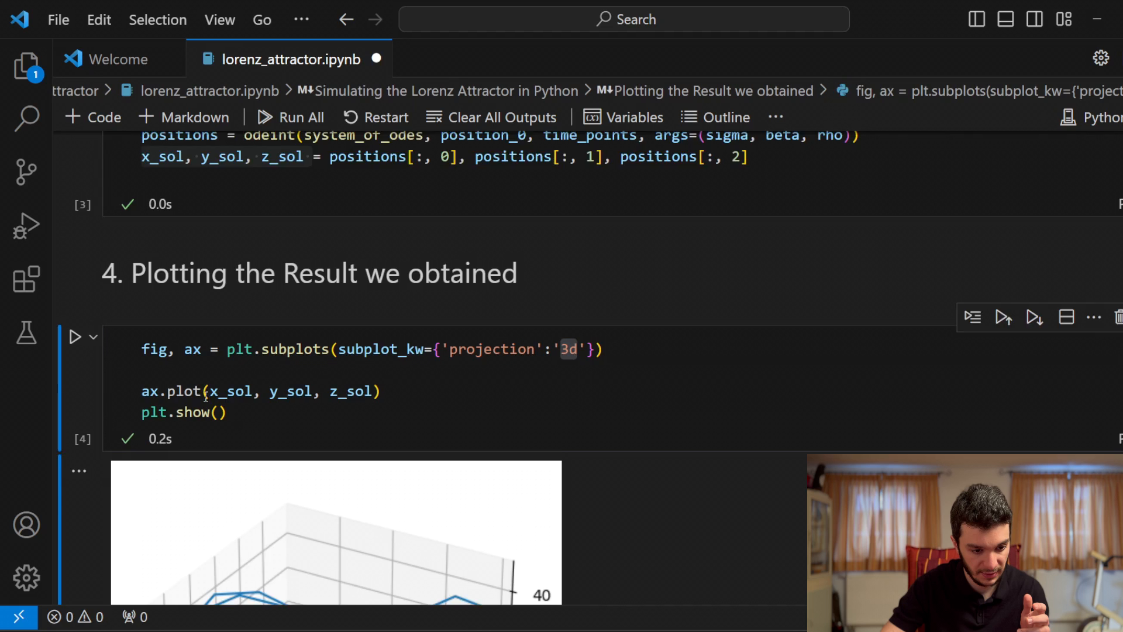
scroll(down, 3)
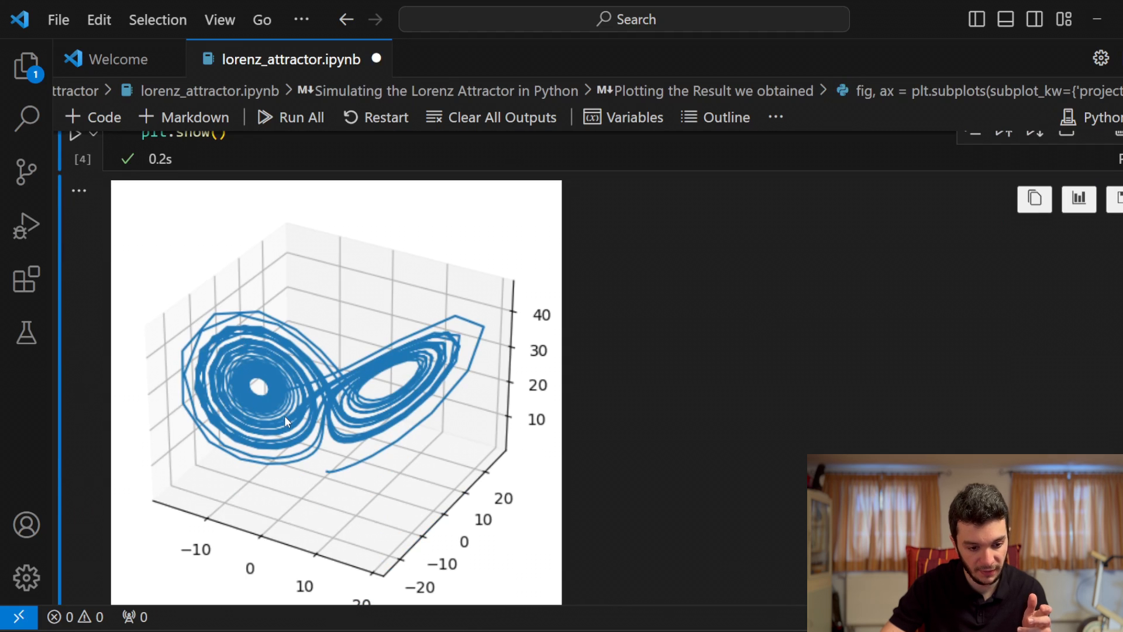
mouse_move(278, 414)
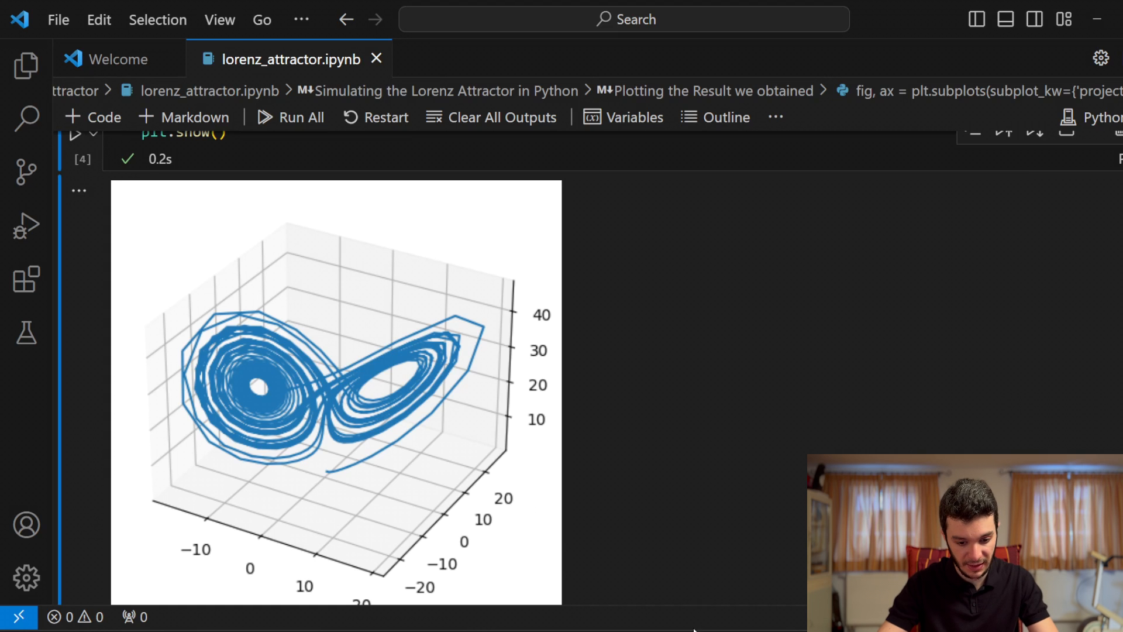
scroll(up, 3)
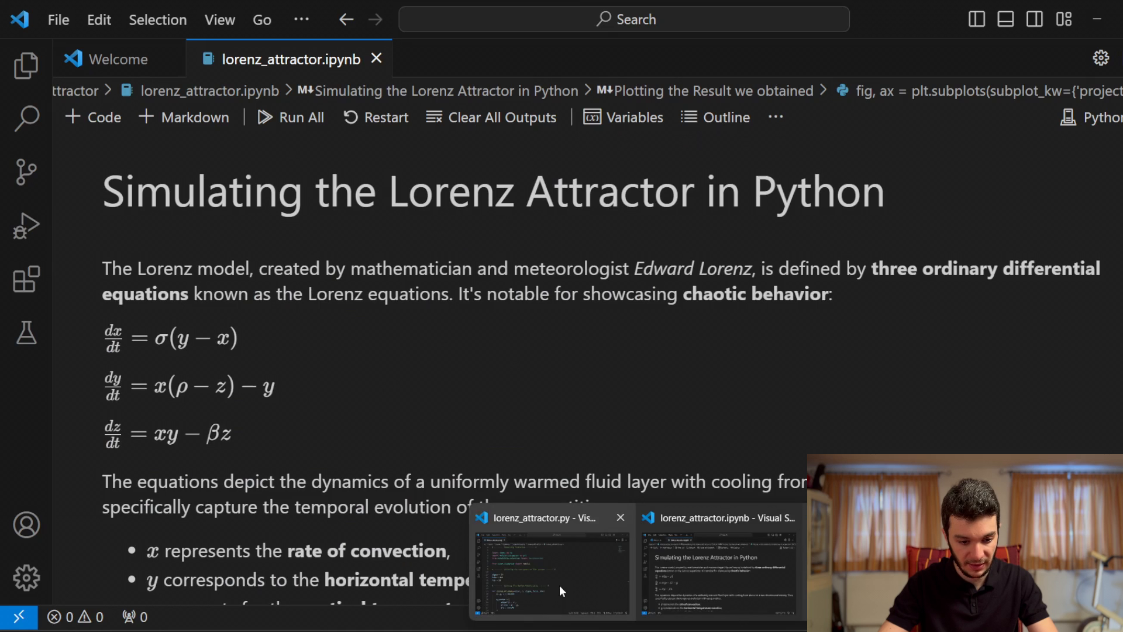
click(550, 566)
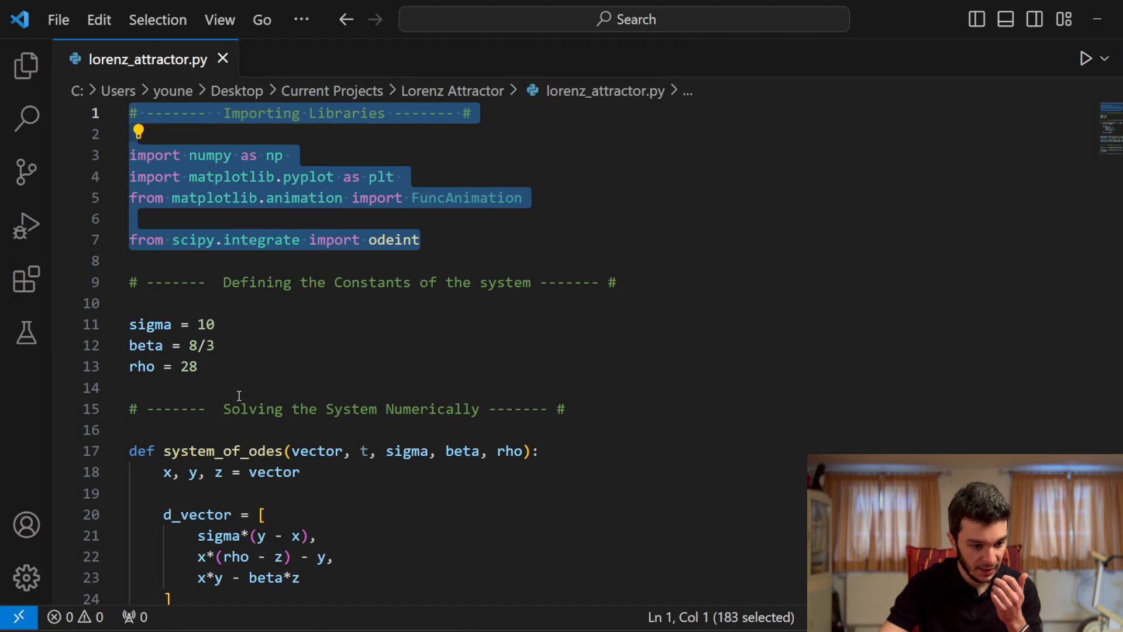
Step: Run lorenz_attractor.py, check the static 3D butterfly figure, then close it
scroll(down, 3)
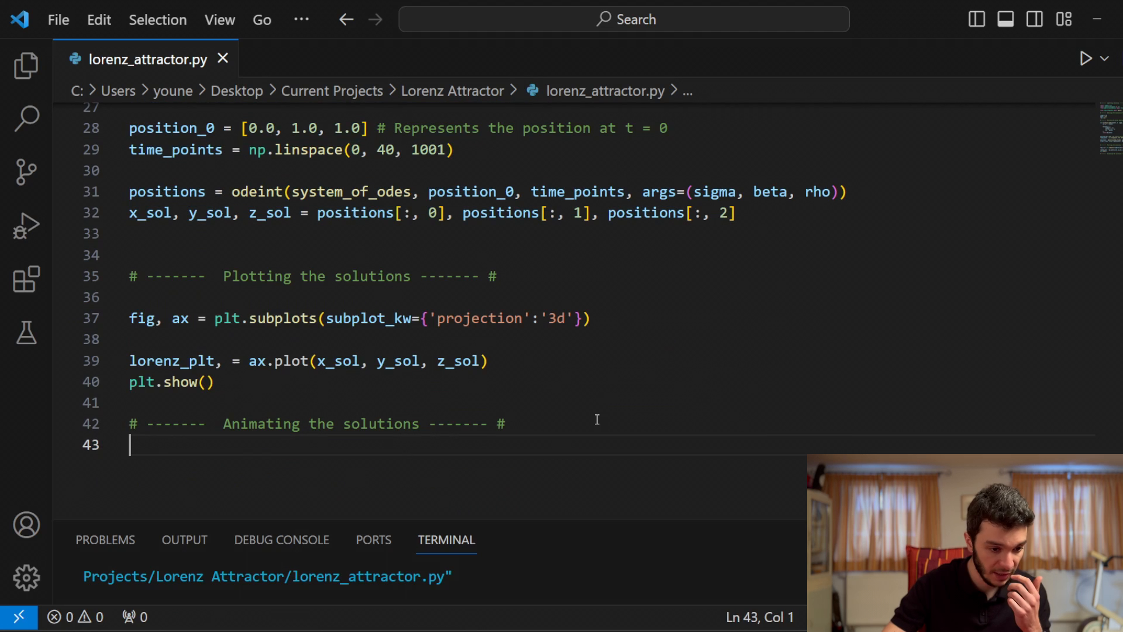
click(1084, 58)
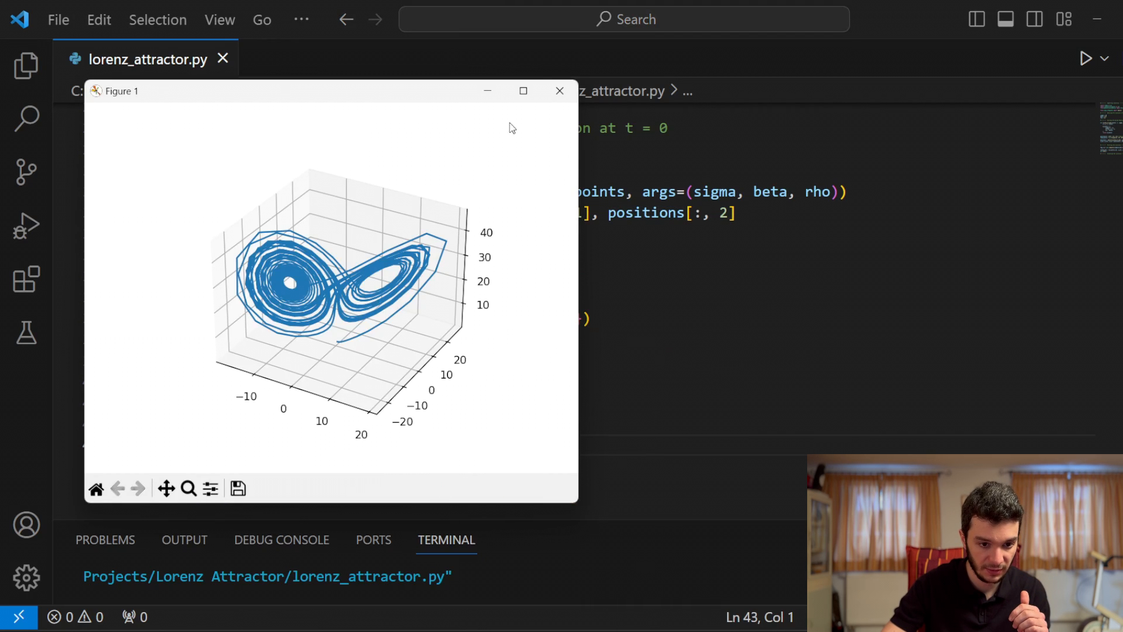
click(522, 92)
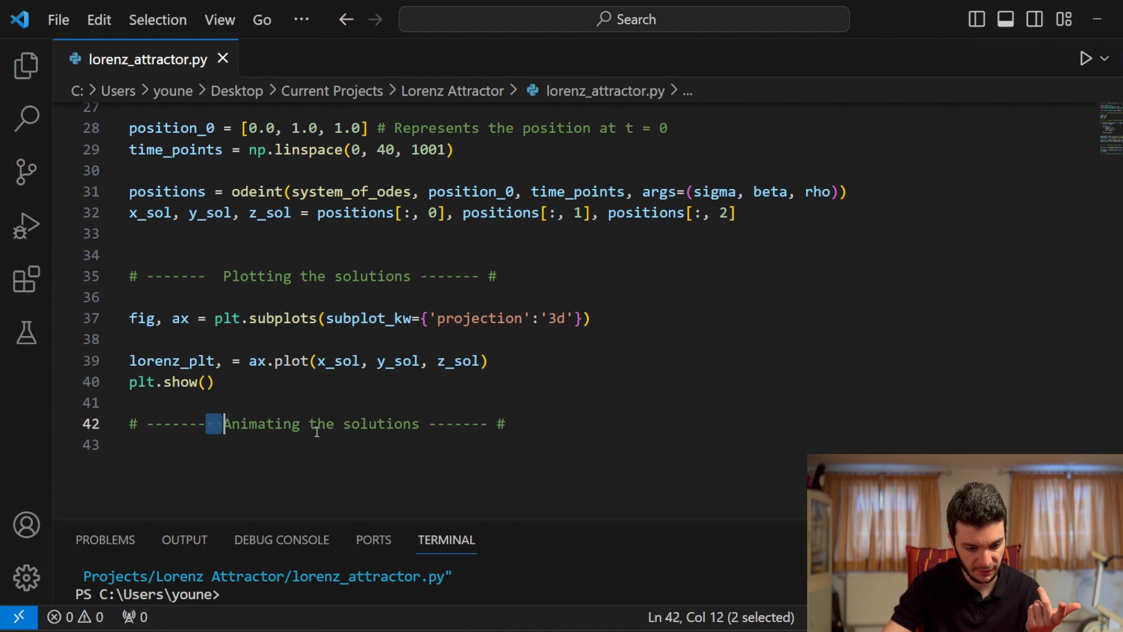
Step: Below the Animating comment, begin animation = FuncAnimation(fig, update, frames=...)
click(506, 424)
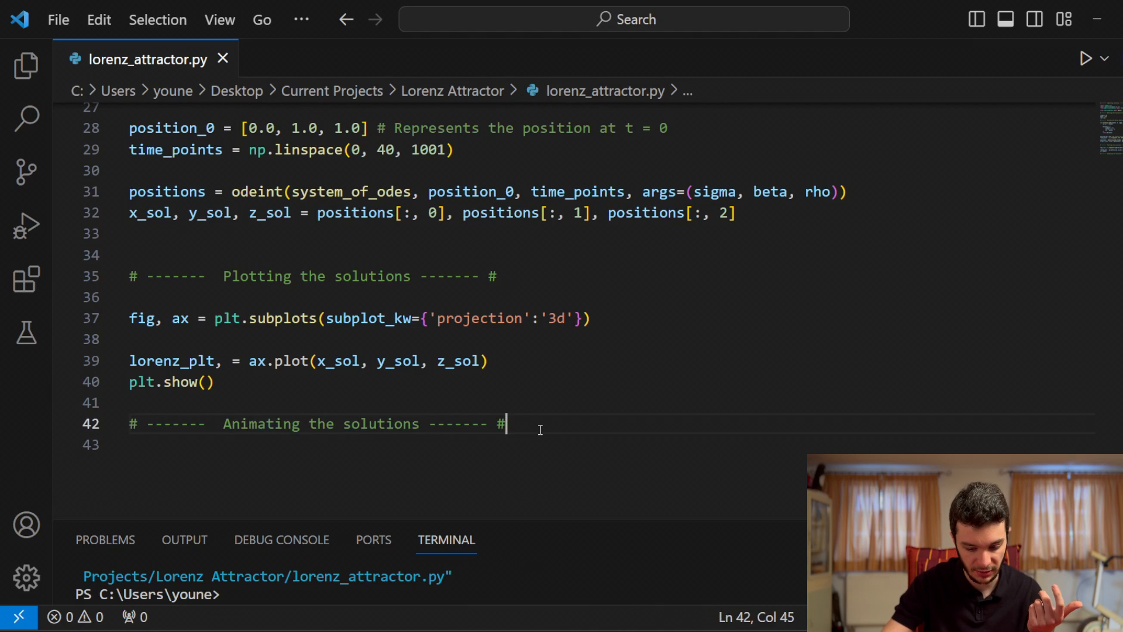
key(Enter)
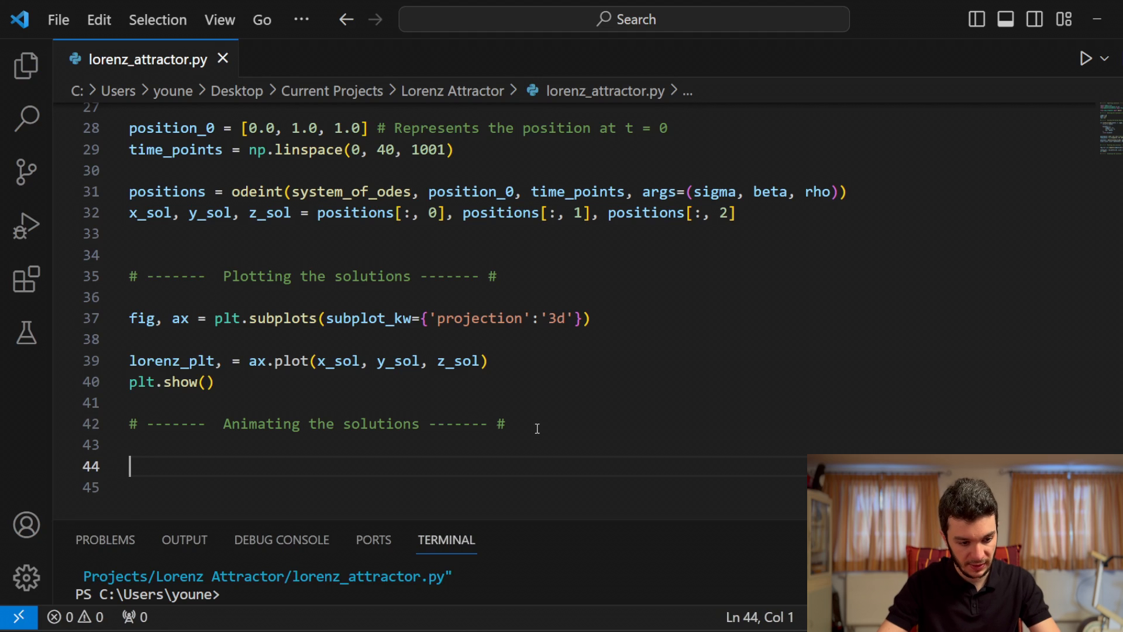
scroll(up, 3)
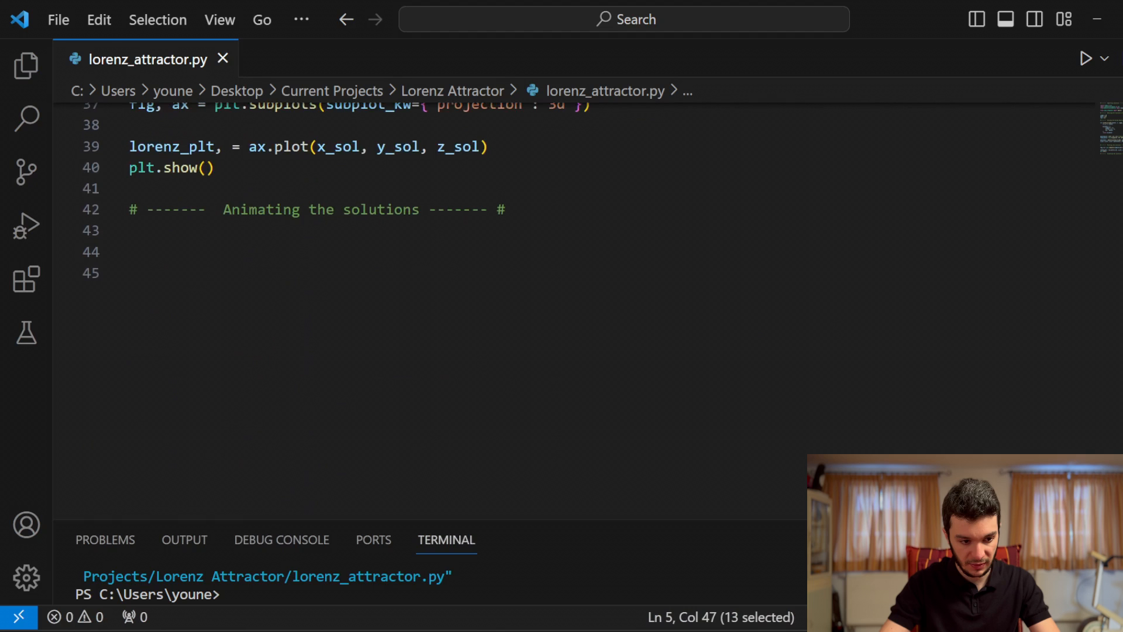
text(animation = FuncAnimation)
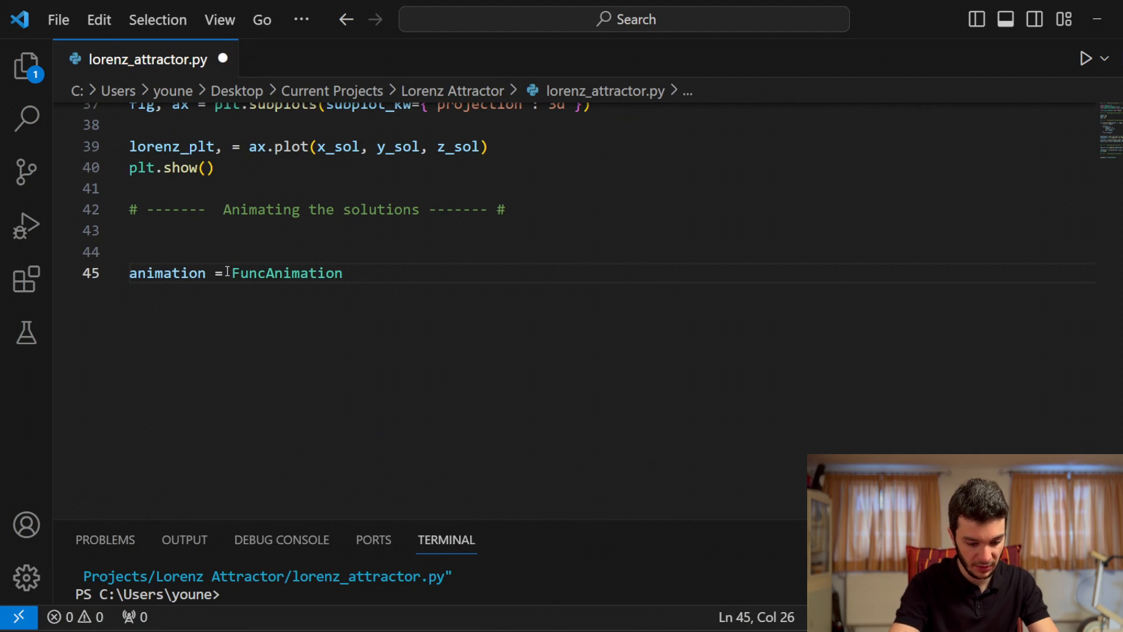
text((fig,)
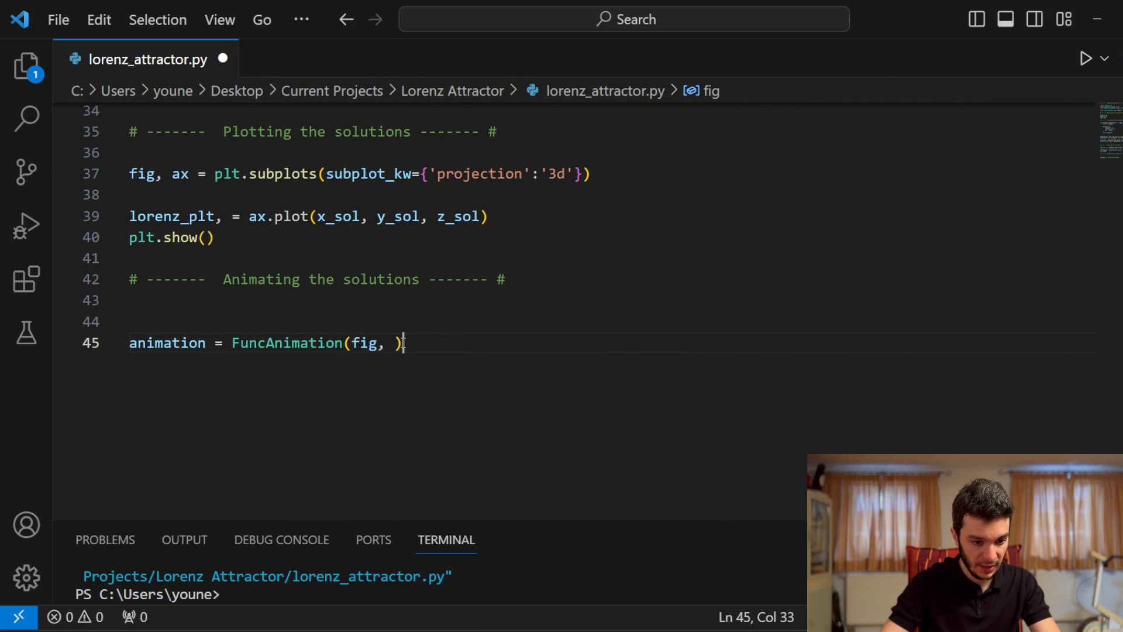
text(u)
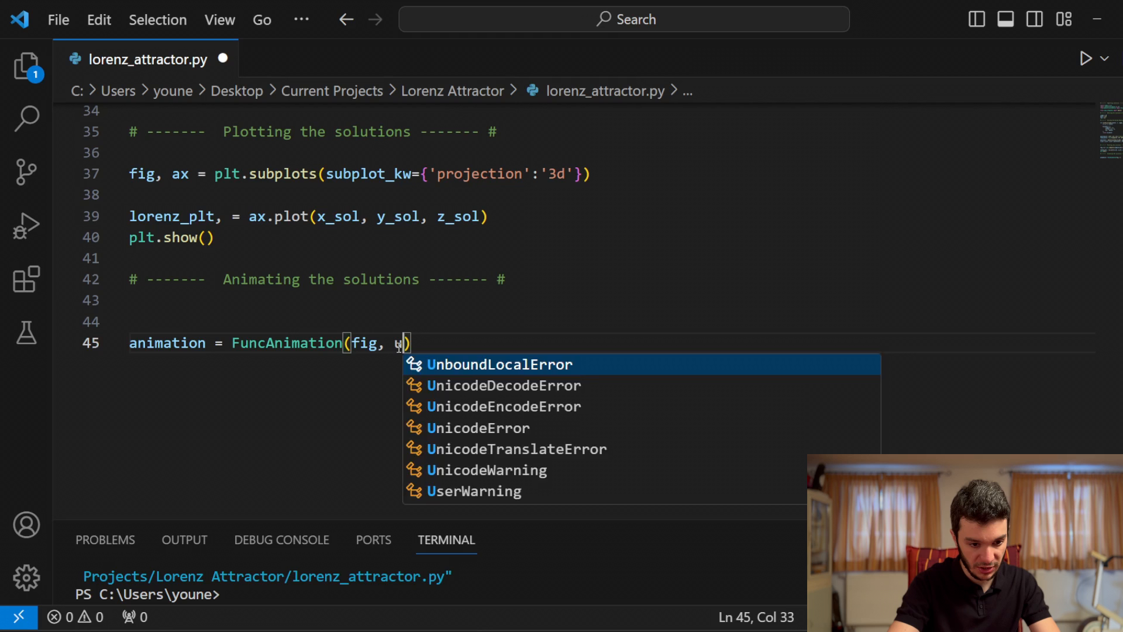
text(pdate, frames=le)
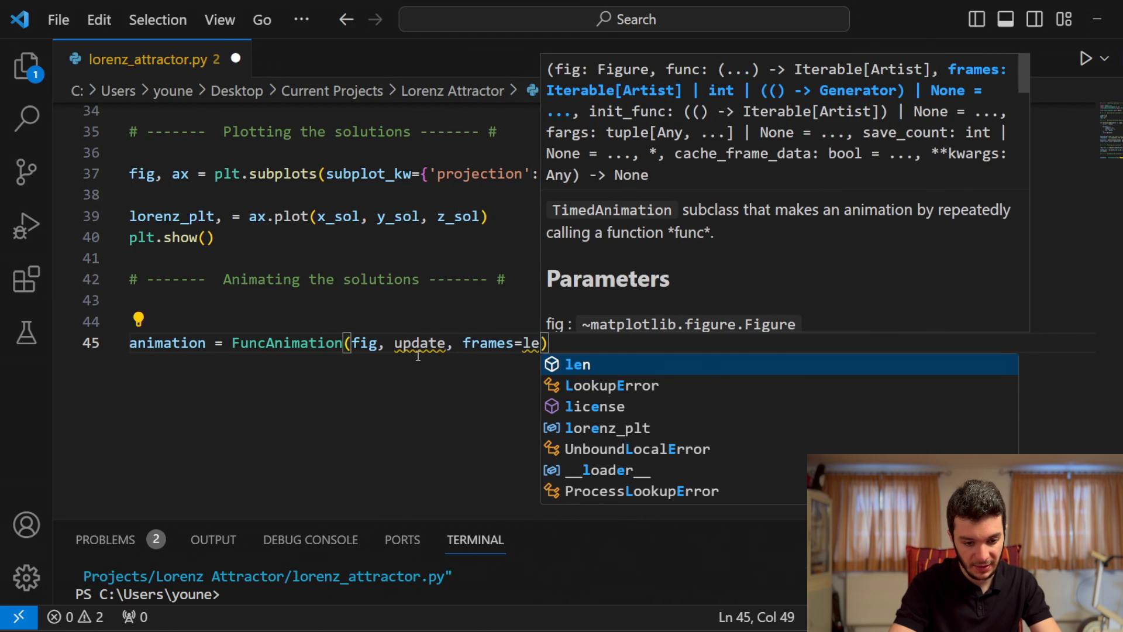
Step: Complete the call with frames=len(time_points) and interval=25
key(Backspace)
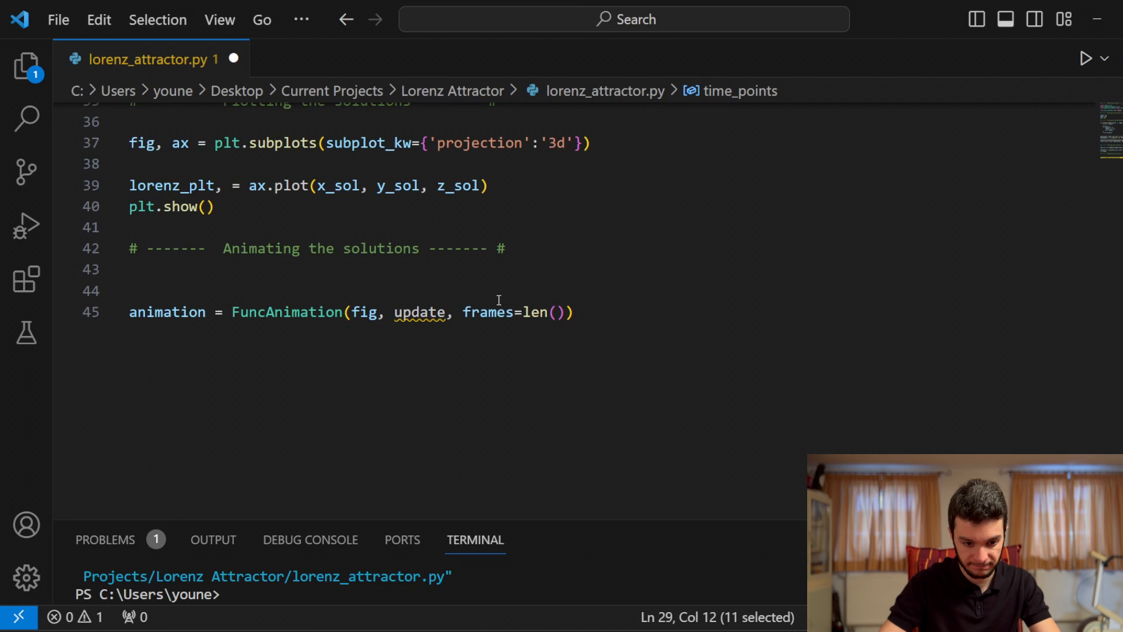
text(time_points)
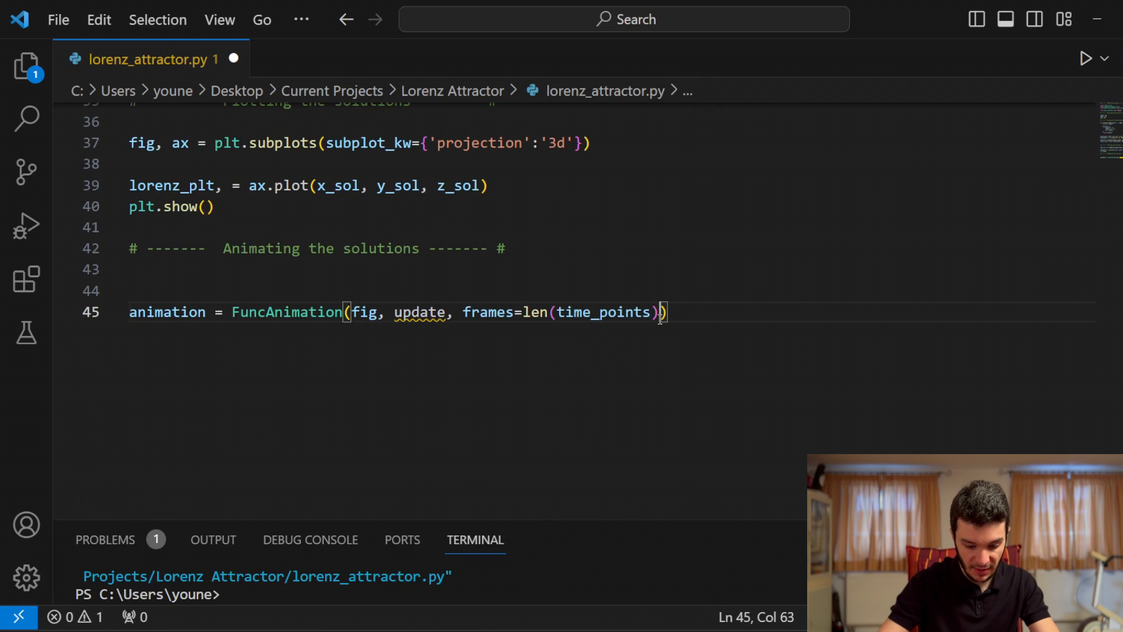
text(, inter)
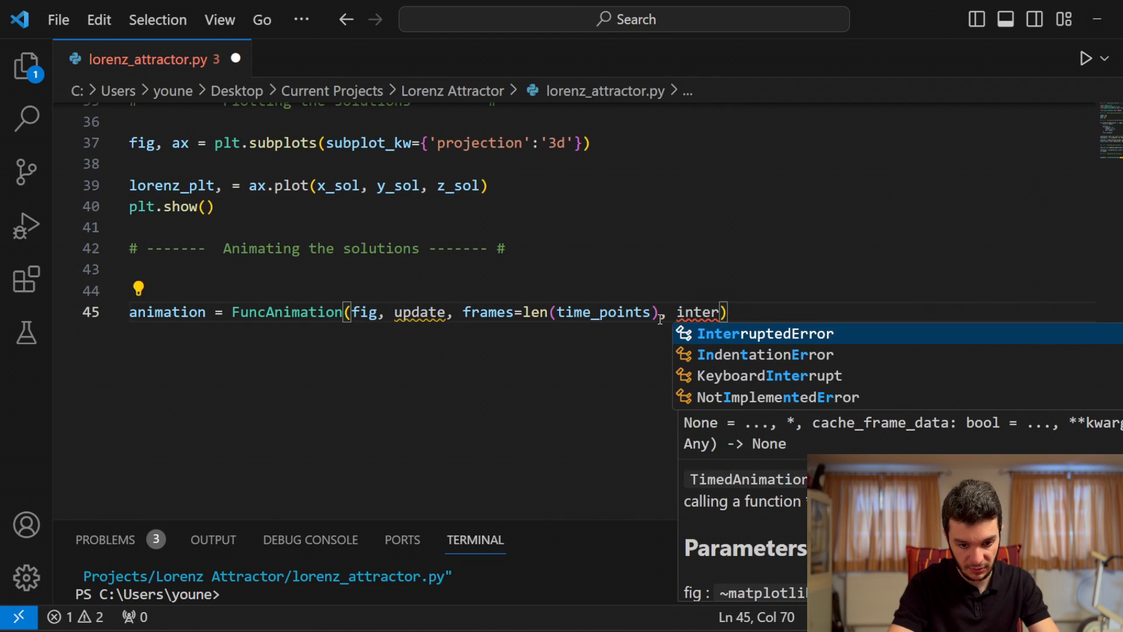
text(val)
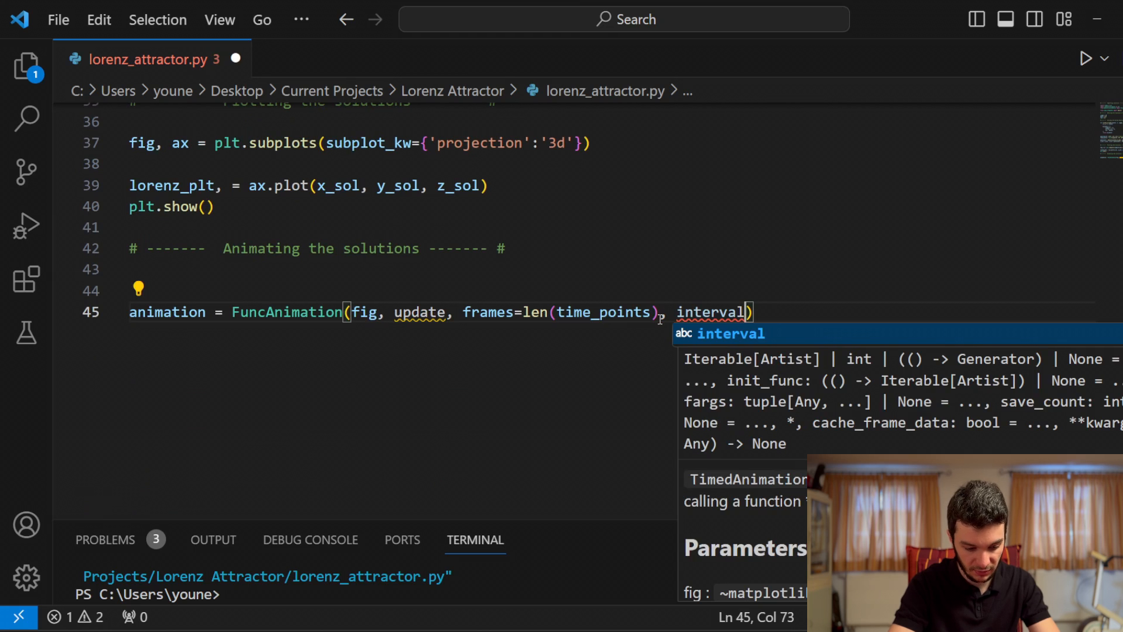
text(=25)
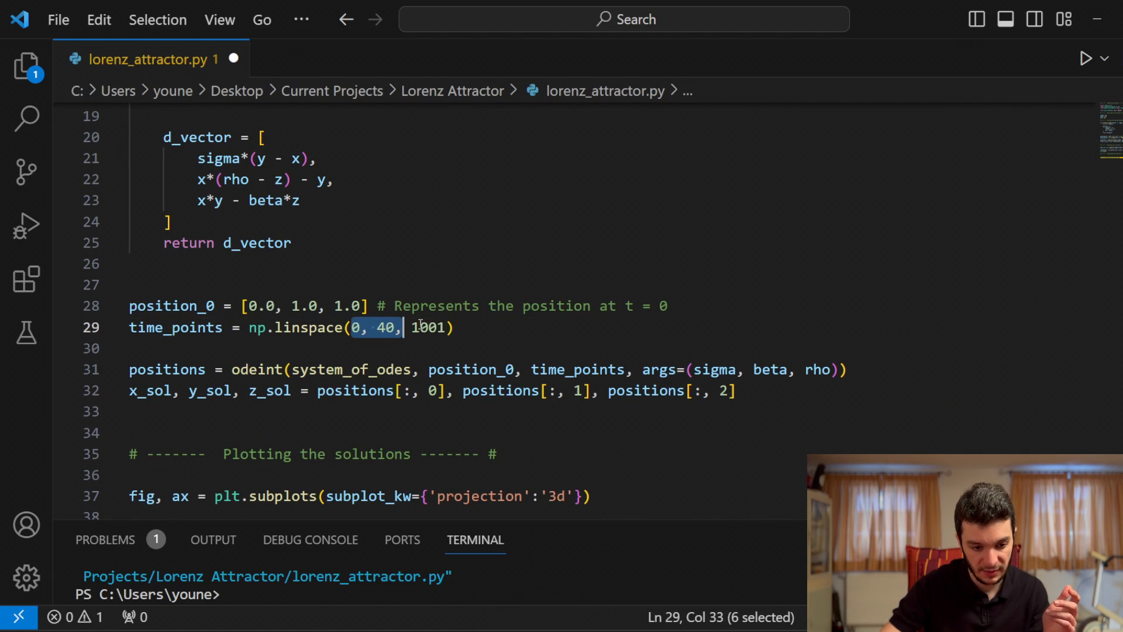
double_click(429, 328)
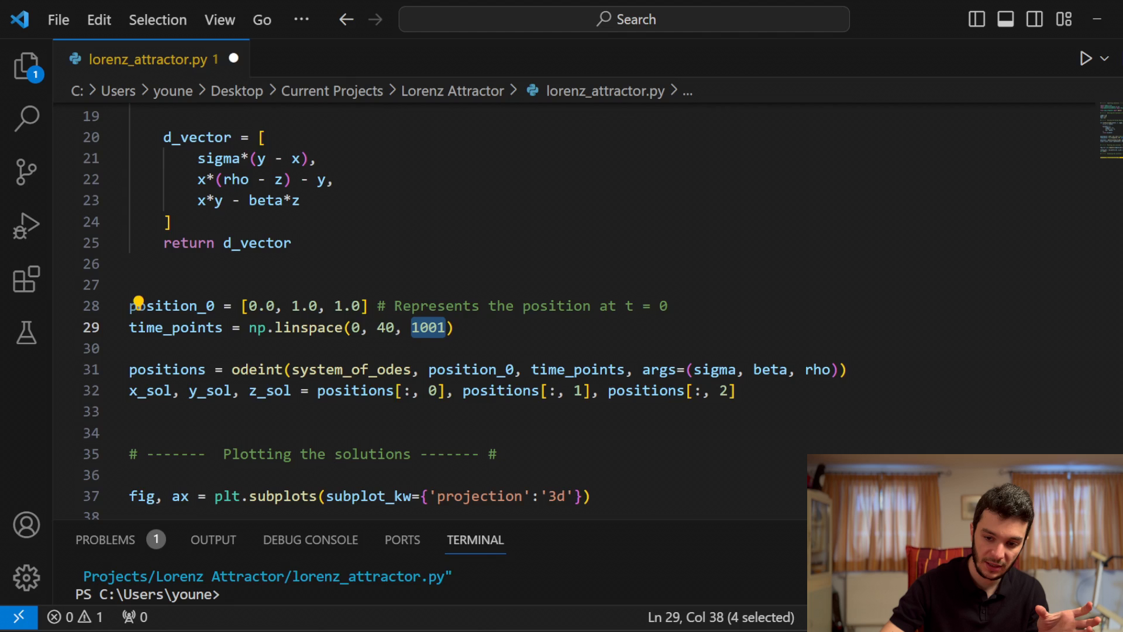
scroll(down, 3)
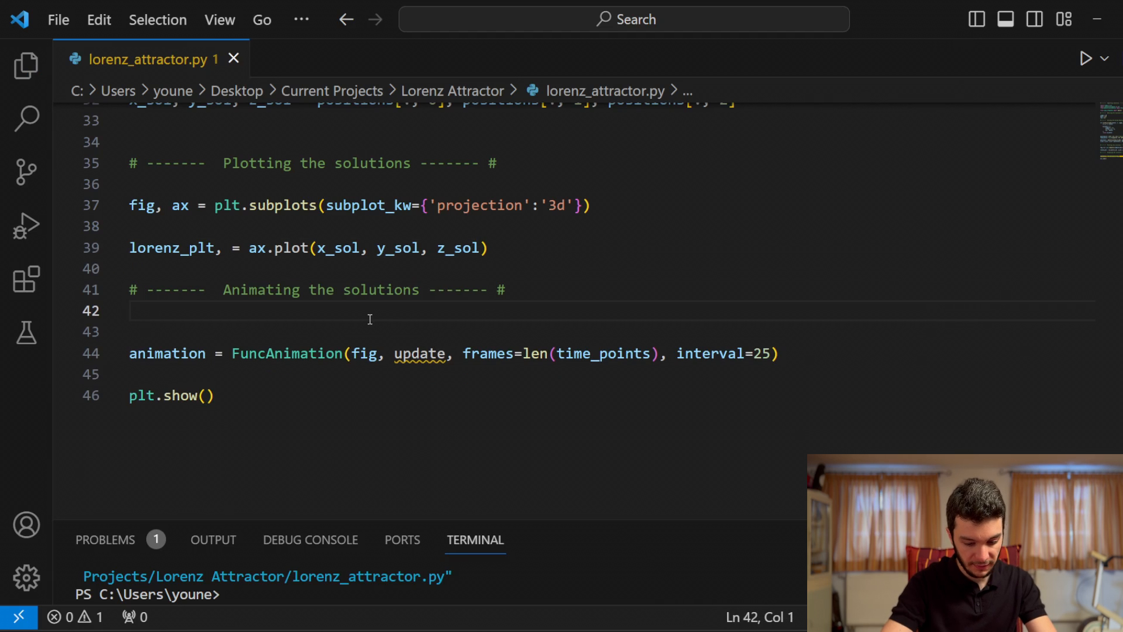
Step: Write update(frame) setting x_sol, y_sol, z_sol data, returning lorenz_plt, then run the script
text(def update(frame):)
text(lorenz_plt.set_3d_properties(y_sol))
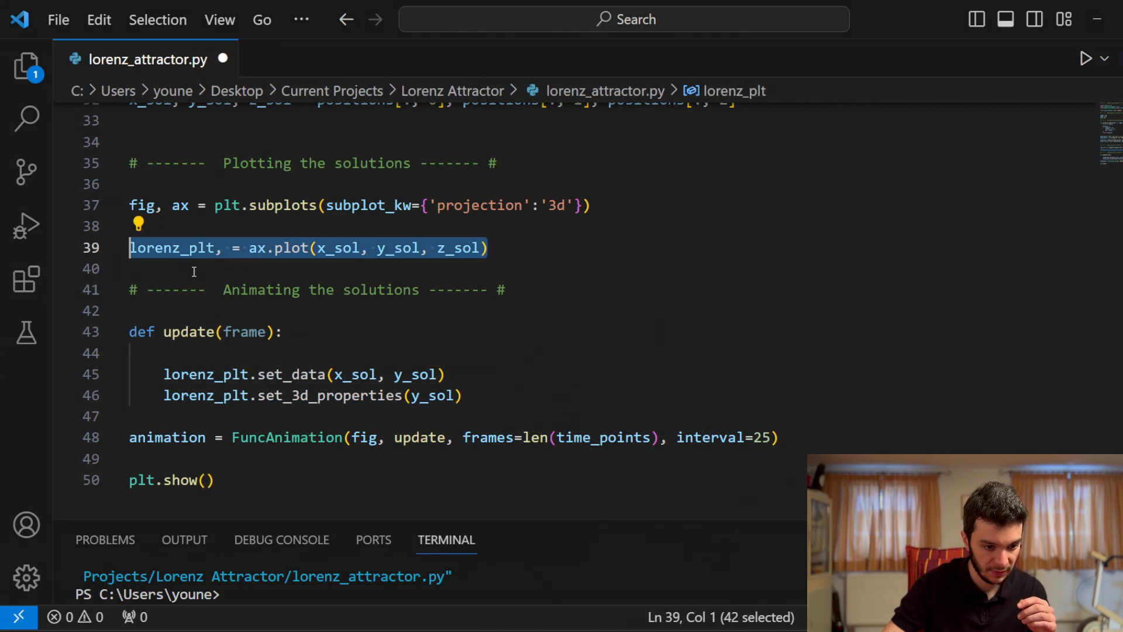
double_click(288, 374)
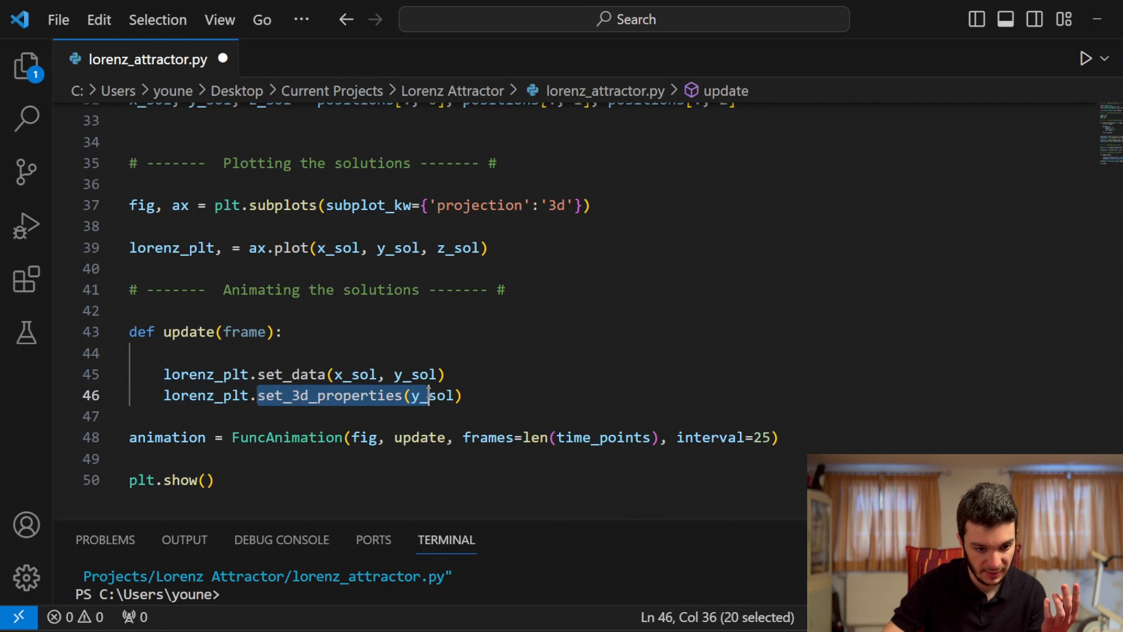
key(Enter)
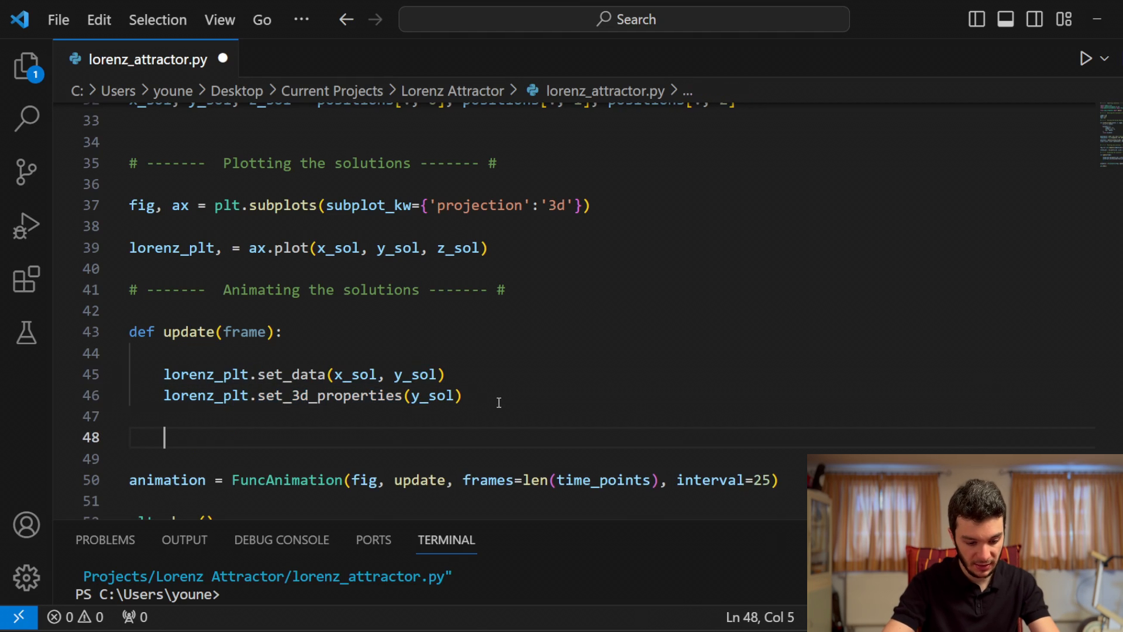
text(return lorenz_plt,)
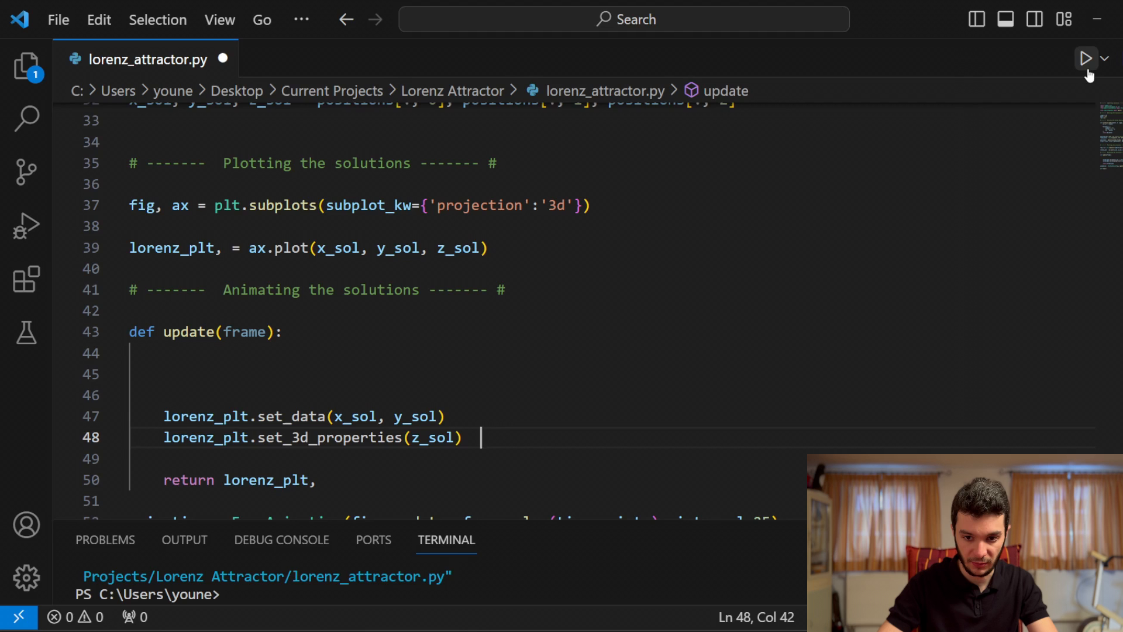
click(1086, 58)
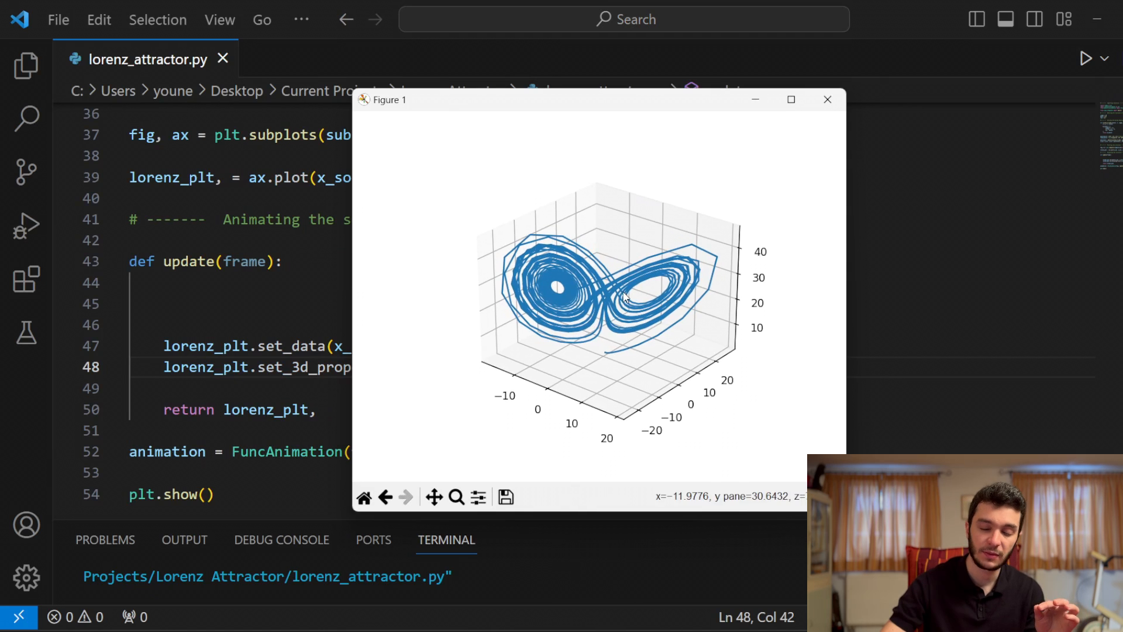
Step: Slice x_sol, y_sol, z_sol to [0:frame+1] in update and run the animation
click(827, 99)
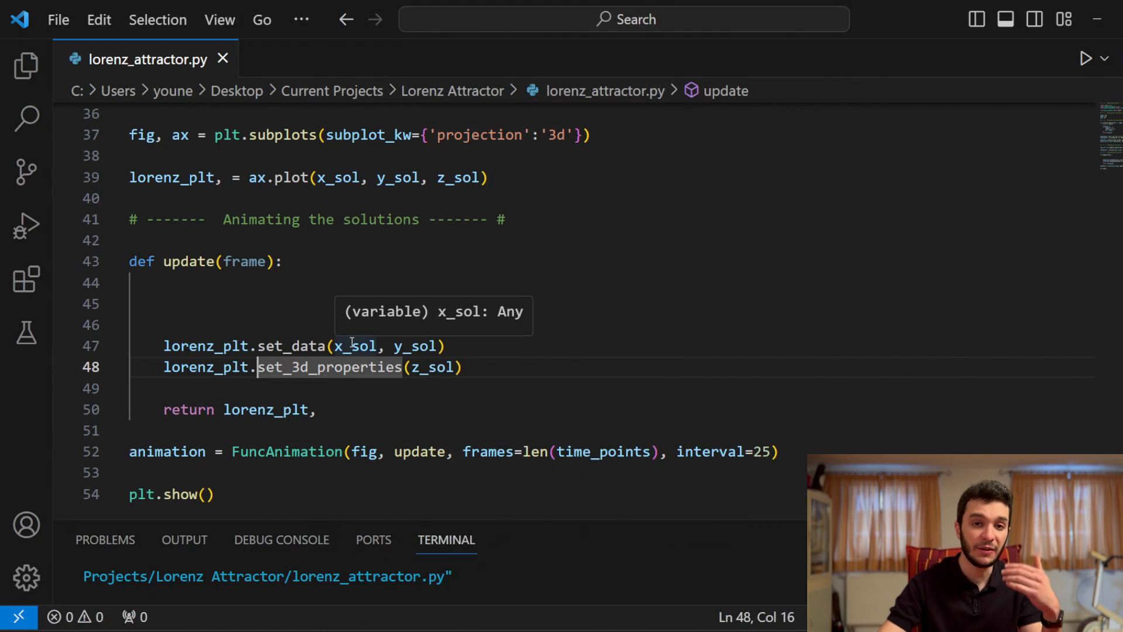
double_click(356, 345)
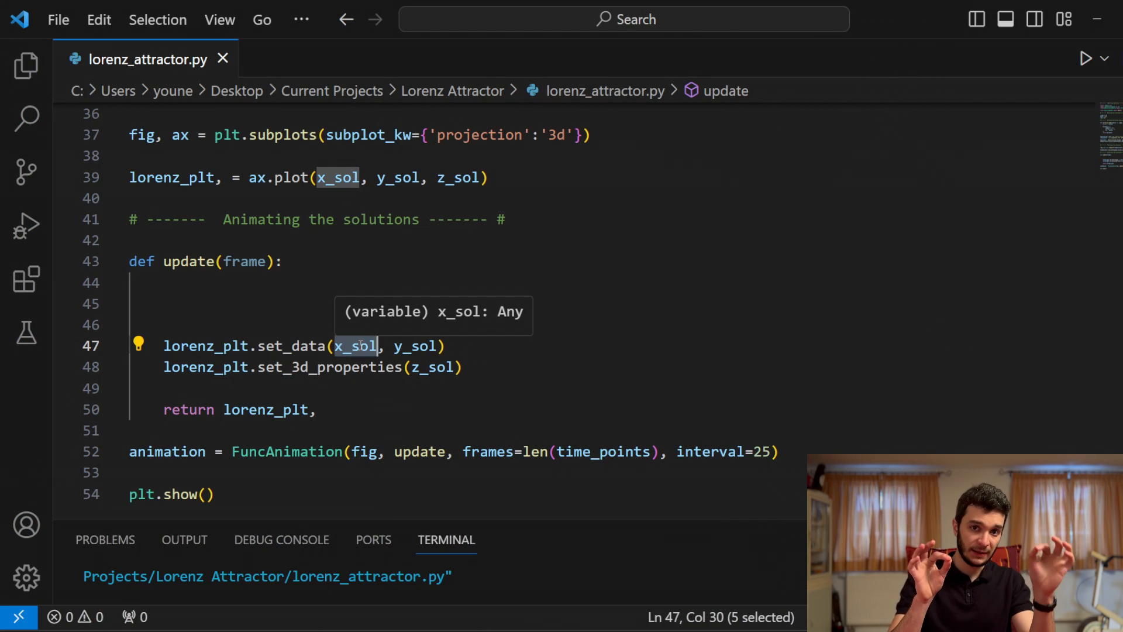
click(246, 282)
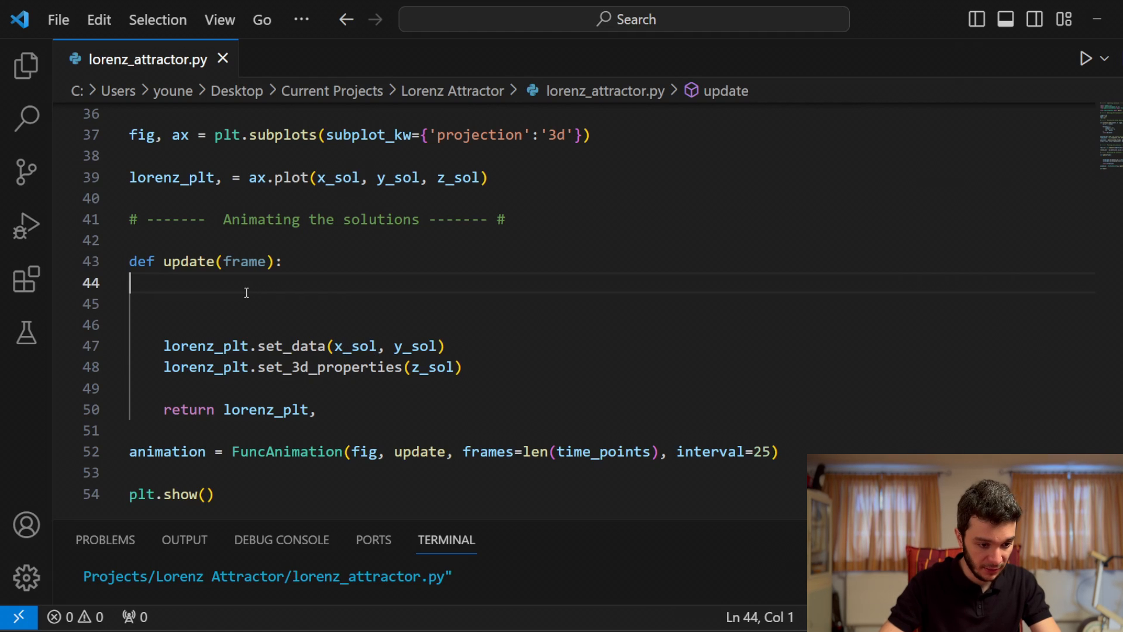
text(x_current =)
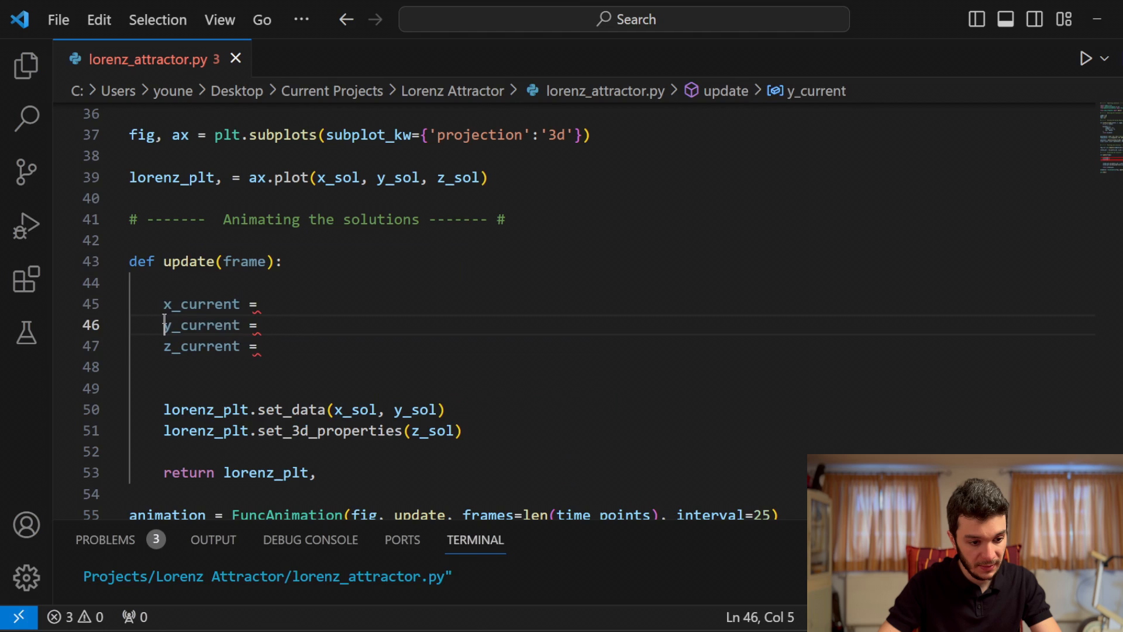
text(z_sol)
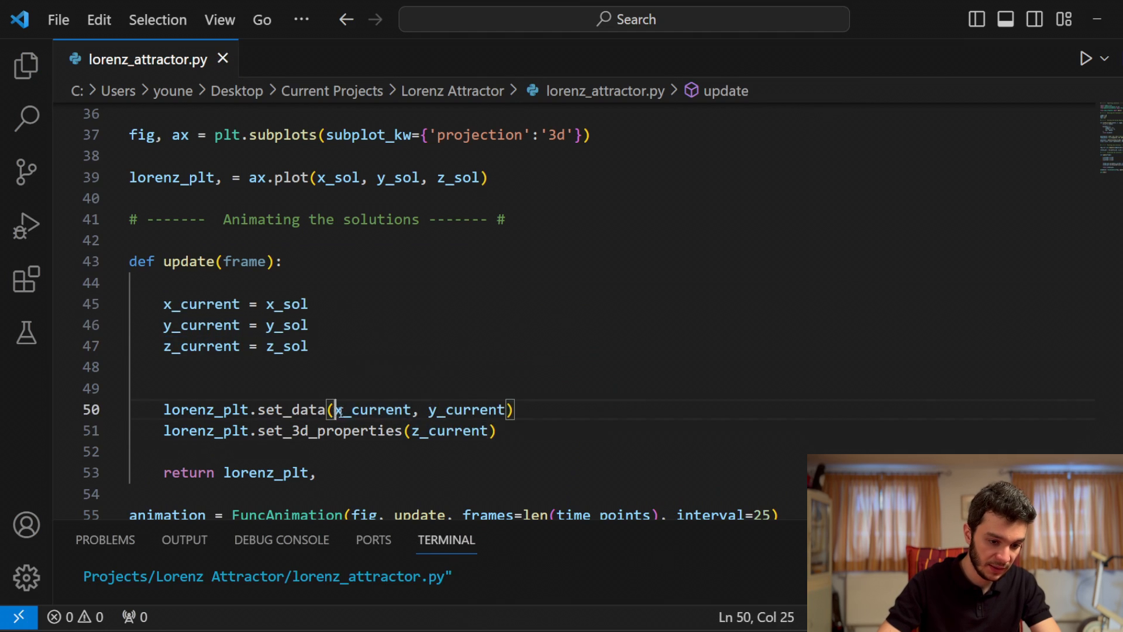
double_click(449, 431)
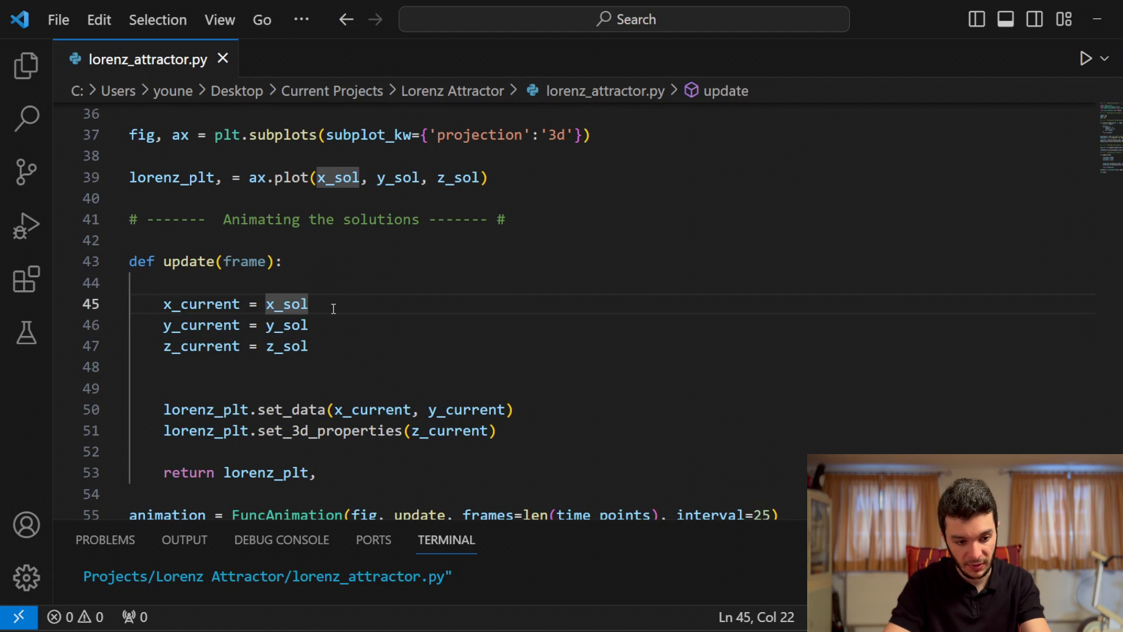
text([0:])
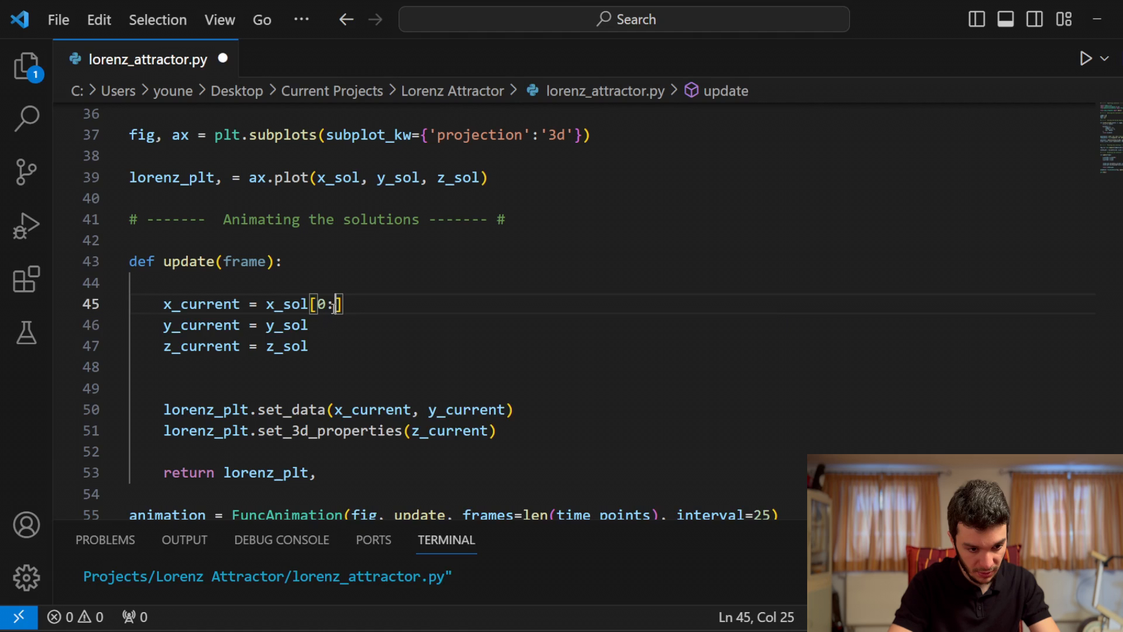
text(frame+1)
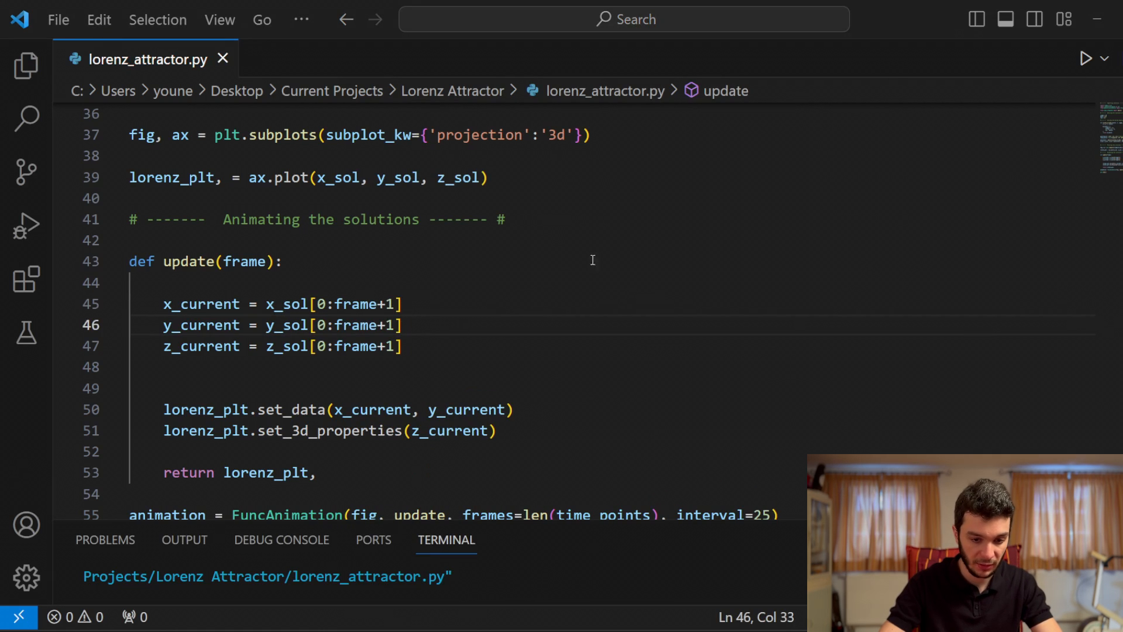
click(1084, 59)
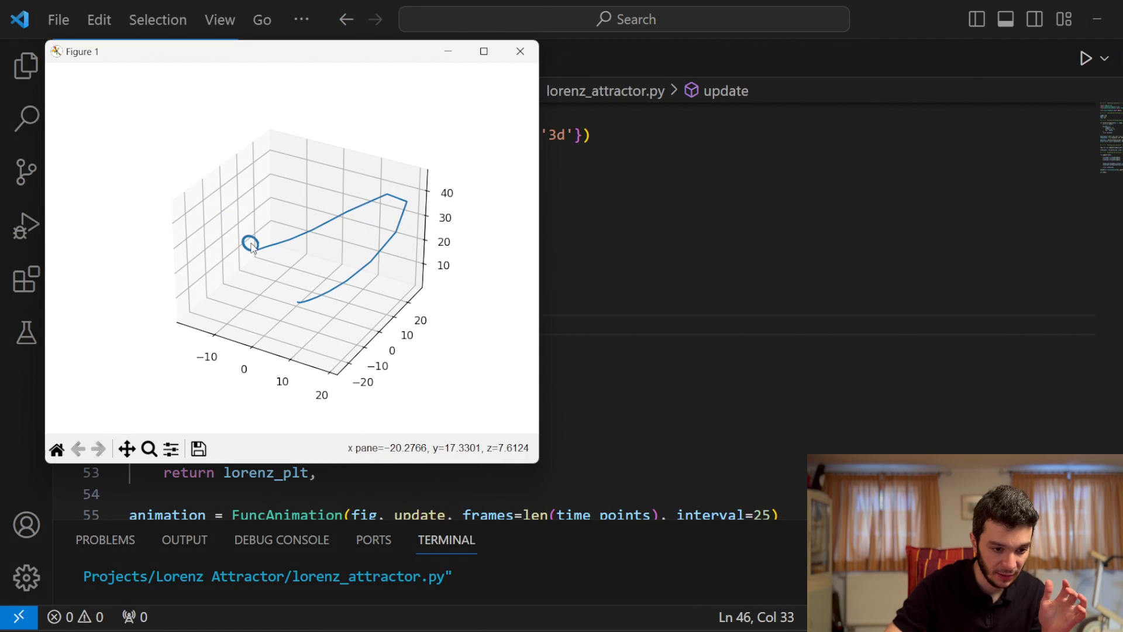
Step: Add set_xlim/set_ylim/set_zlim from min and max of the current arrays, run, then close
click(519, 51)
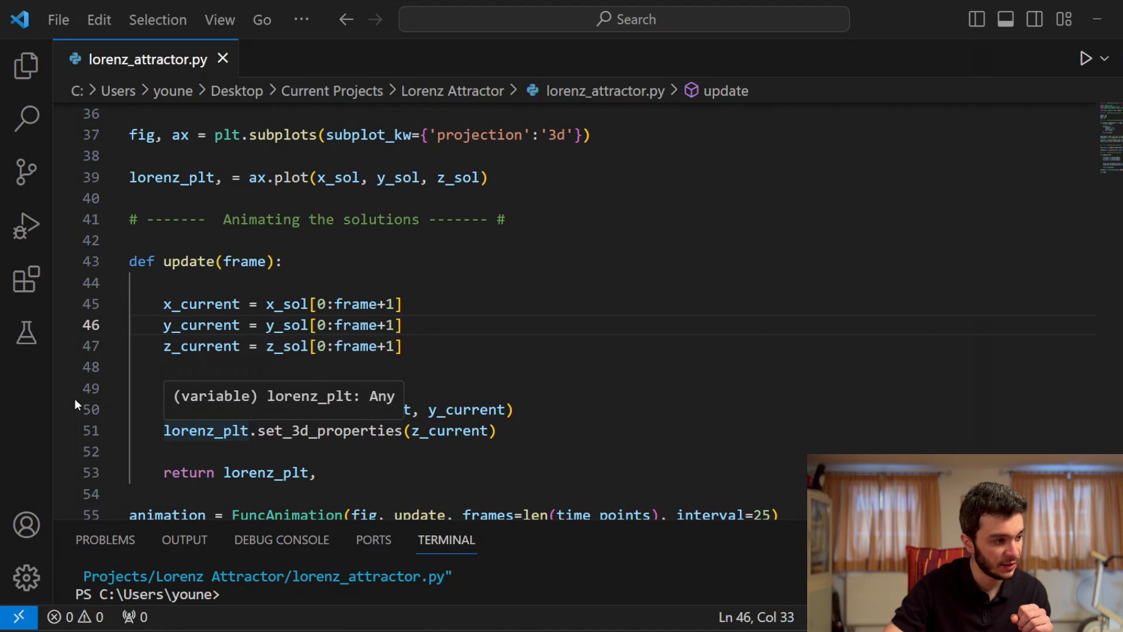
mouse_move(77, 404)
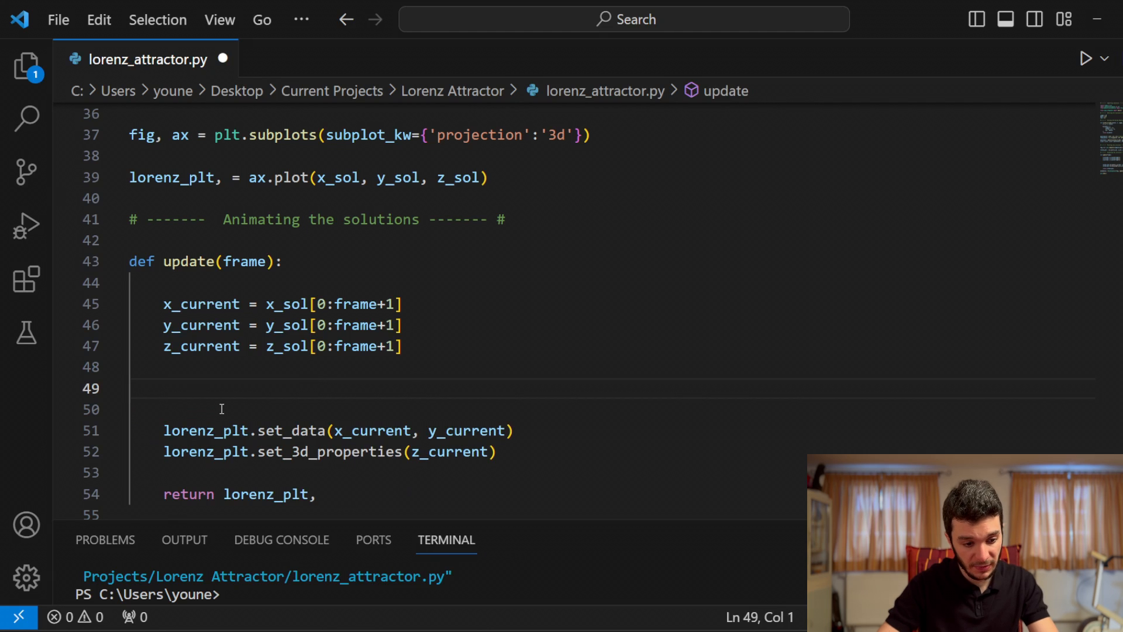
text(ax.set_xlim(min(x_current), max(x_current)))
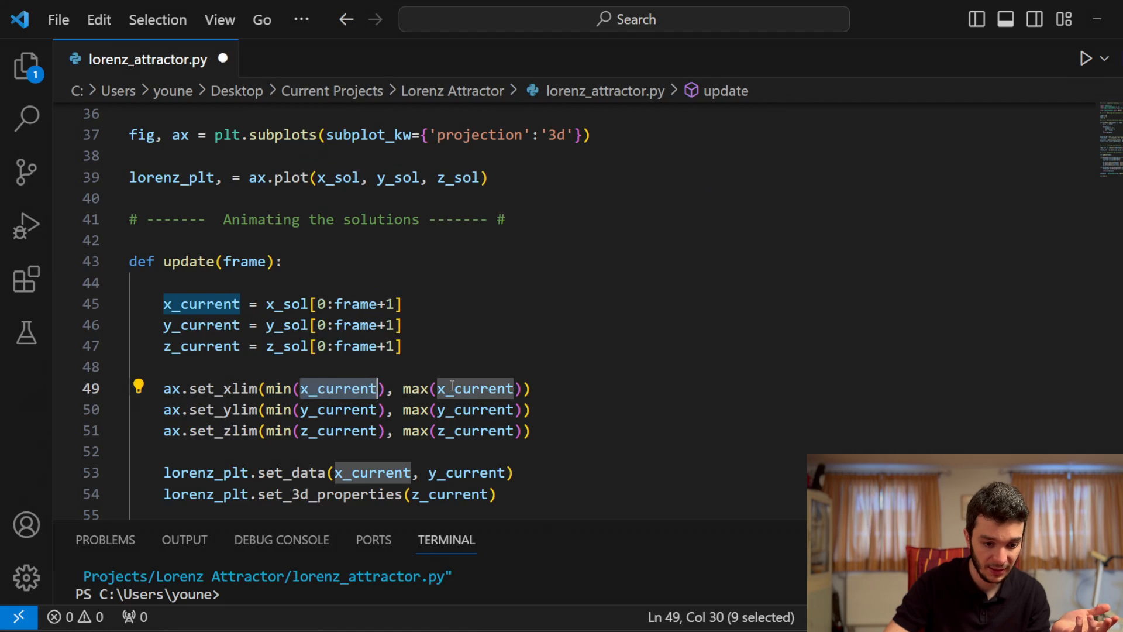
click(587, 451)
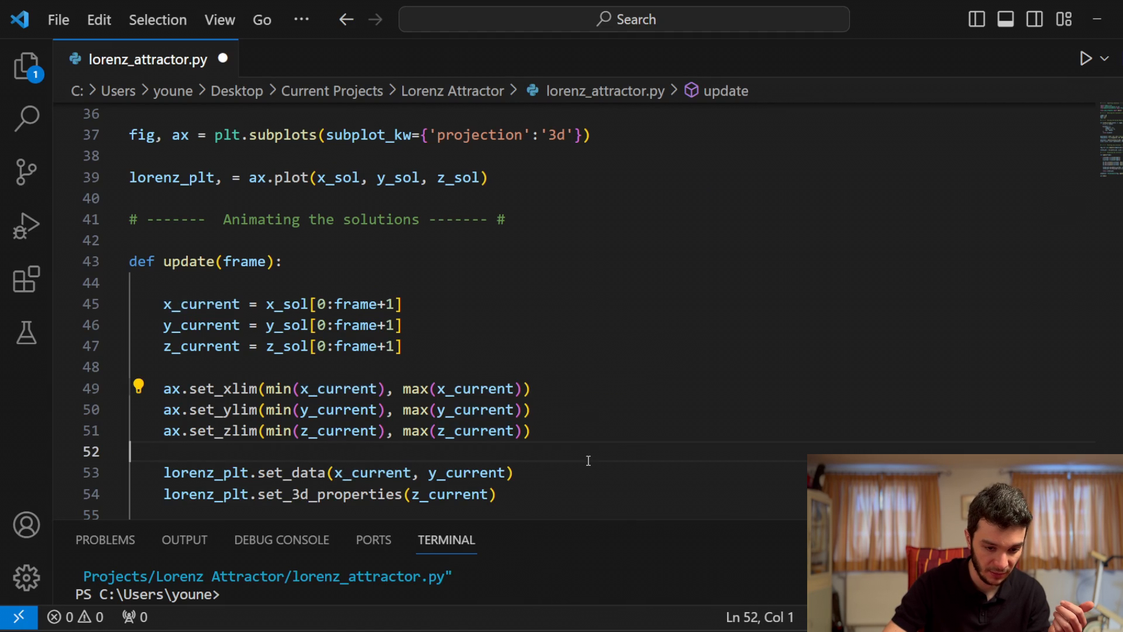
click(1083, 58)
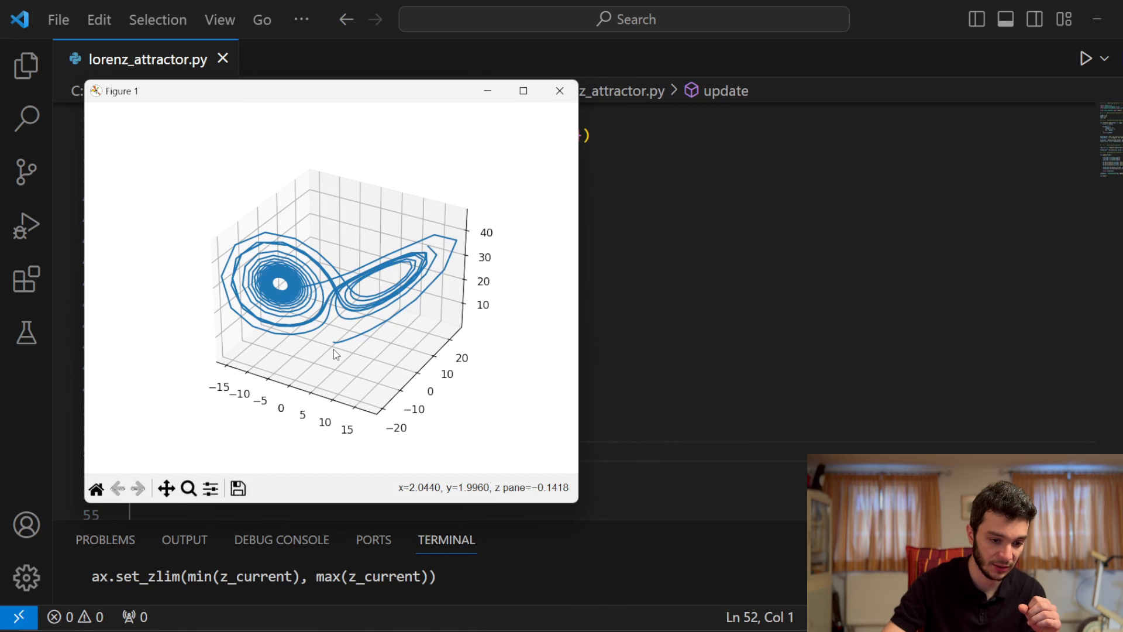
click(559, 90)
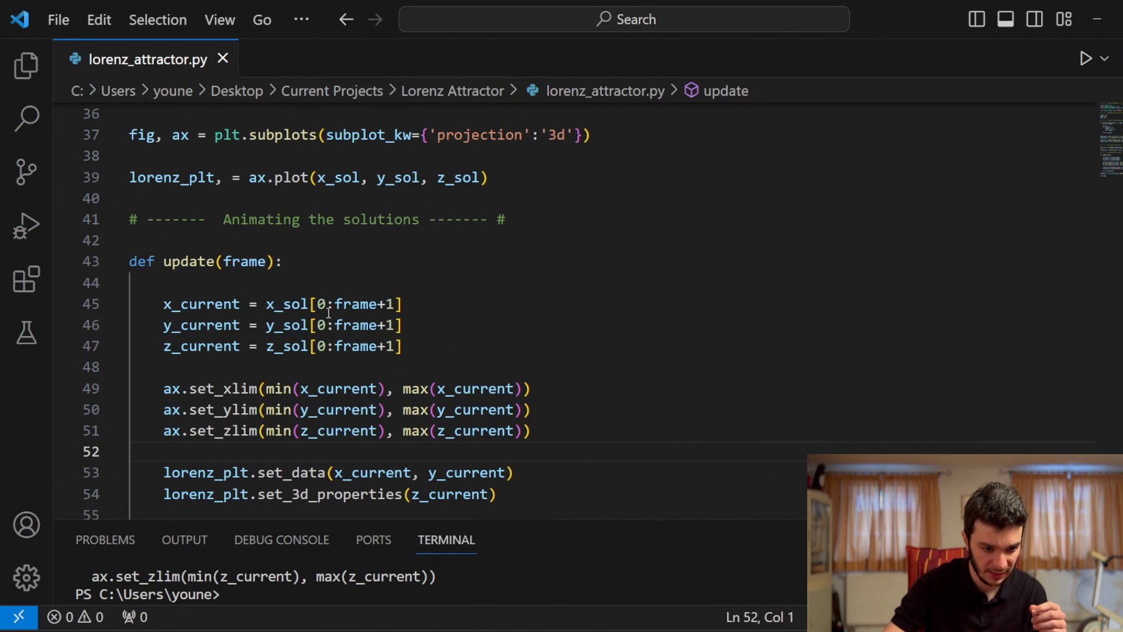
Step: Start slices at lower_lim = max(0, frame - 100), remove the comment, run and close
click(408, 346)
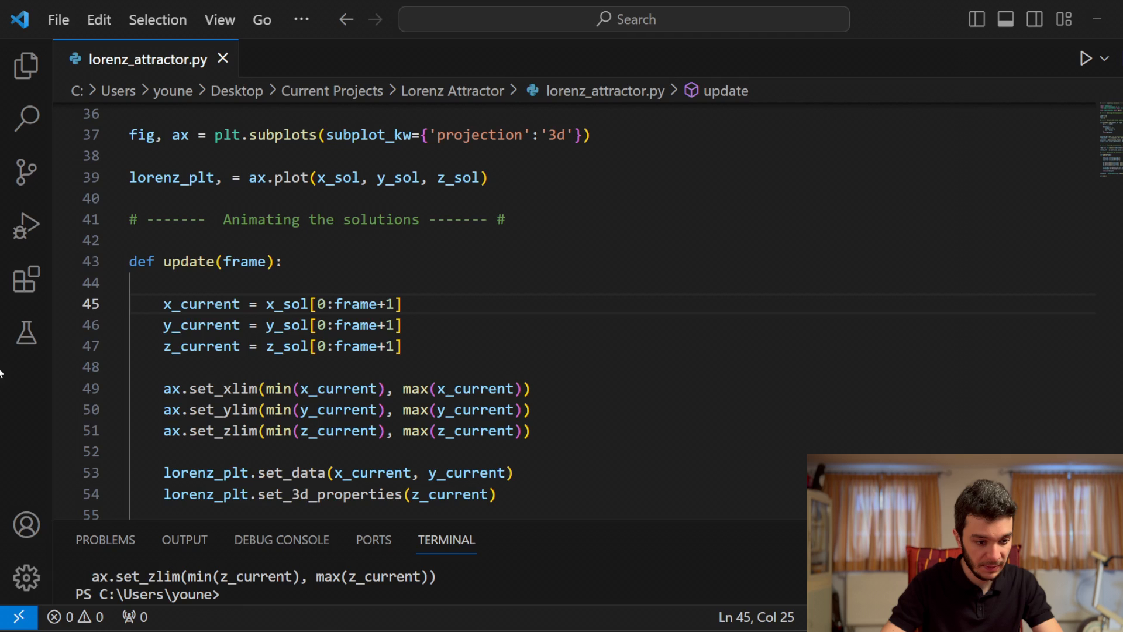
text(lower_lim = max(0, frame - 100))
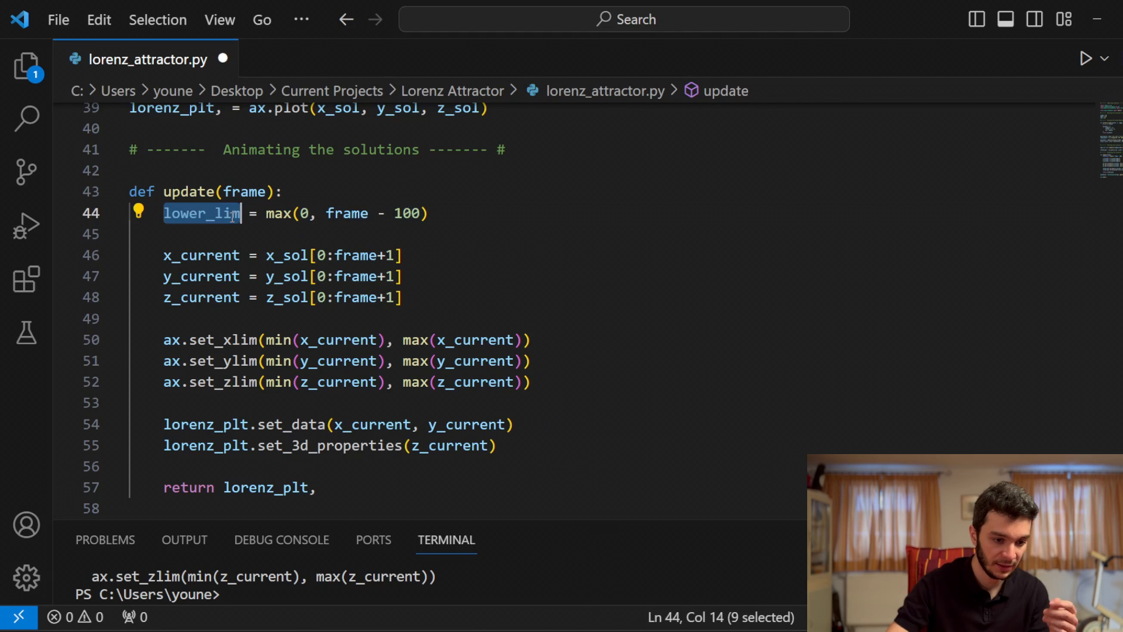
text(# frame 25)
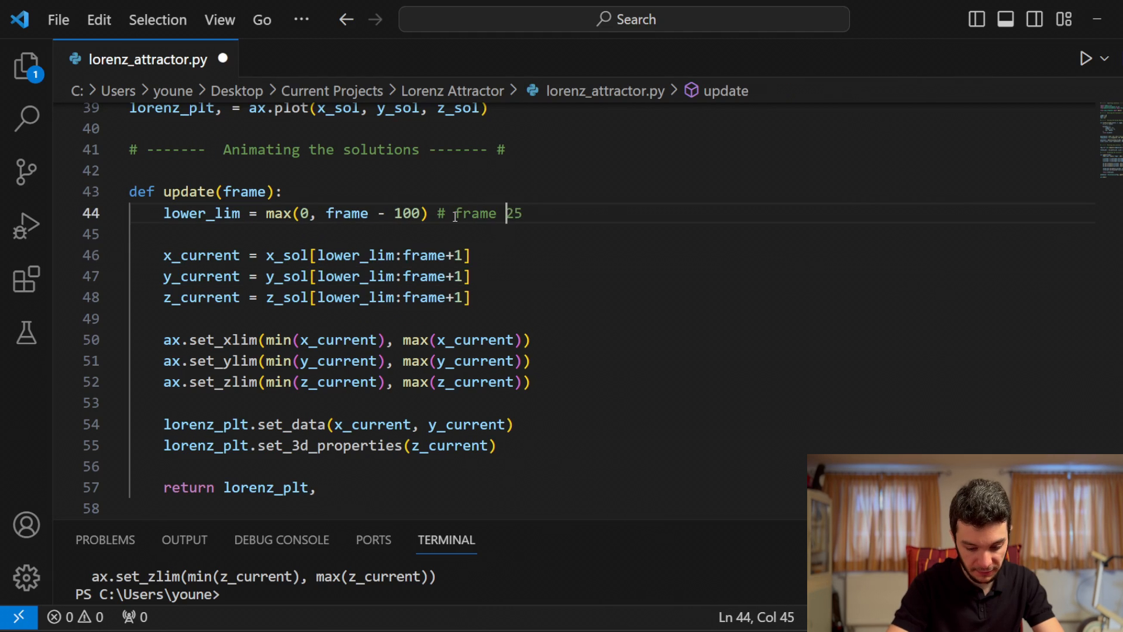
text(=)
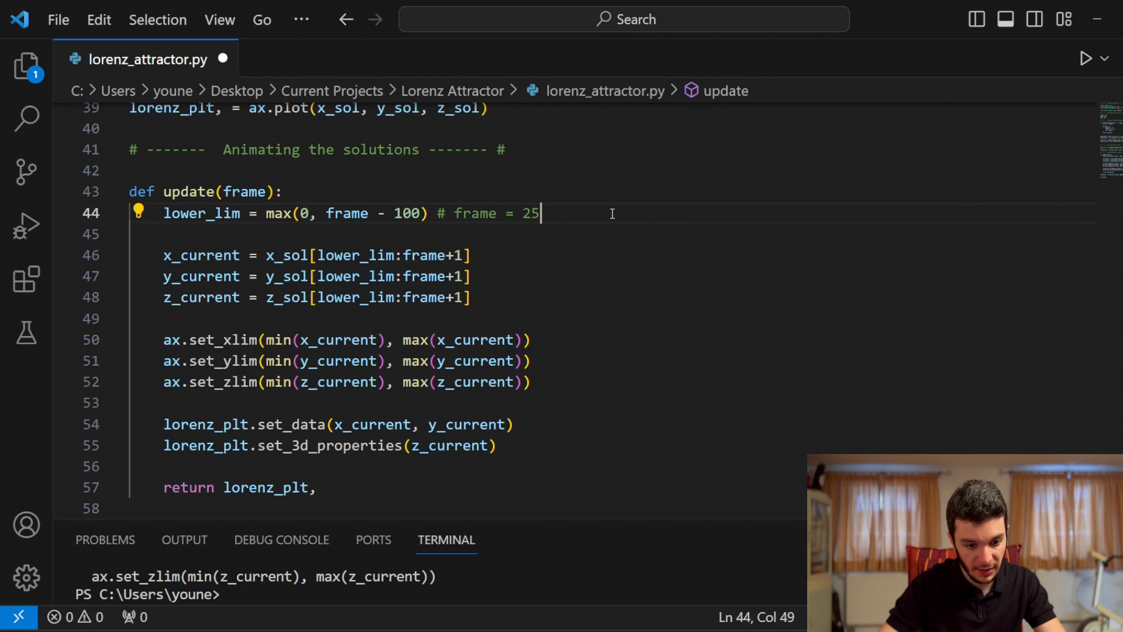
text(, -75)
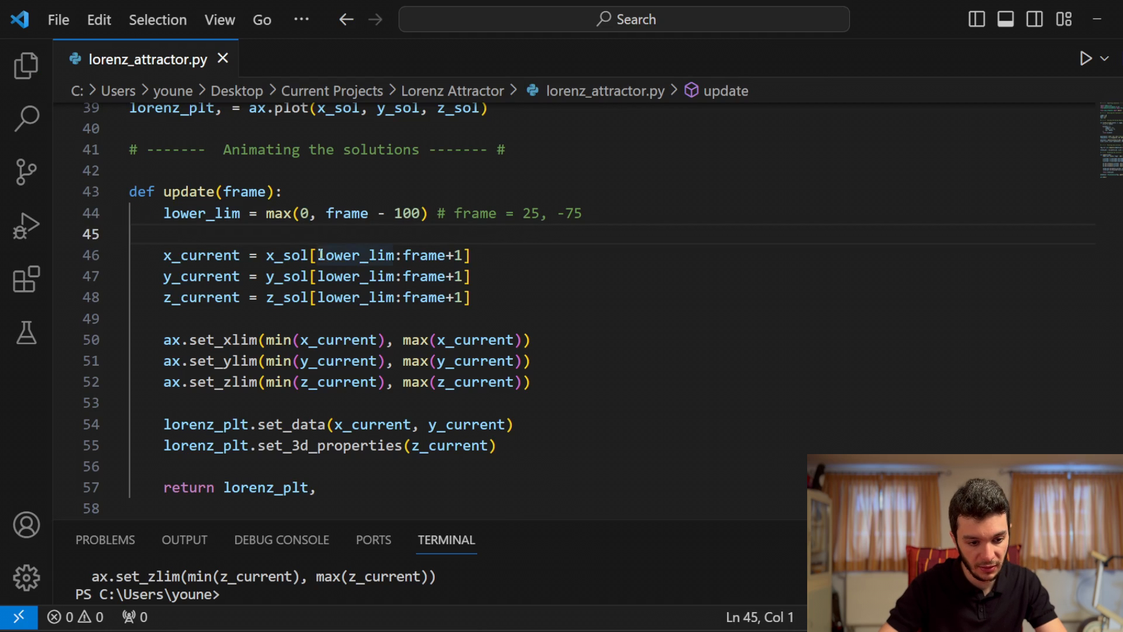
double_click(355, 255)
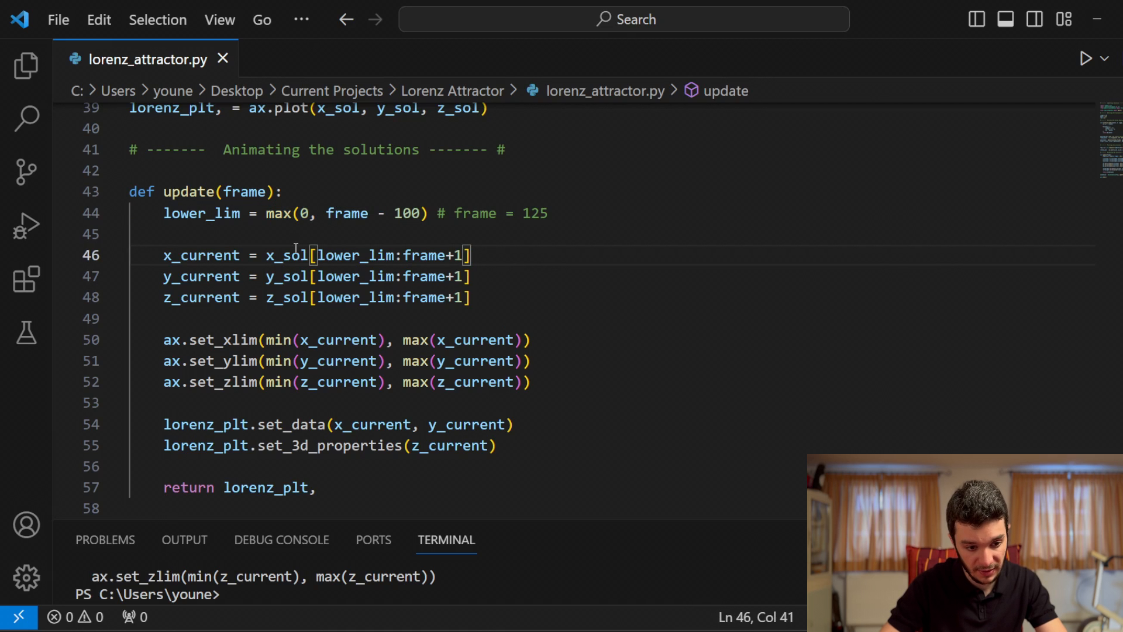
double_click(356, 255)
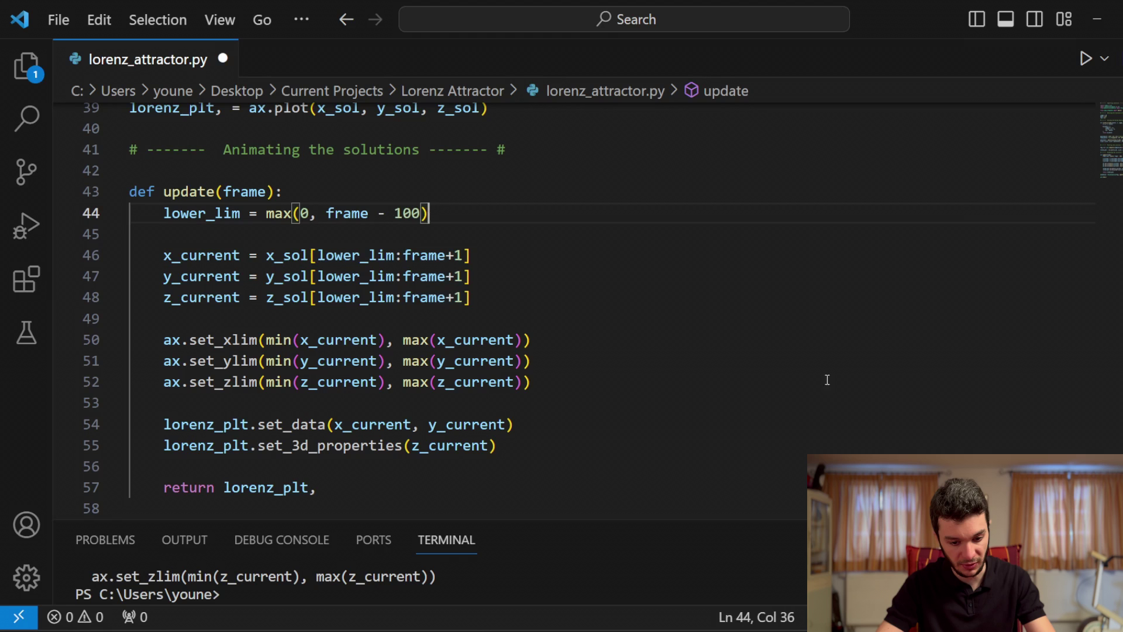
click(1084, 59)
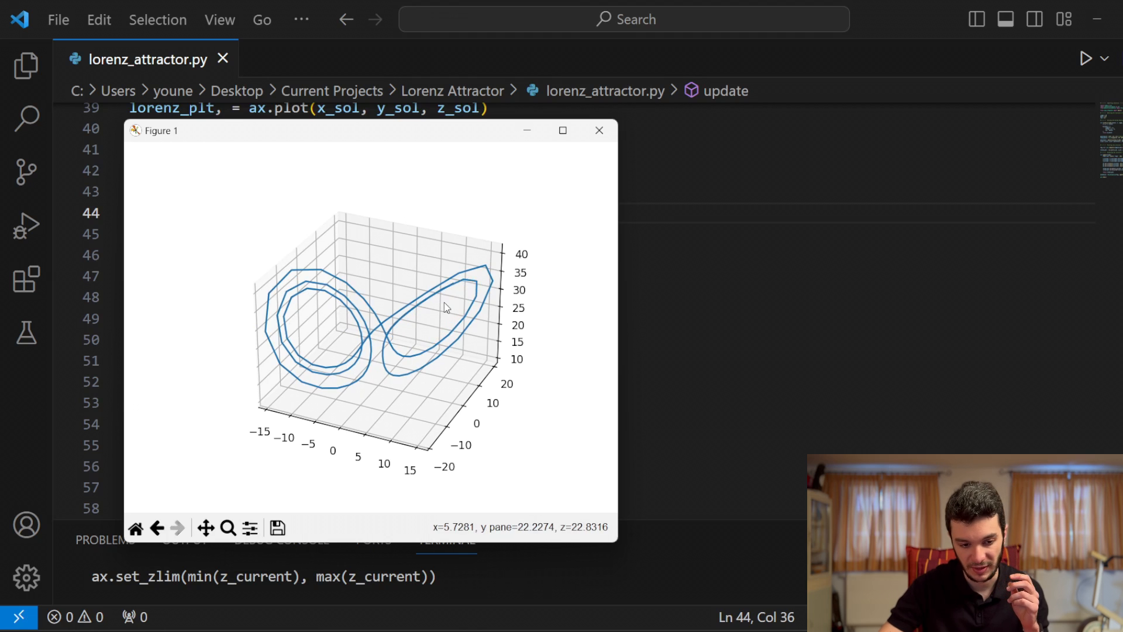
click(599, 131)
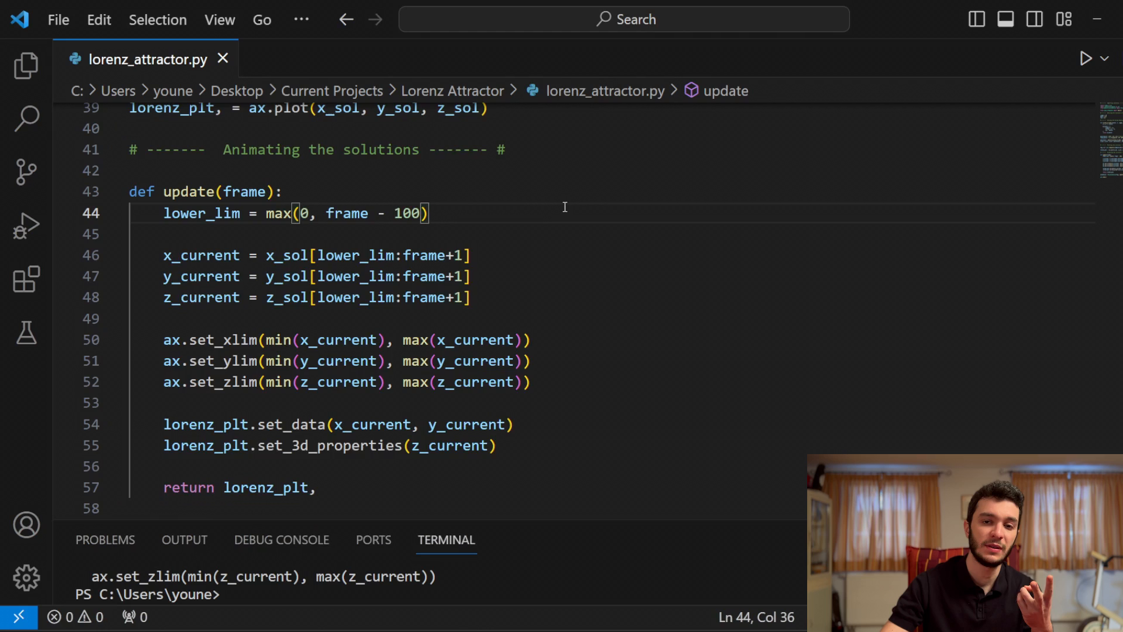
scroll(up, 3)
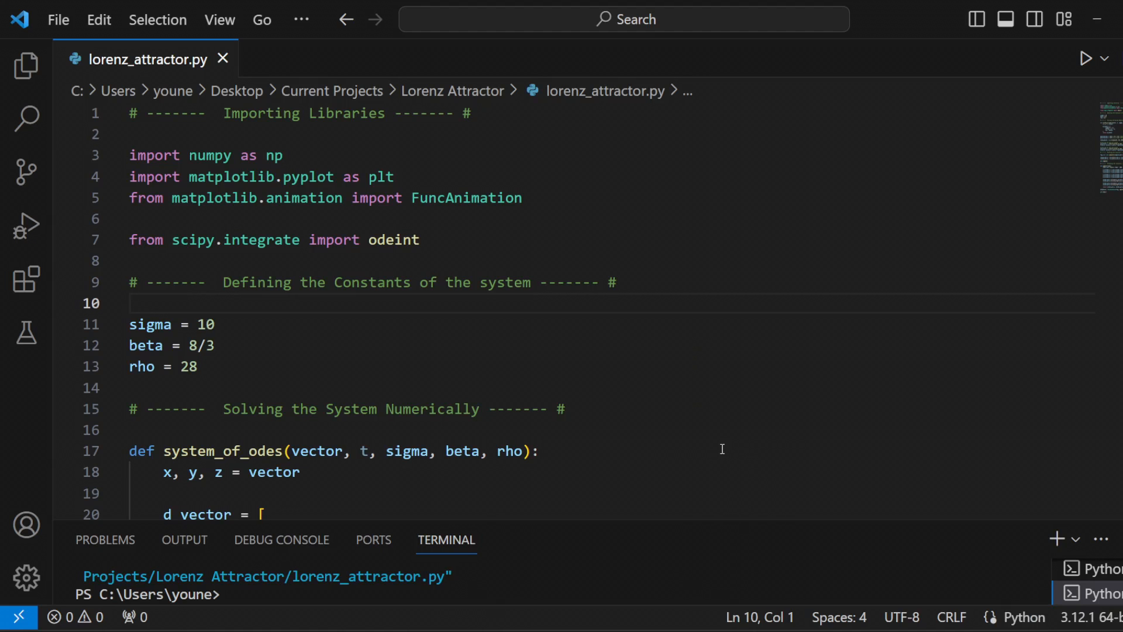
scroll(down, 3)
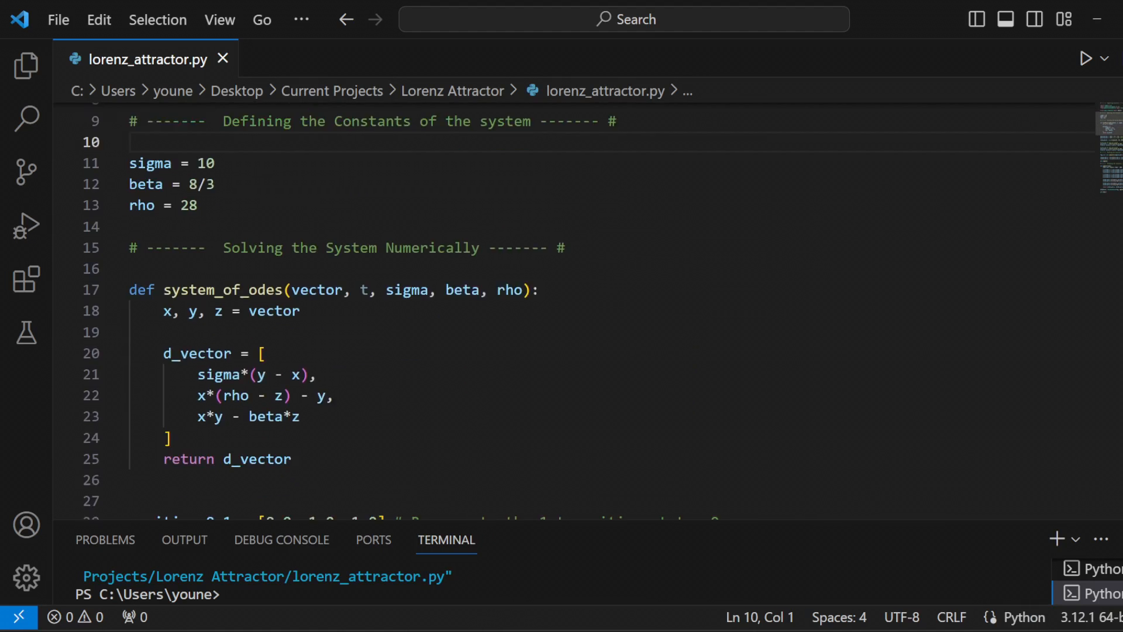
scroll(down, 3)
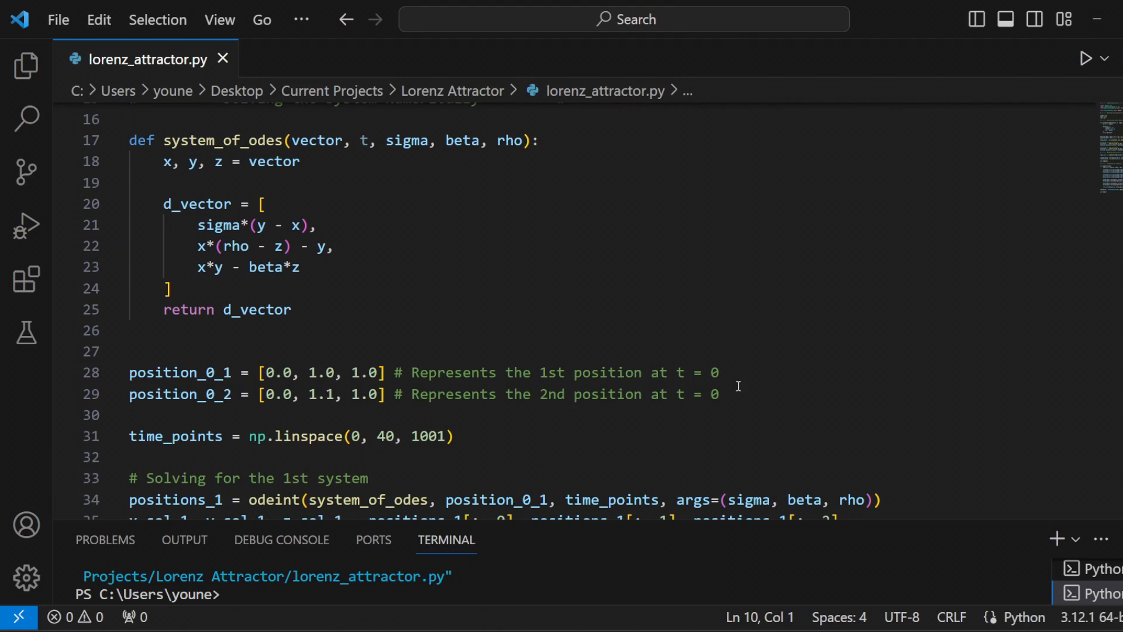
double_click(179, 393)
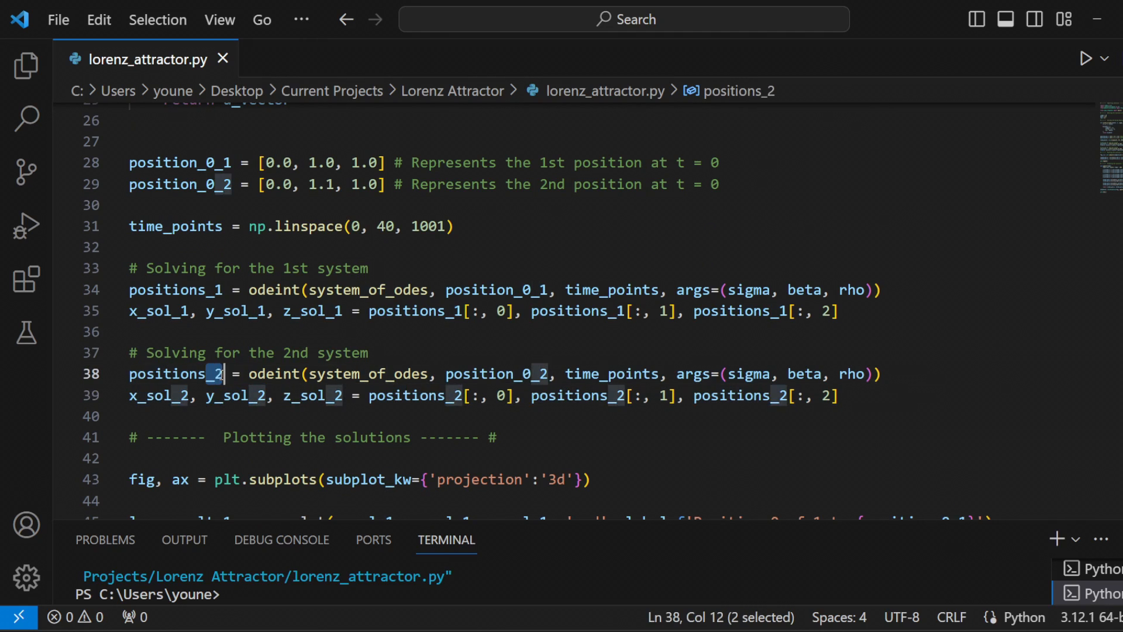
click(179, 395)
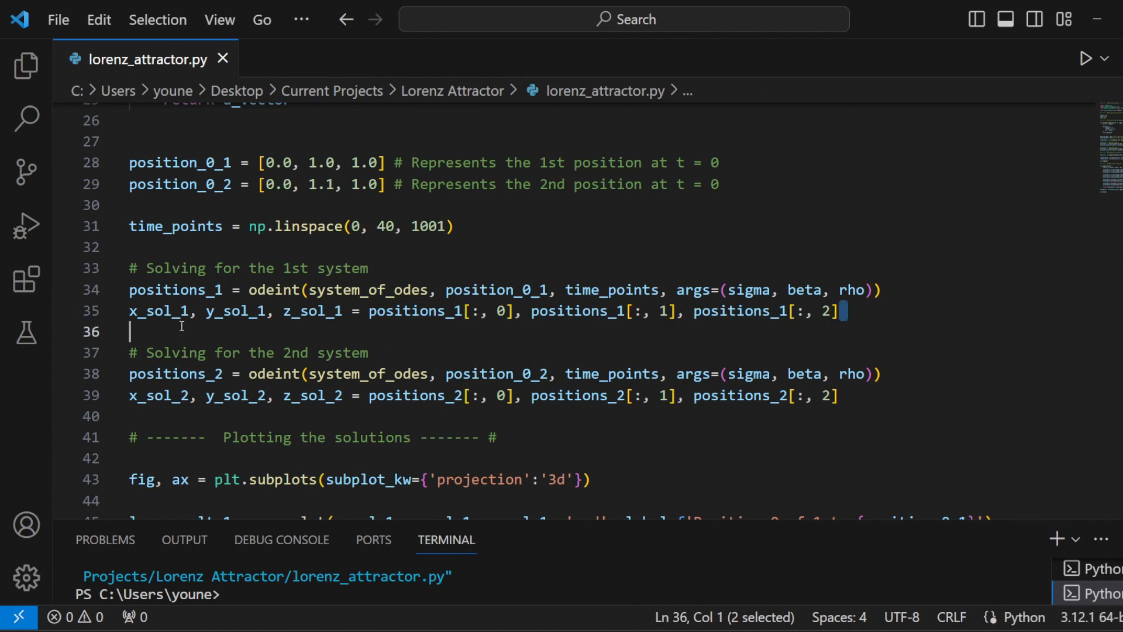
click(207, 290)
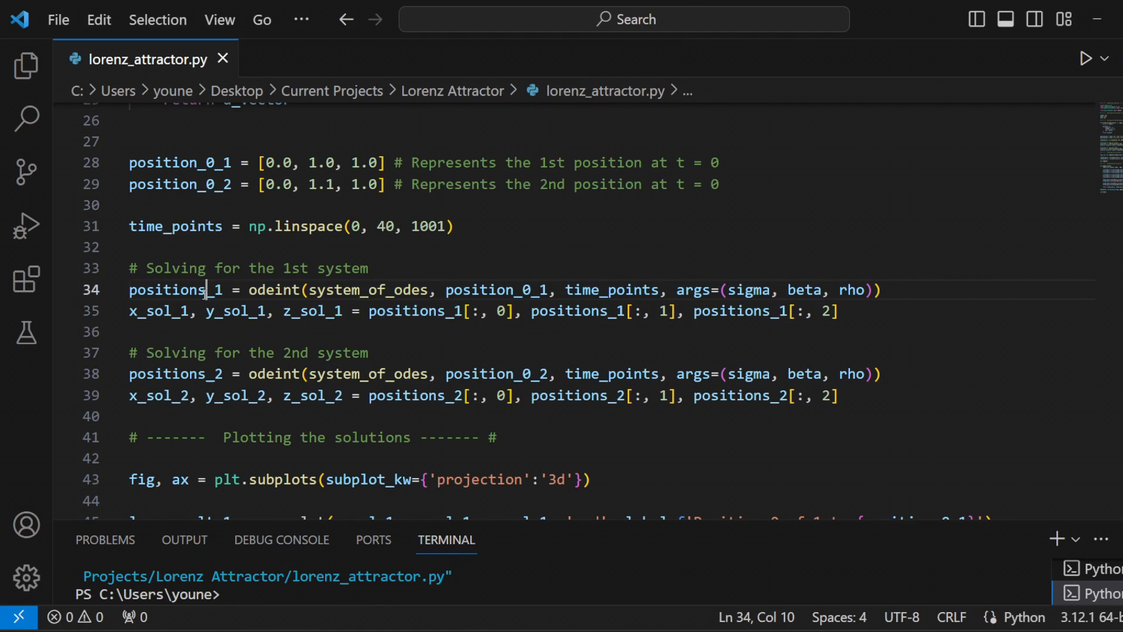
double_click(176, 290)
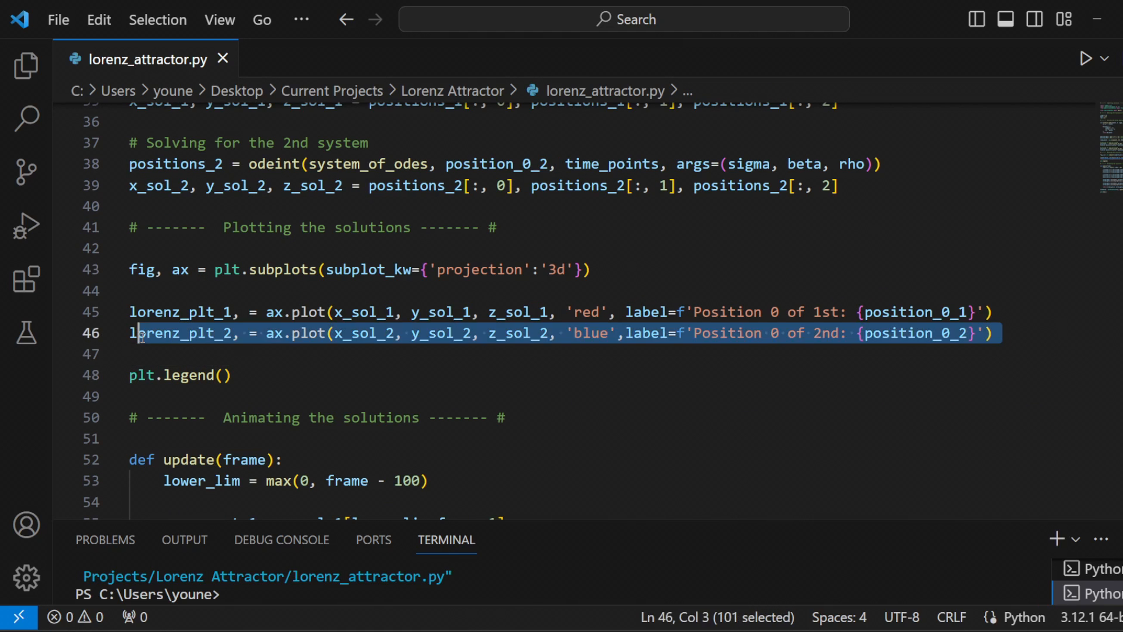
double_click(181, 312)
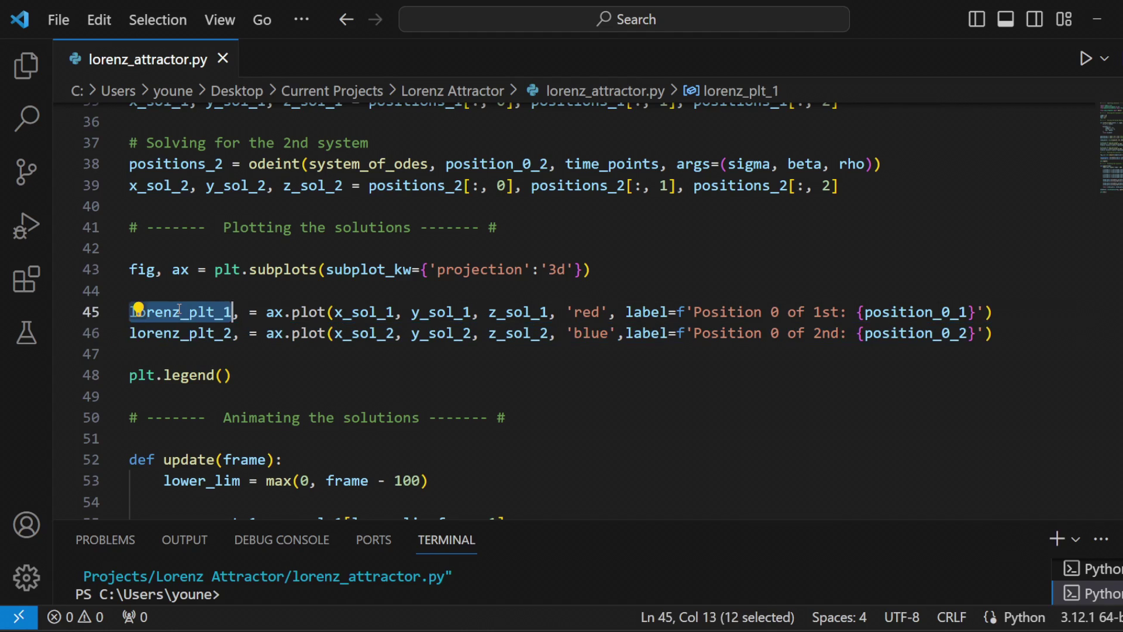
click(182, 332)
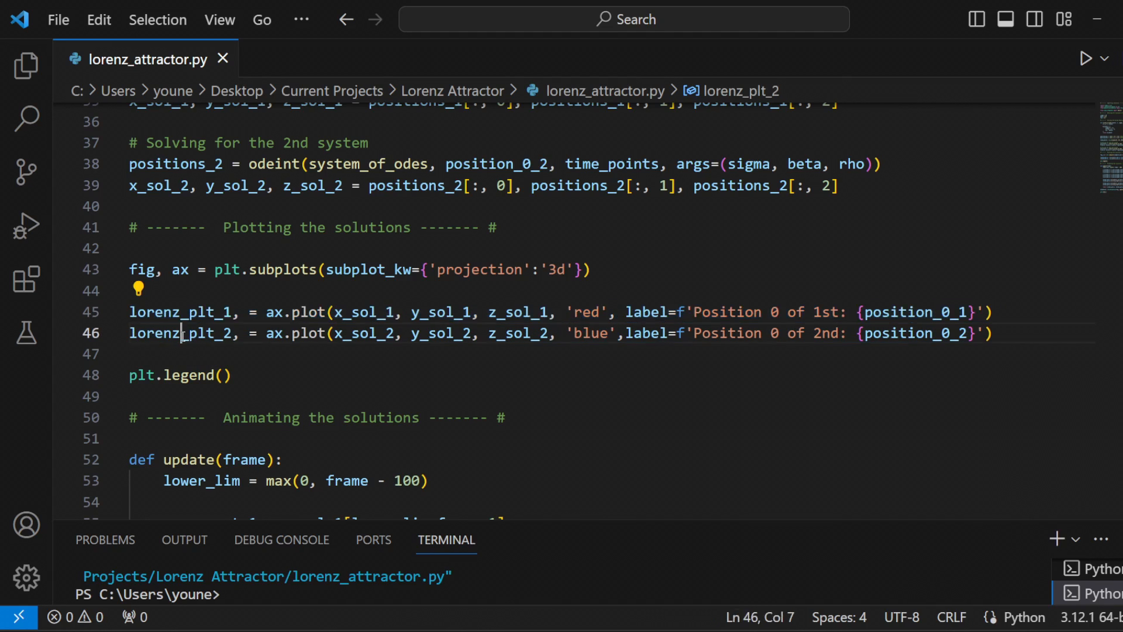
double_click(181, 333)
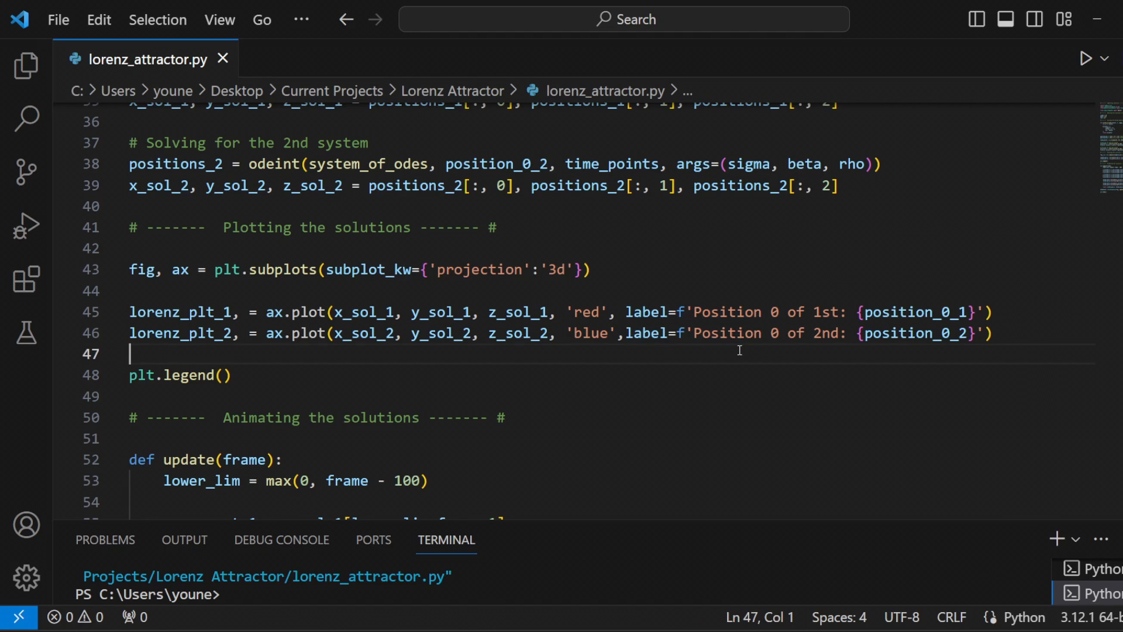
scroll(down, 3)
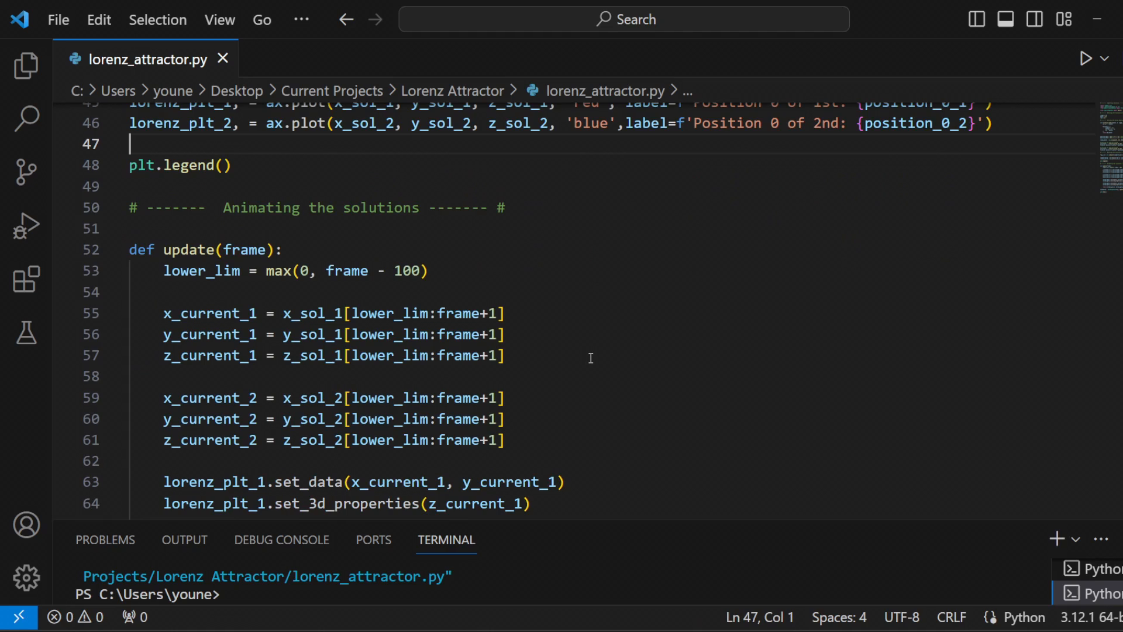
scroll(down, 3)
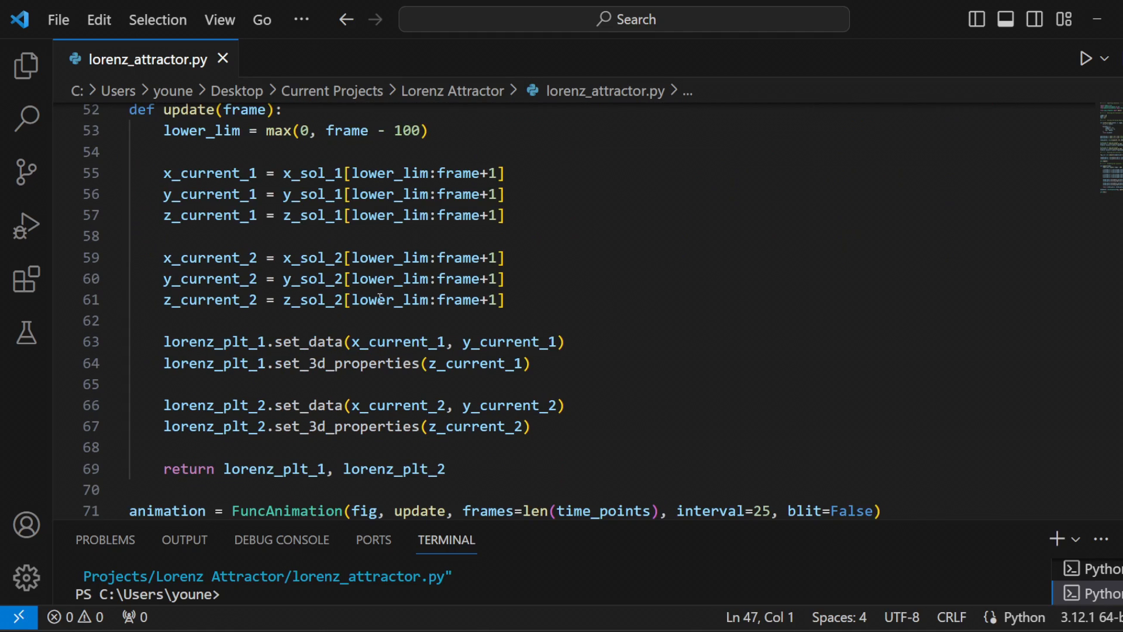
click(505, 300)
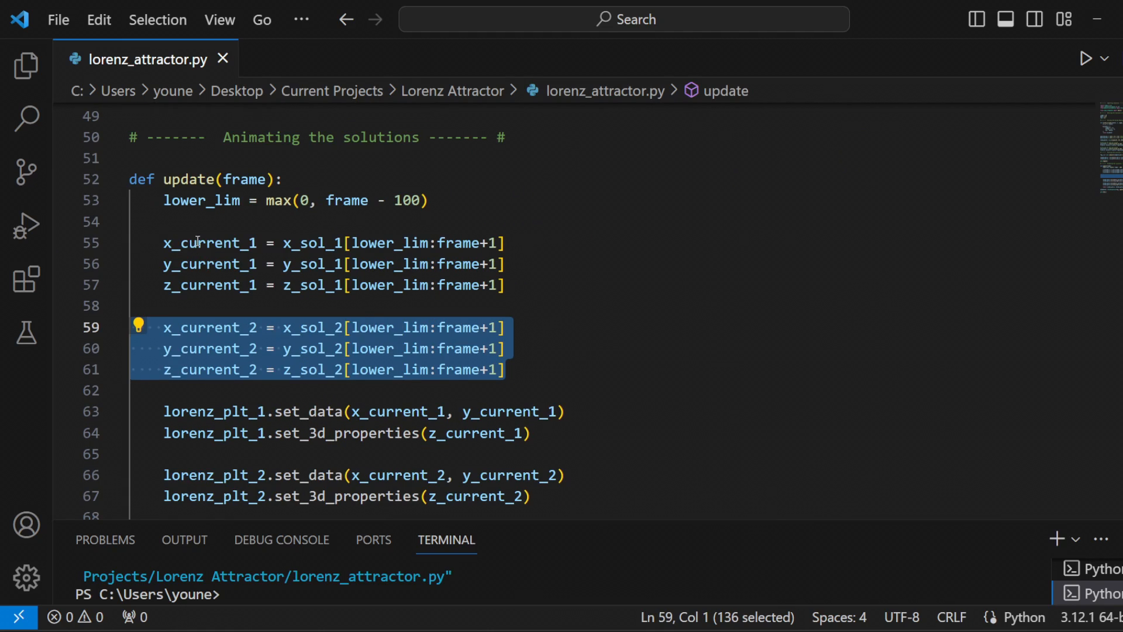
double_click(210, 242)
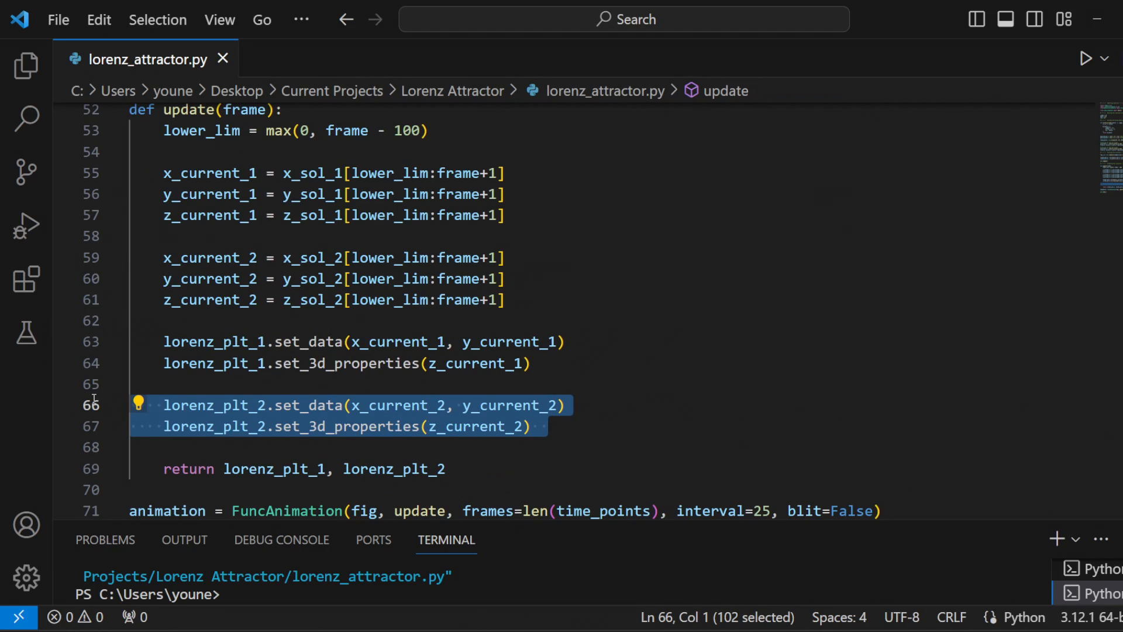
scroll(down, 3)
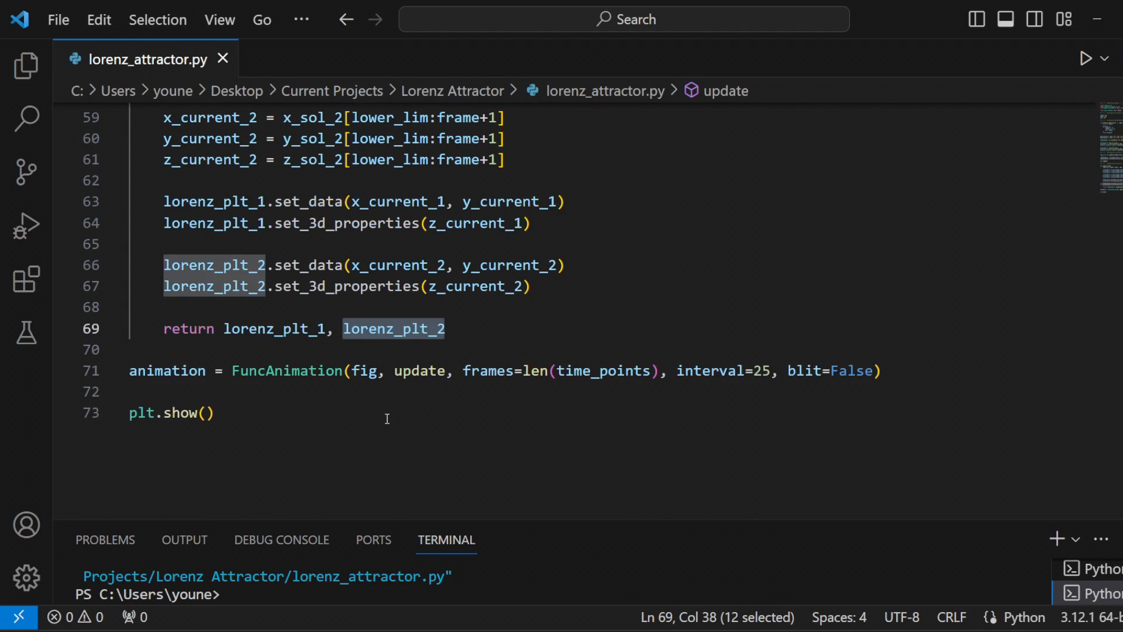
scroll(up, 3)
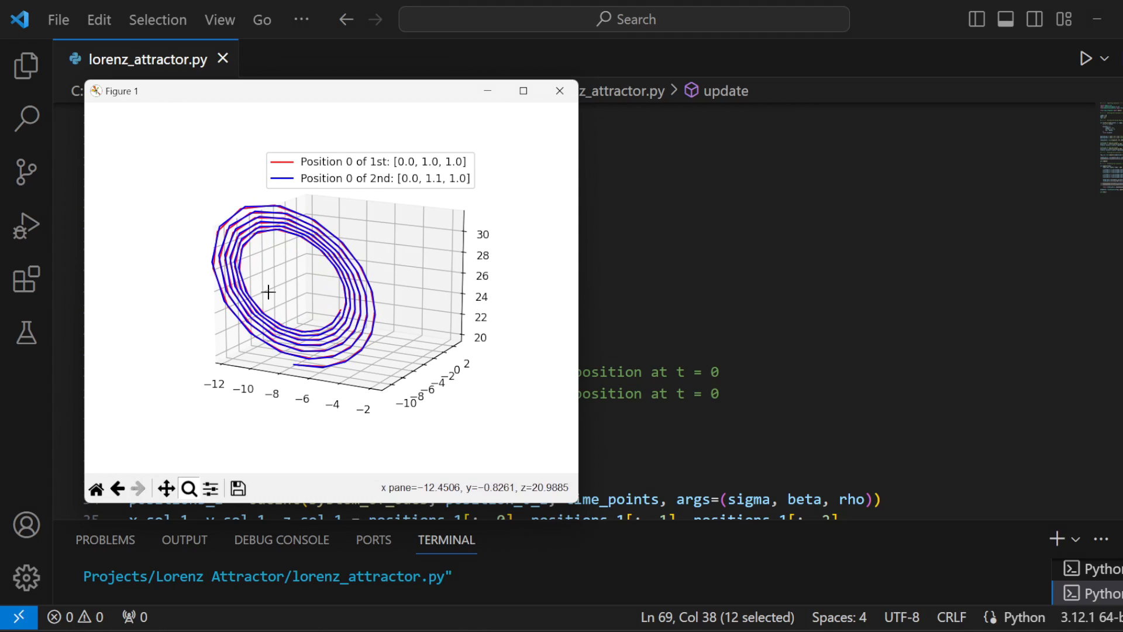
click(96, 488)
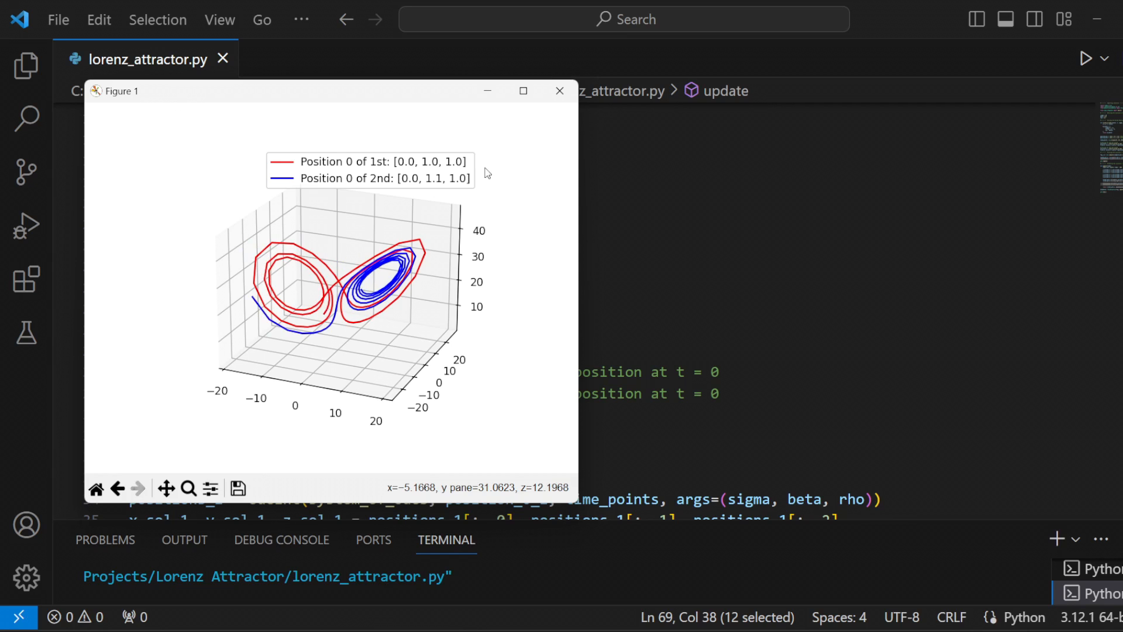
click(560, 90)
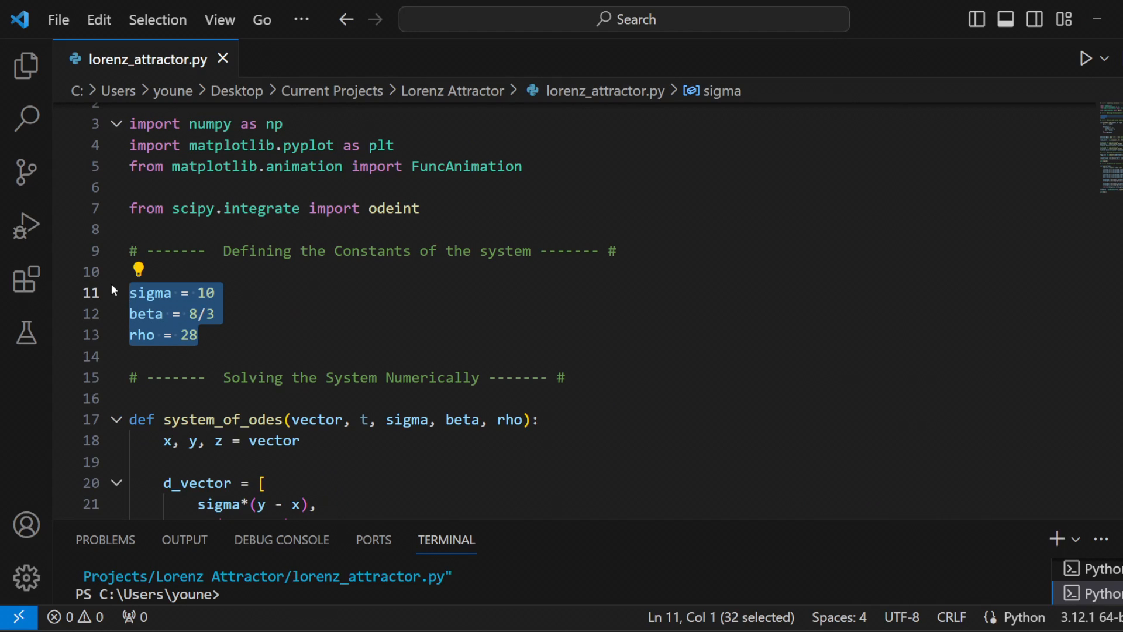
Step: Set sigma to 20 and run the two-trajectory animation
click(198, 335)
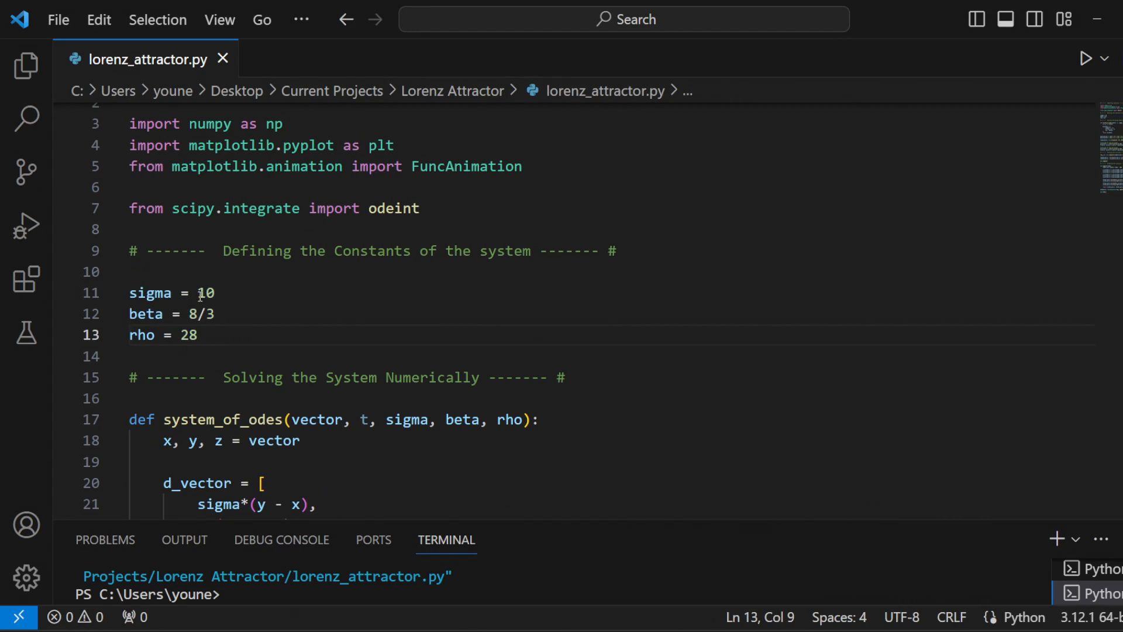
text(0)
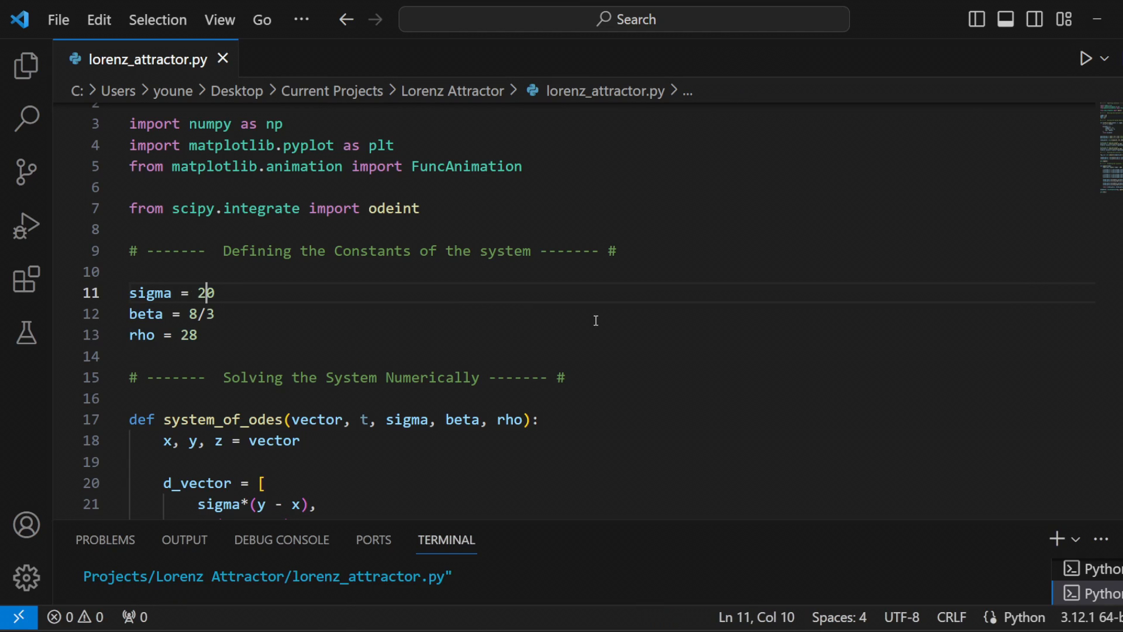
click(1084, 58)
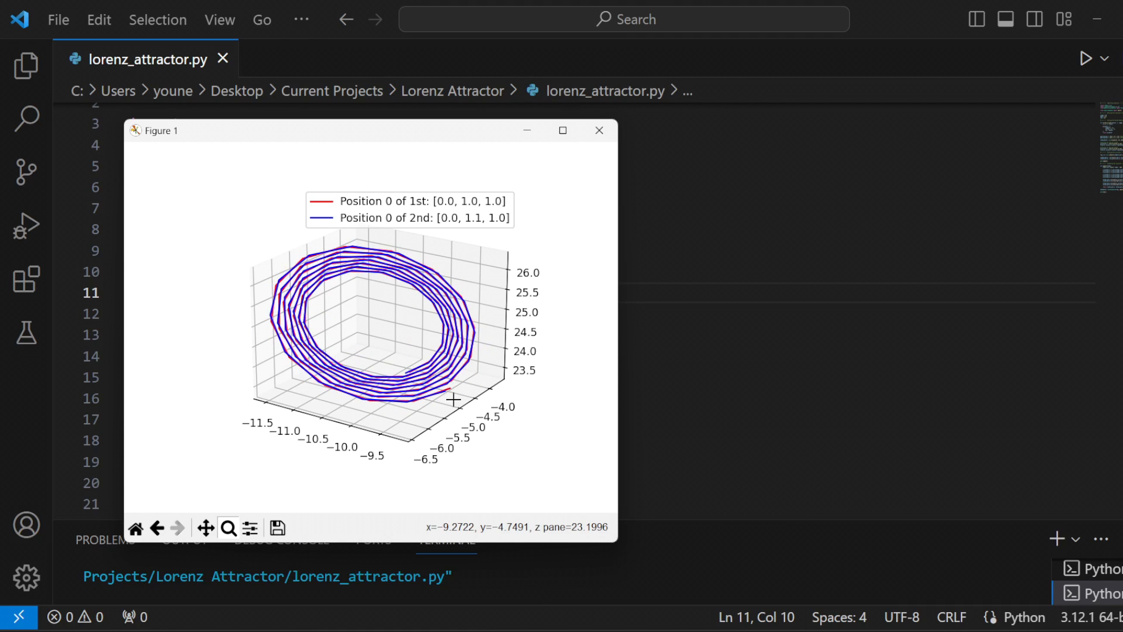
click(135, 528)
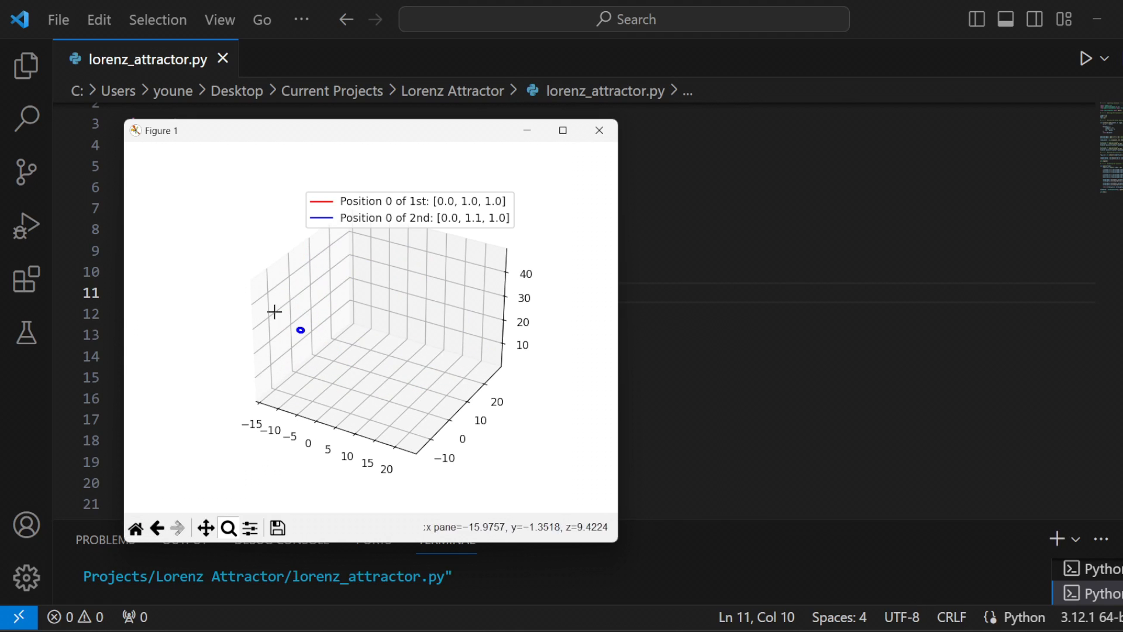
mouse_move(320, 368)
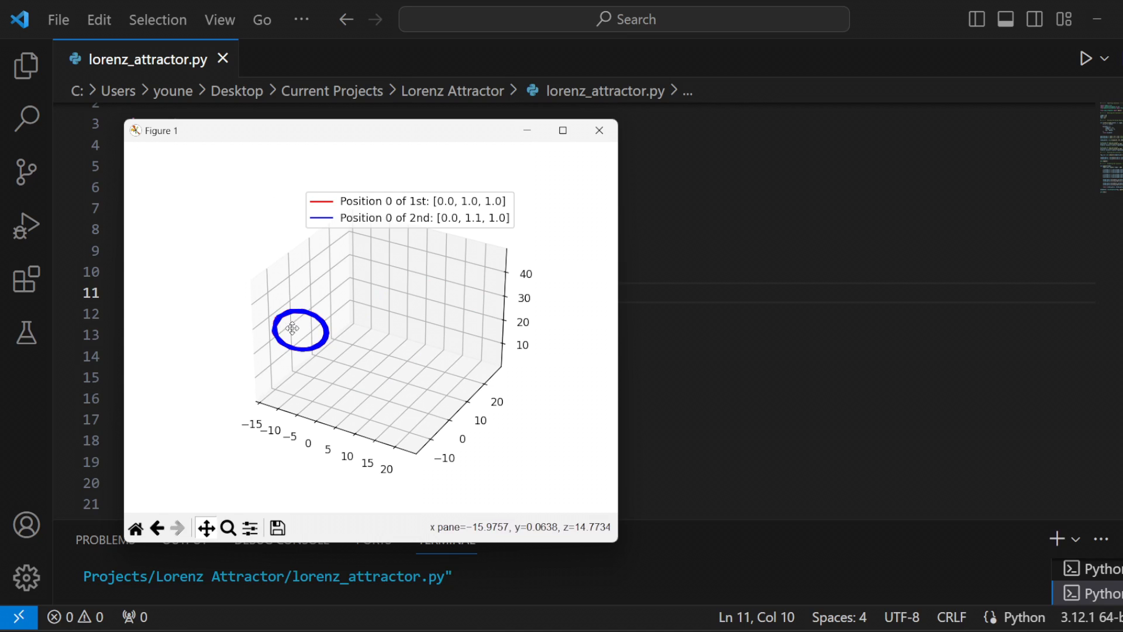
mouse_move(600, 131)
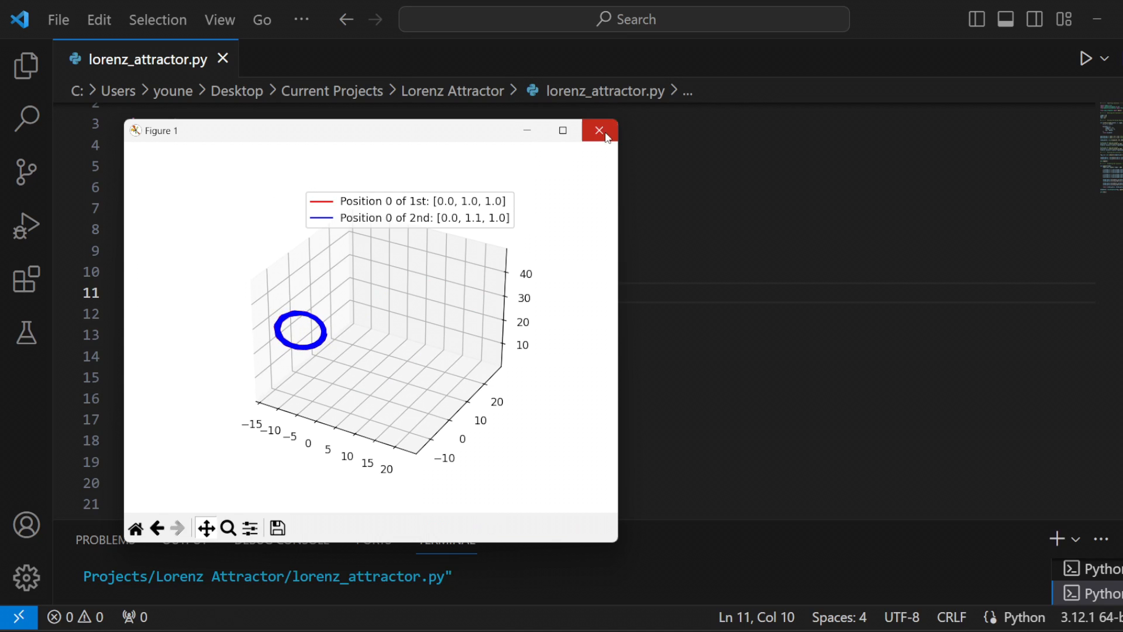
Step: Restore sigma to 10, lower rho, start the second point at [0.0, 6.1, 1.0], and rerun
click(600, 130)
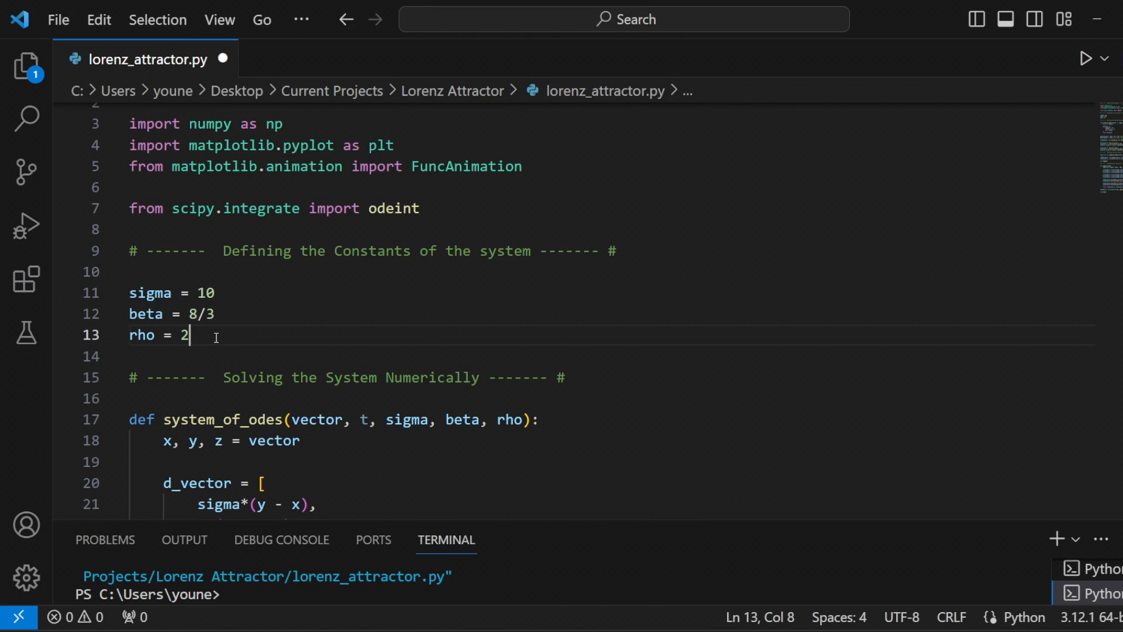
click(1084, 59)
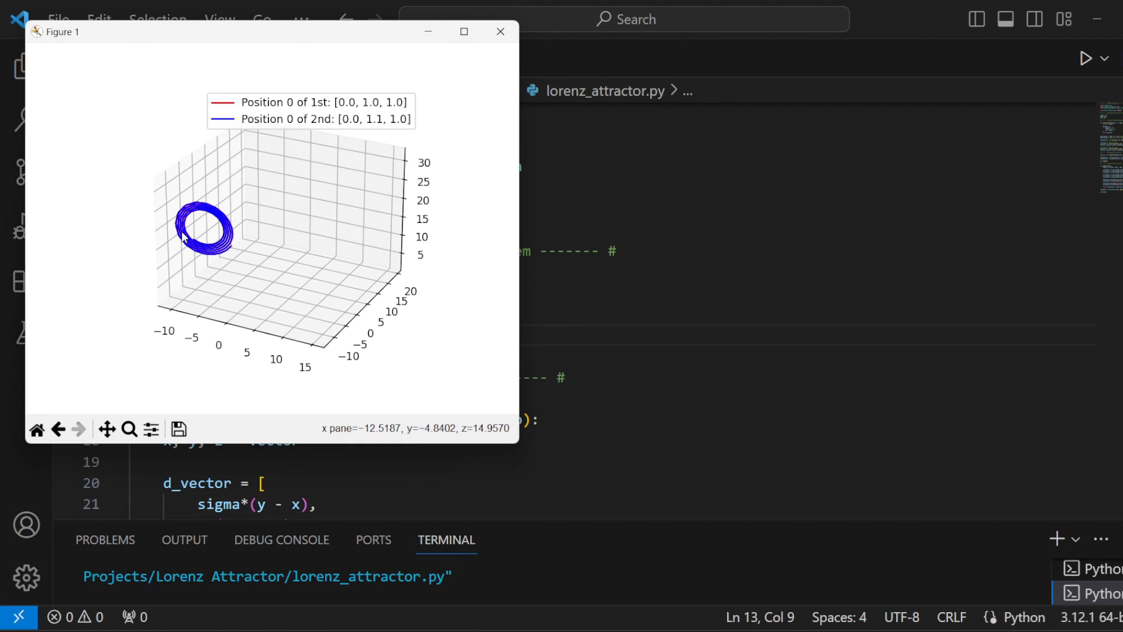
click(499, 31)
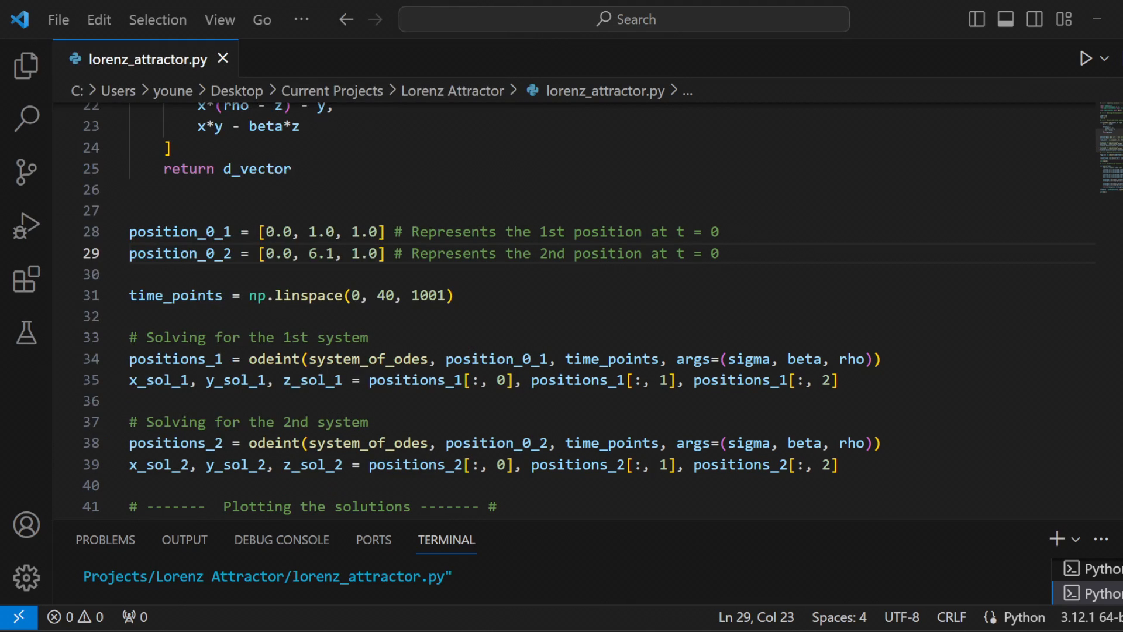
click(1084, 59)
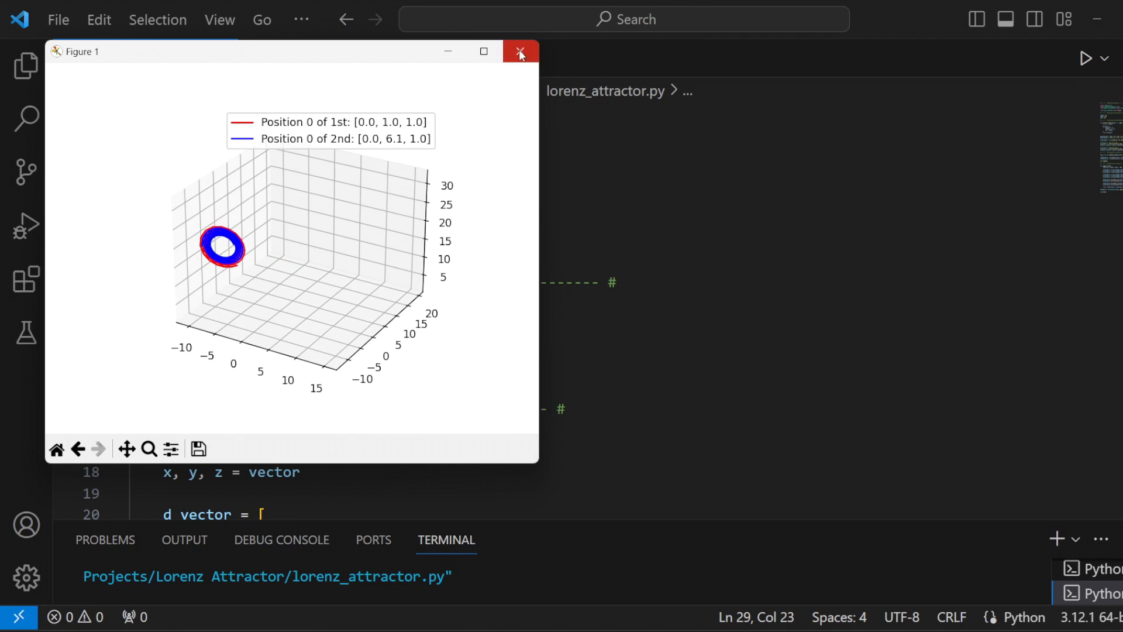
Step: Rerun the animation with the second start at [20.0, 6.1, 21.0], showing two separate rings
click(521, 51)
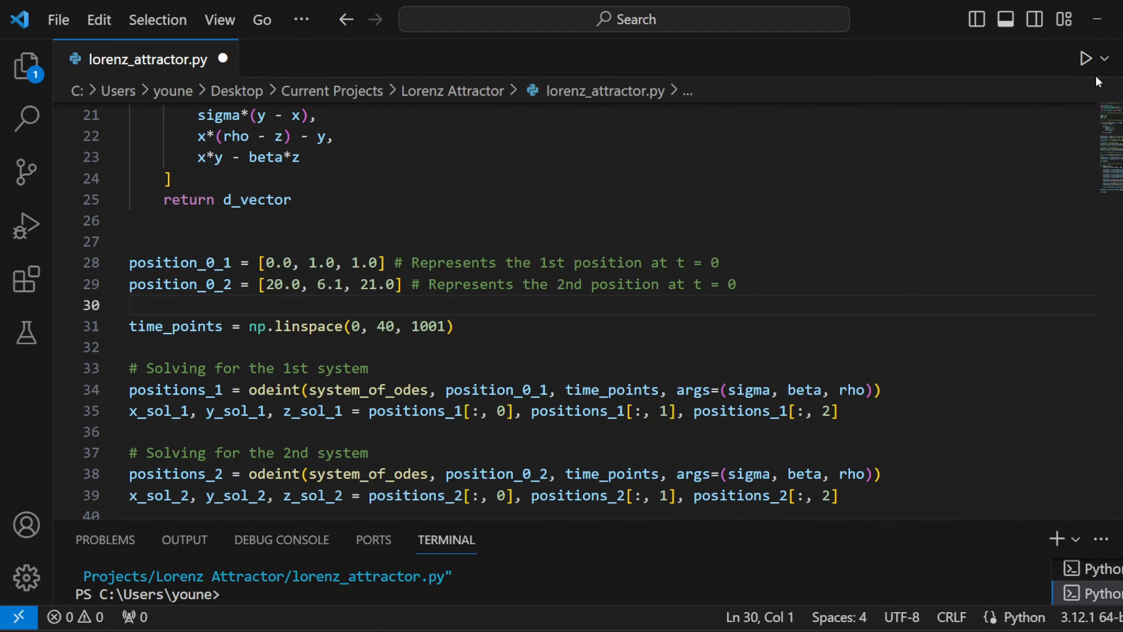
scroll(up, 3)
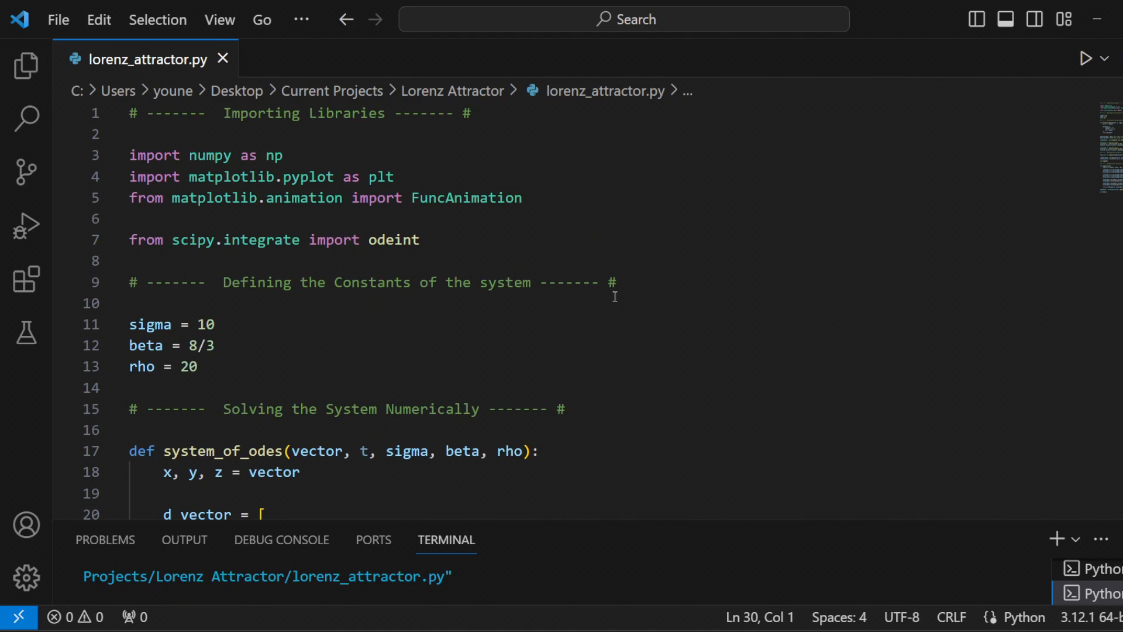
click(1084, 59)
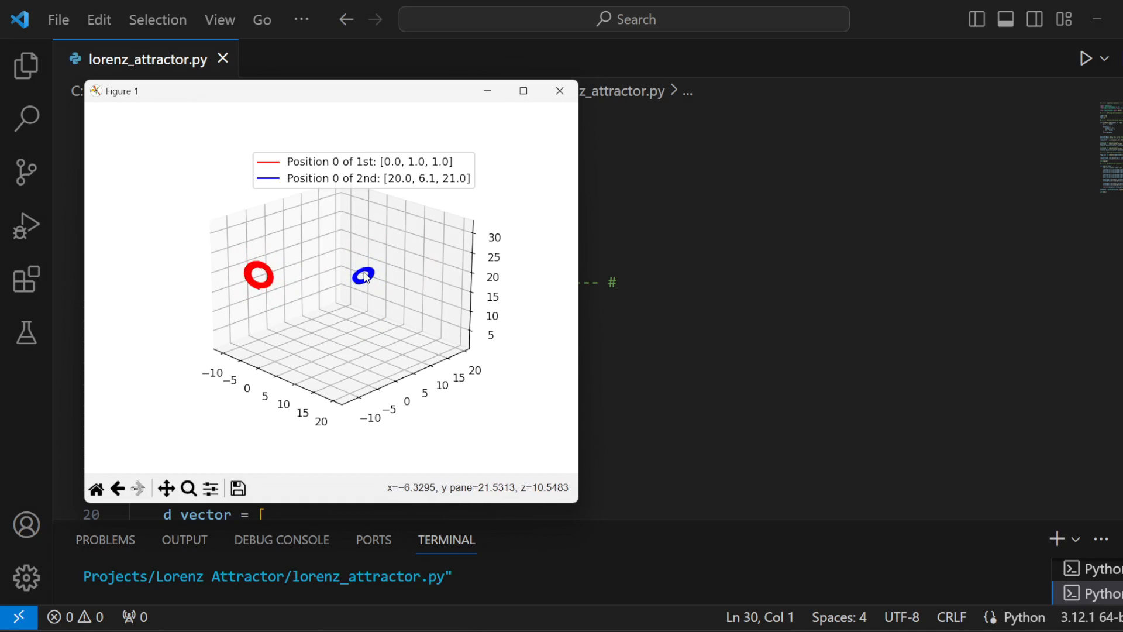
click(559, 91)
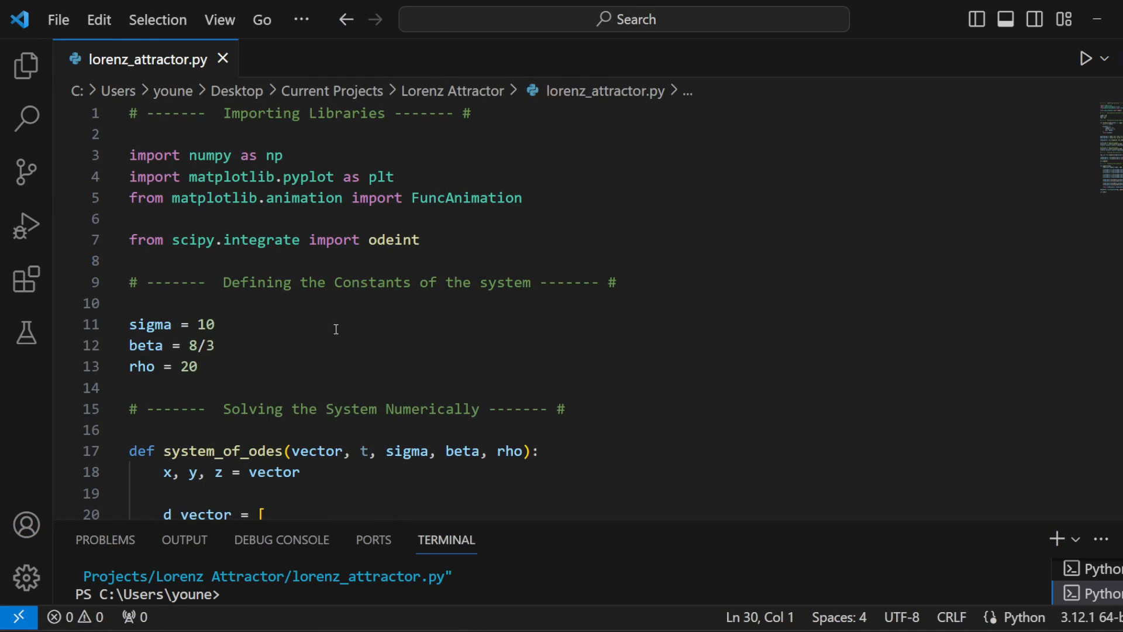
scroll(down, 3)
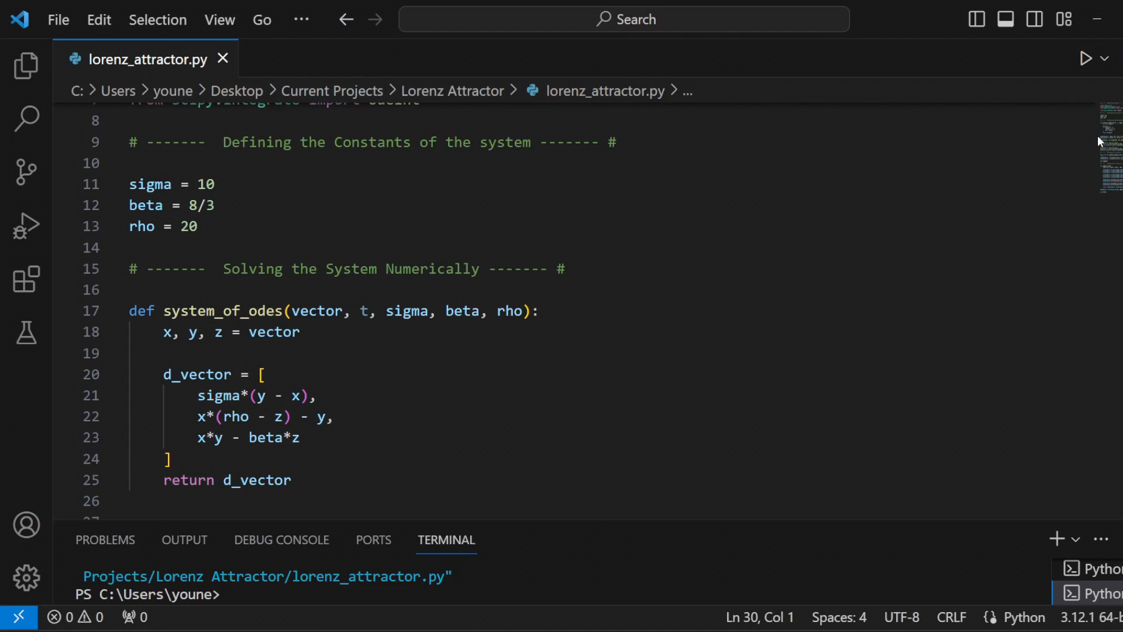
scroll(down, 3)
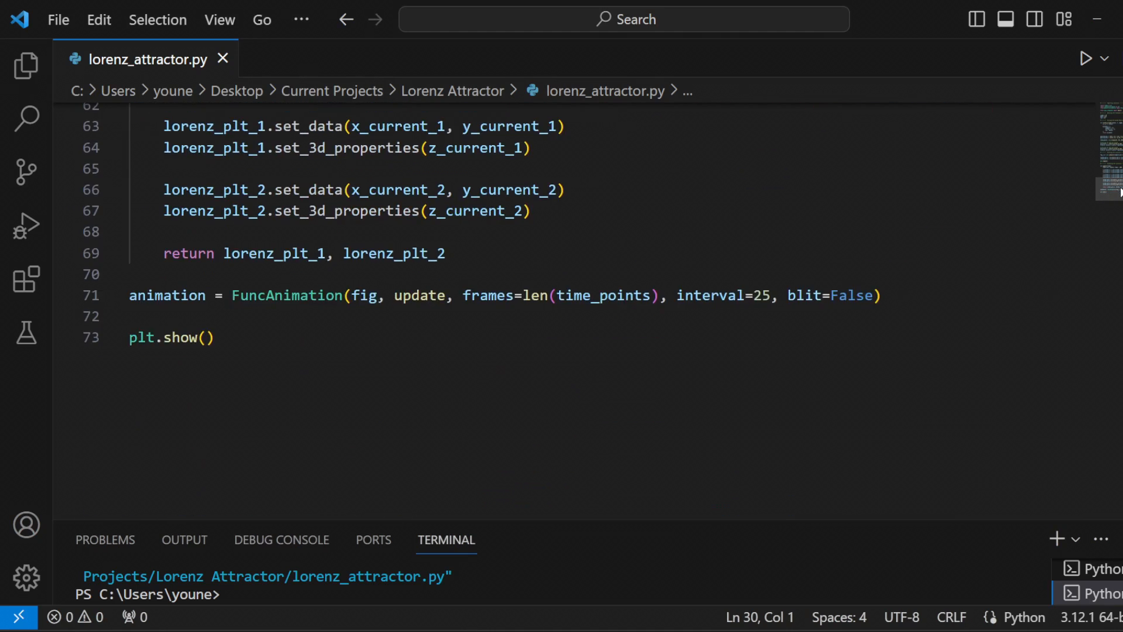
scroll(up, 3)
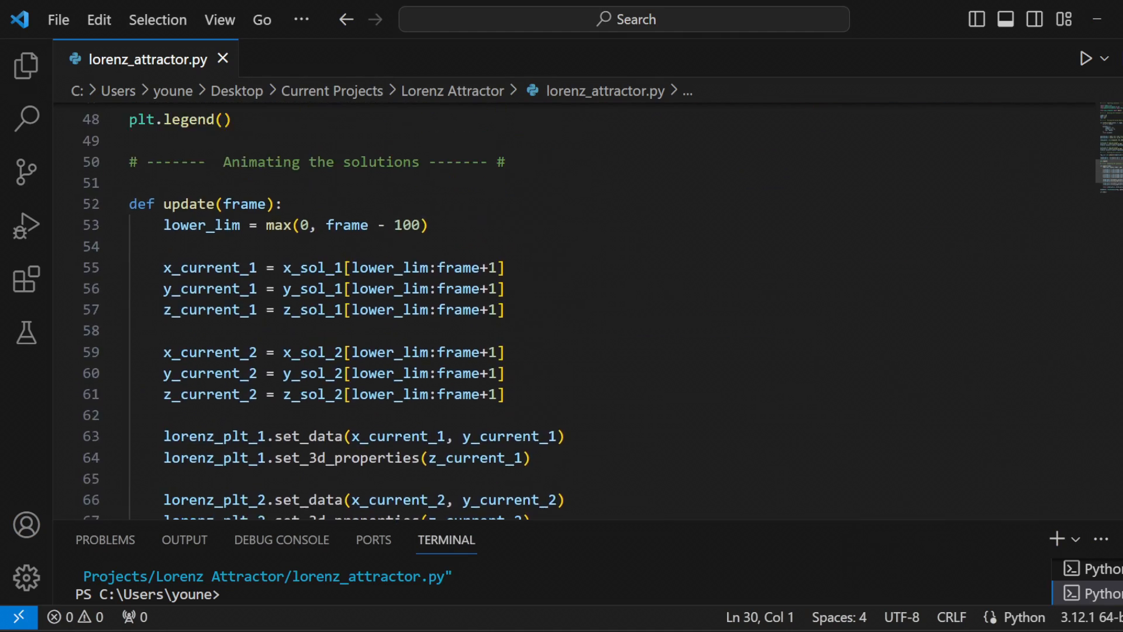
scroll(up, 3)
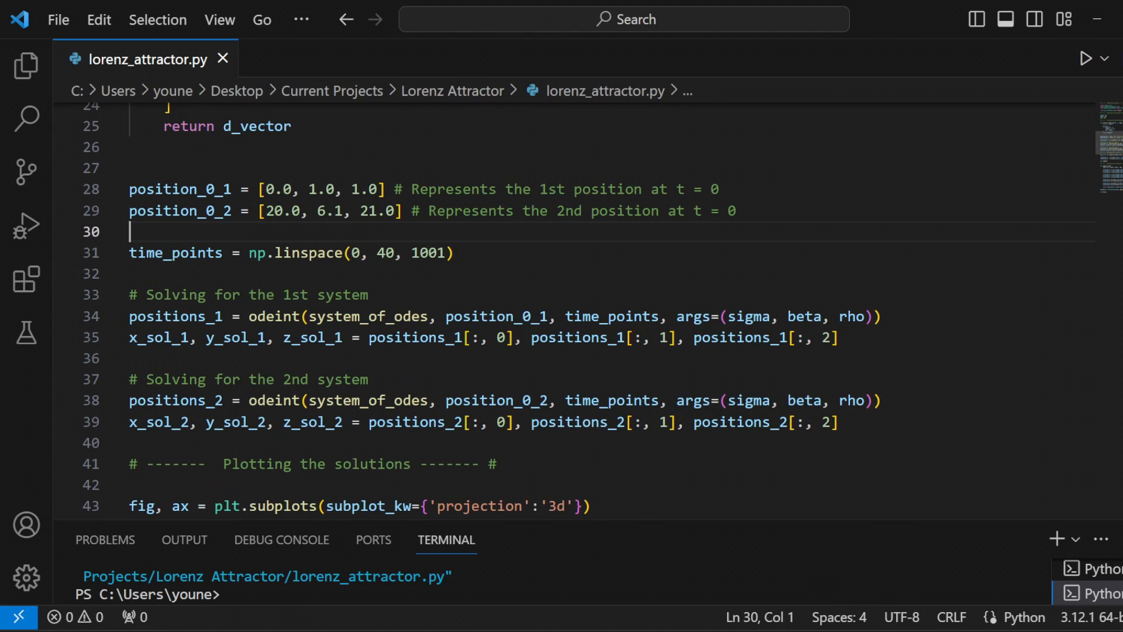
scroll(up, 3)
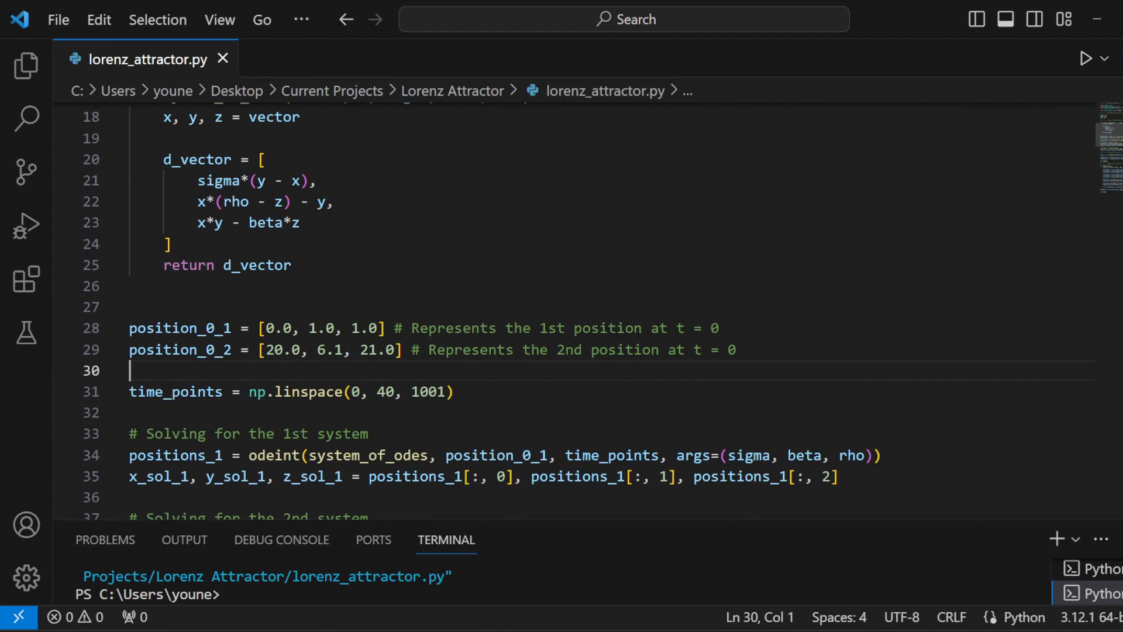
scroll(up, 3)
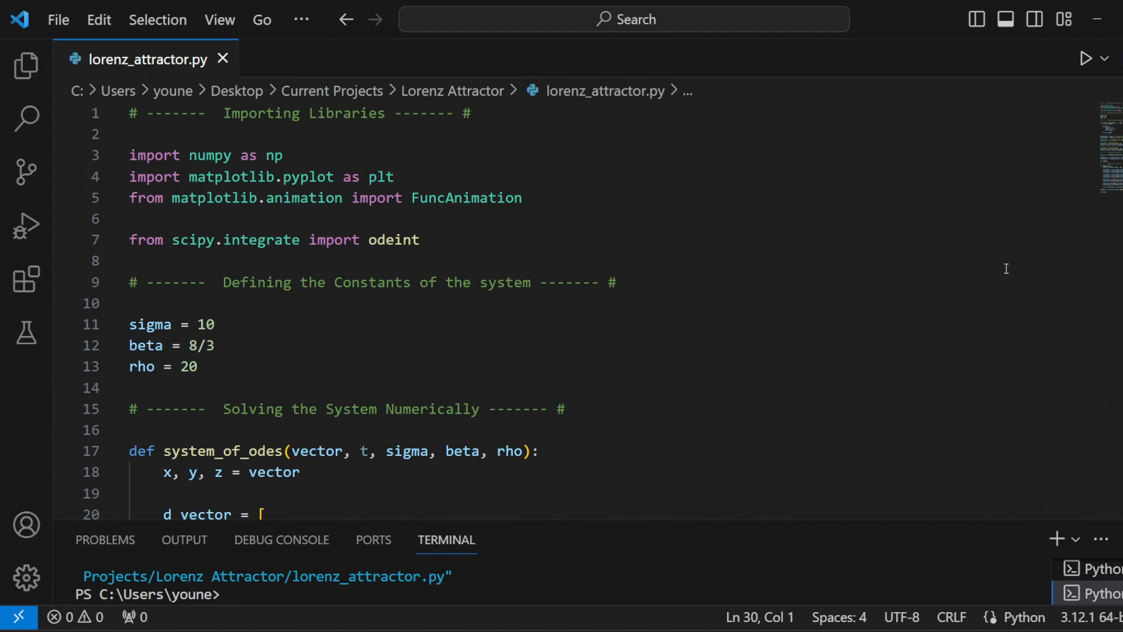
mouse_move(785, 376)
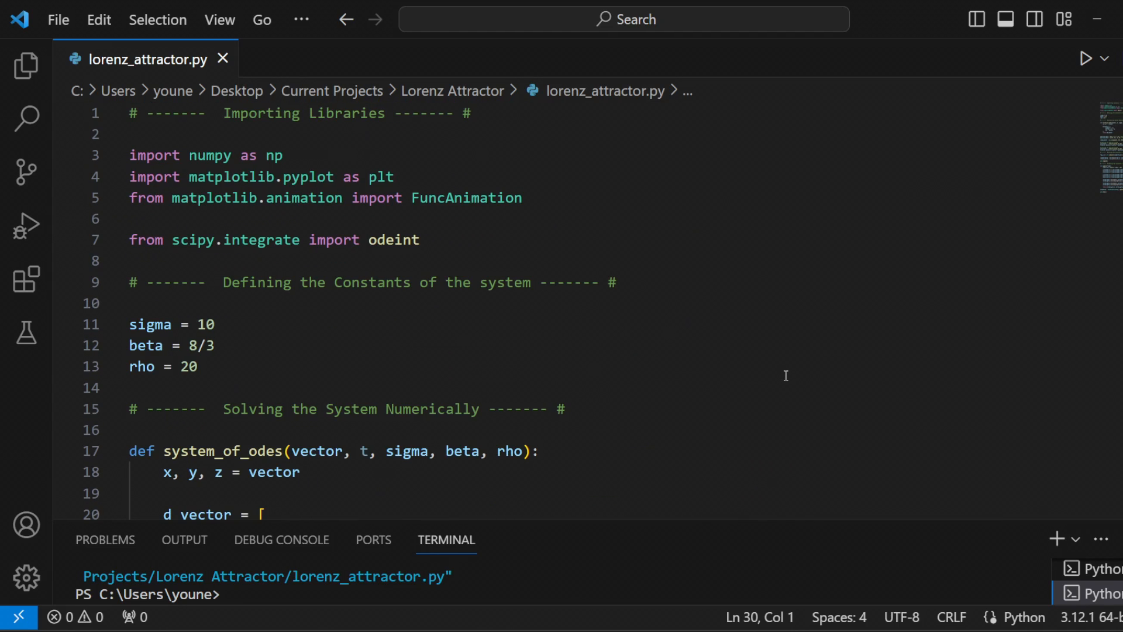